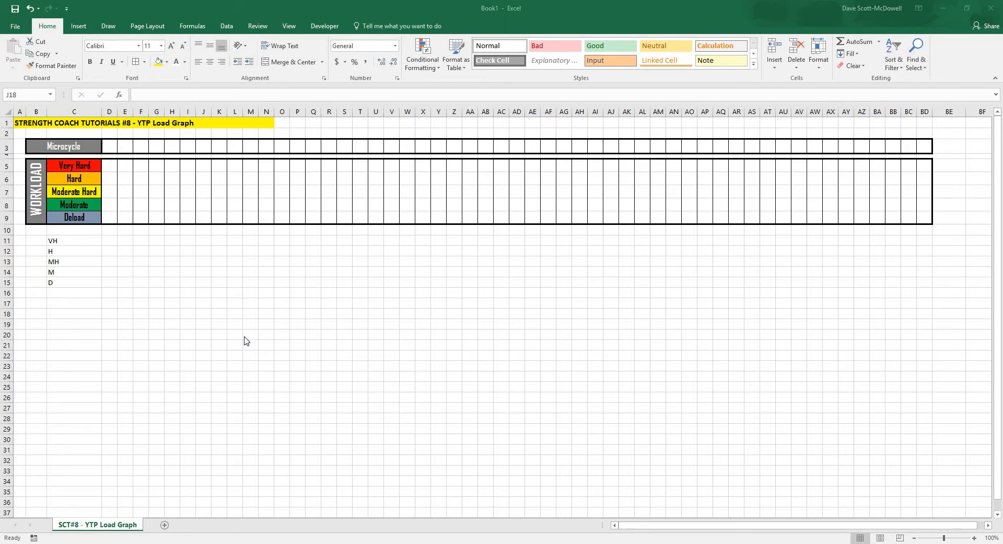
pyautogui.moveTo(312, 352)
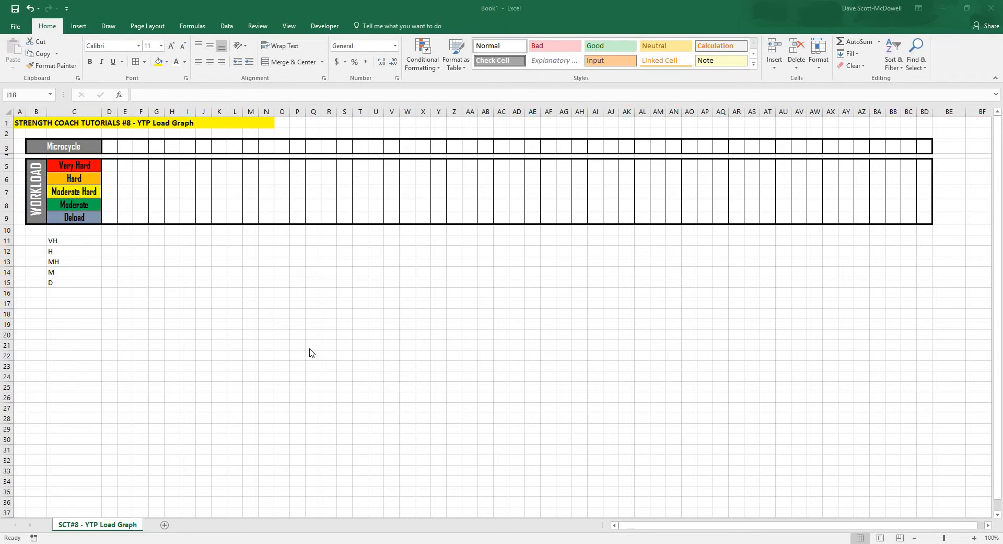
# Look over the Microcycle label and the workload level label cells
pyautogui.click(202, 314)
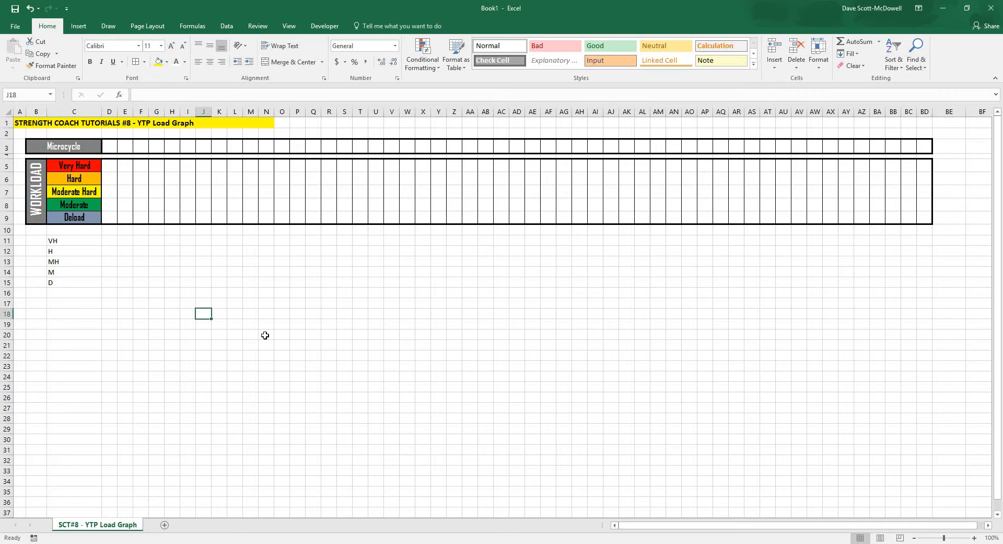
pyautogui.moveTo(309, 343)
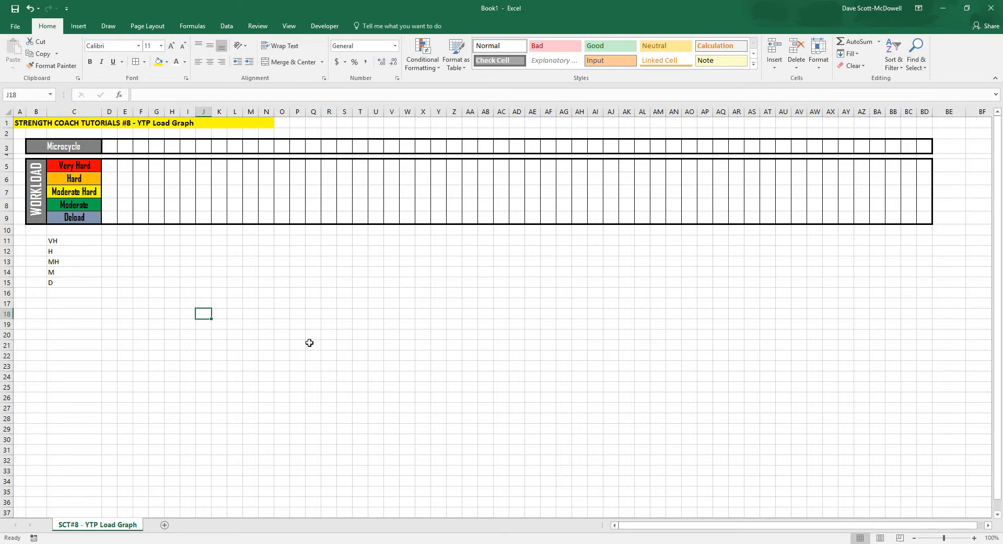
pyautogui.moveTo(250, 334)
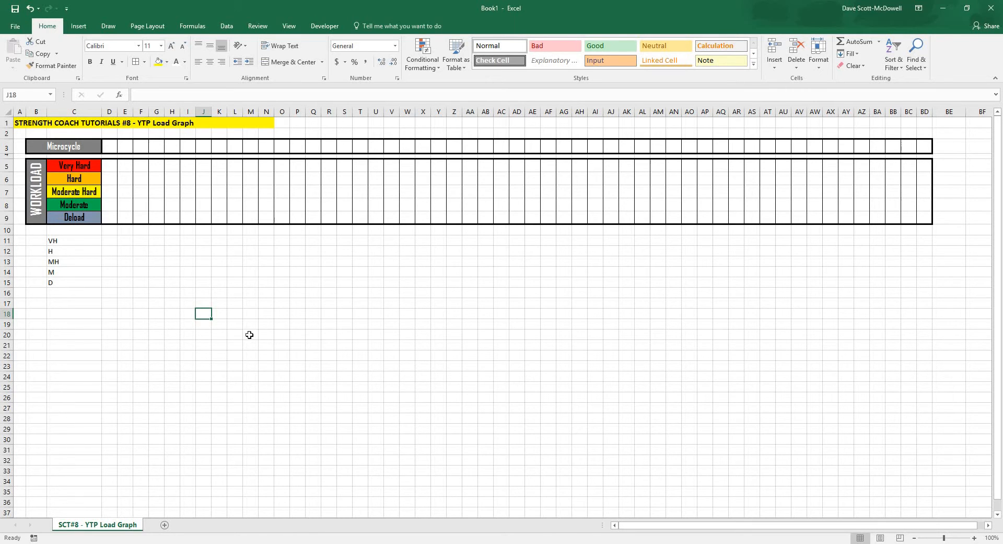
pyautogui.click(156, 282)
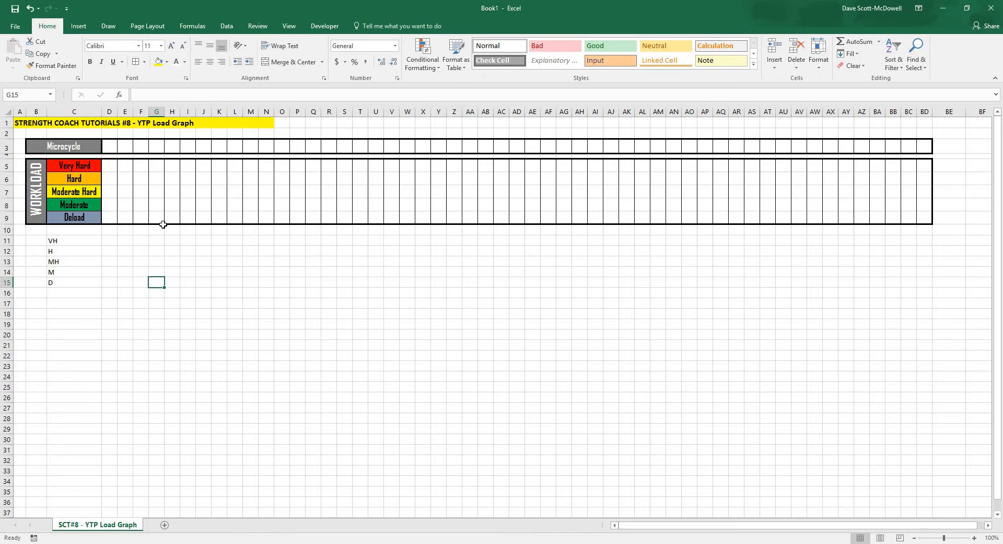
pyautogui.moveTo(201, 289)
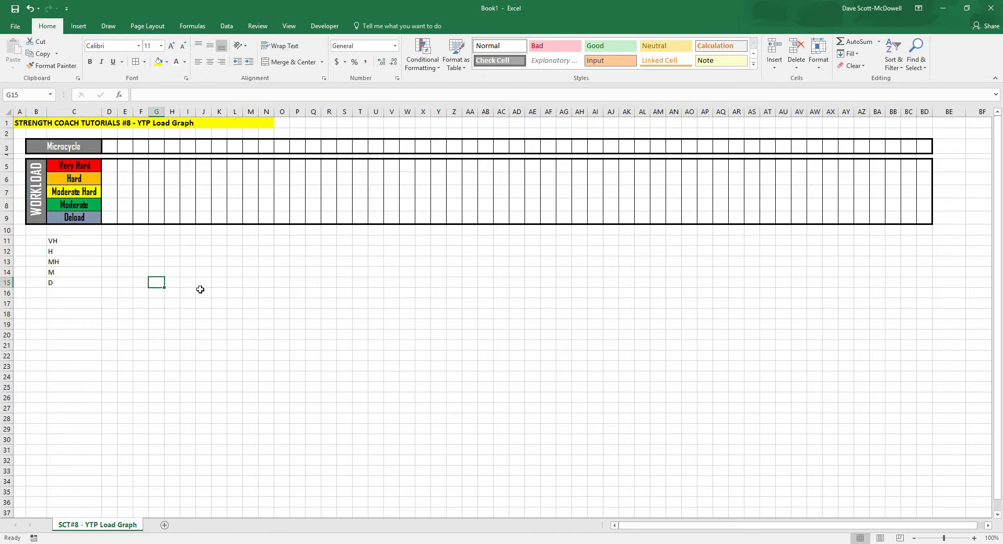
pyautogui.moveTo(188, 281)
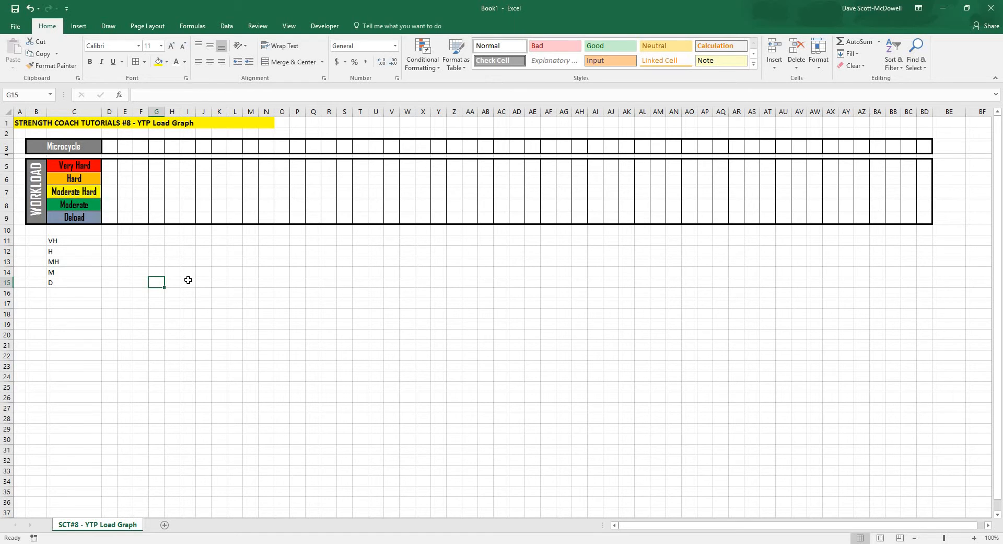
pyautogui.click(219, 324)
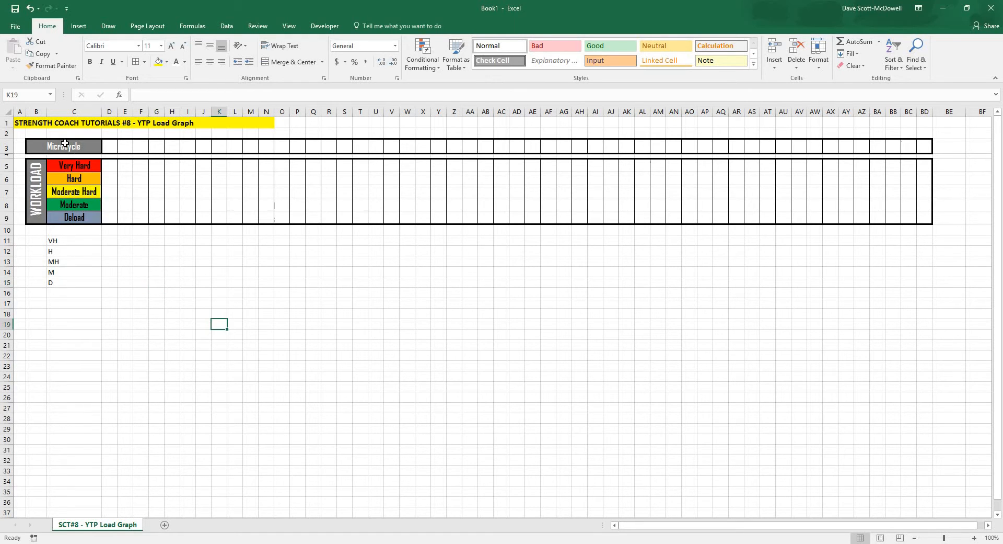
pyautogui.click(63, 145)
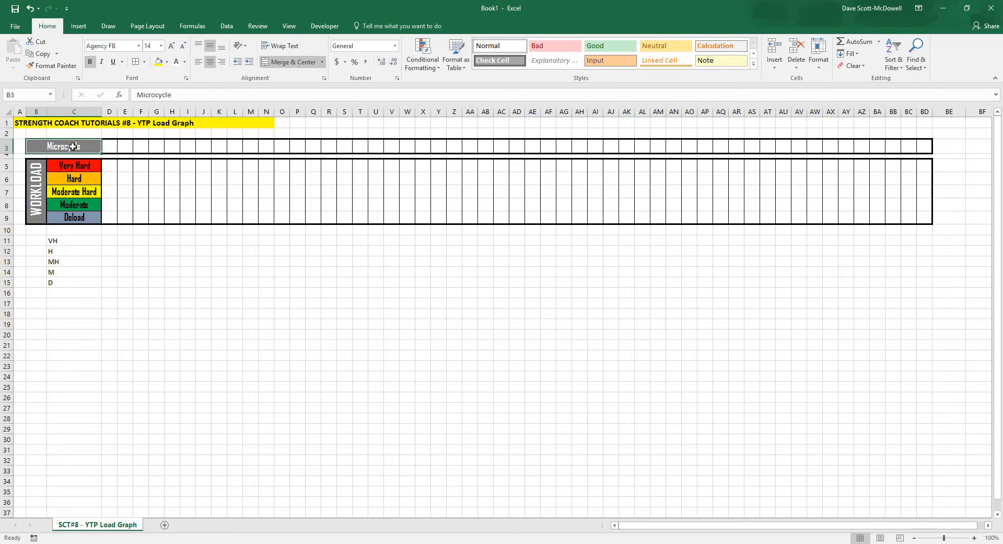
pyautogui.moveTo(73, 165); pyautogui.dragTo(73, 218)
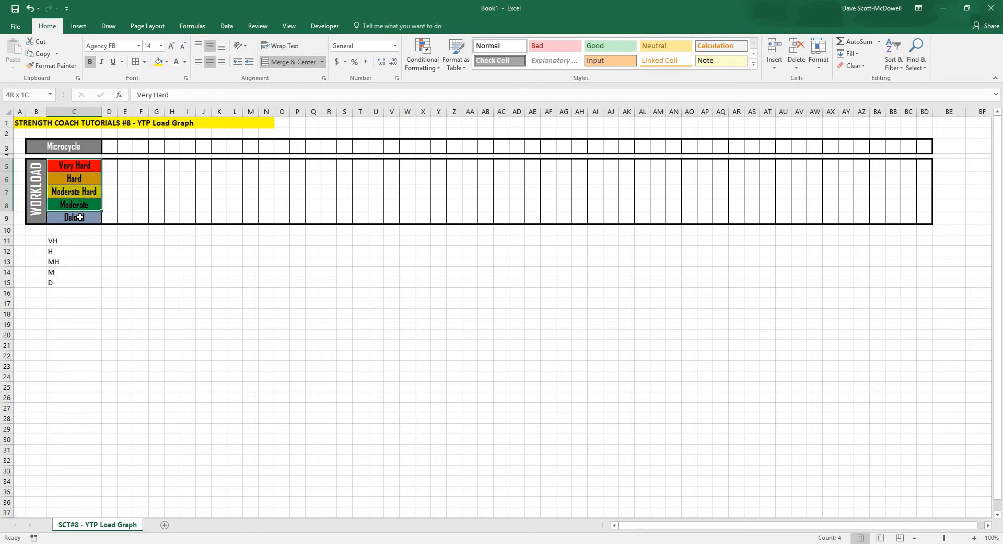
pyautogui.click(73, 218)
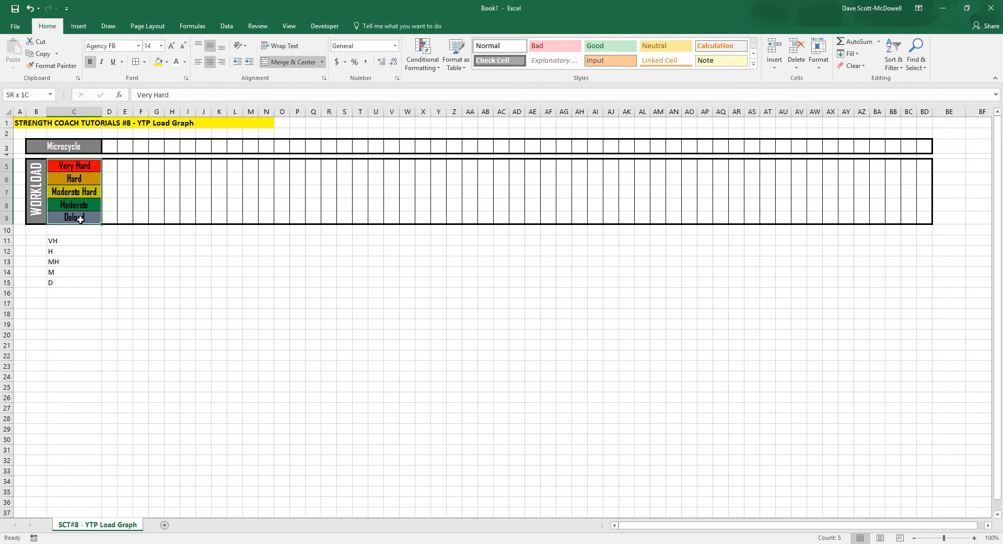
pyautogui.click(74, 177)
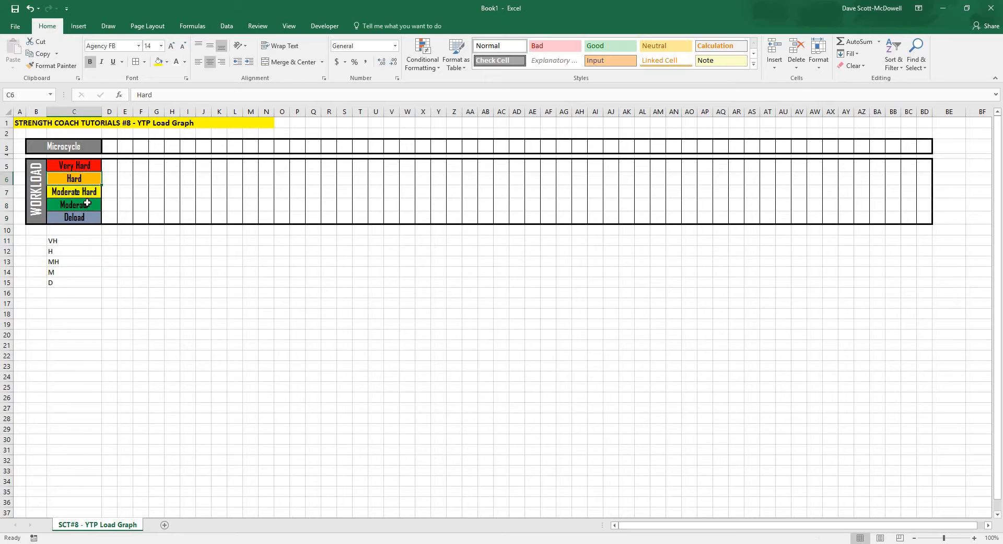
pyautogui.click(124, 272)
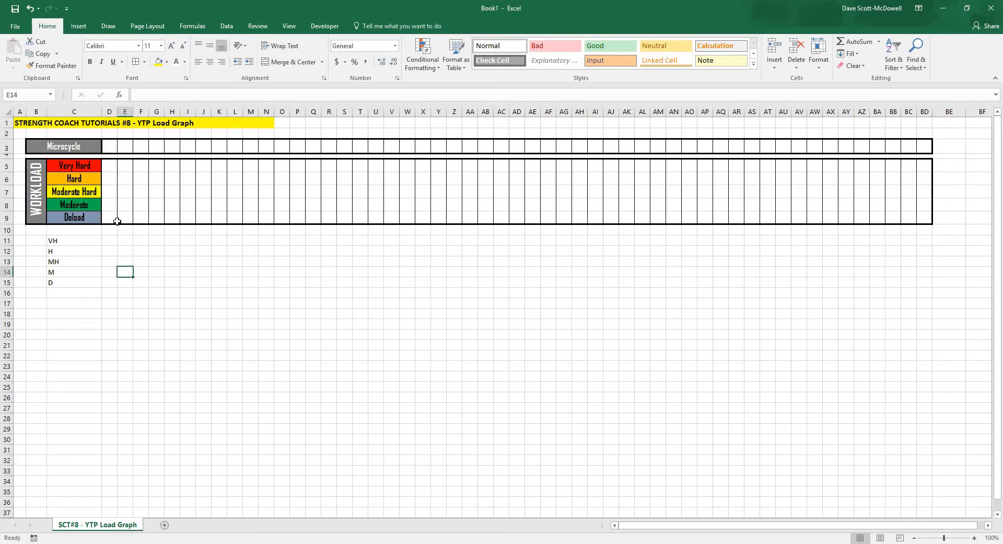
pyautogui.moveTo(105, 141)
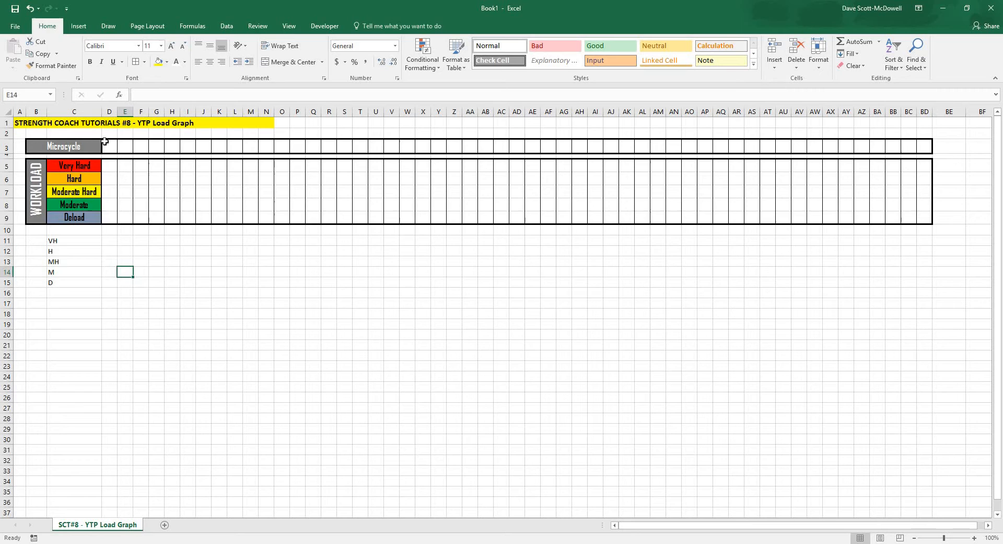
pyautogui.moveTo(113, 148)
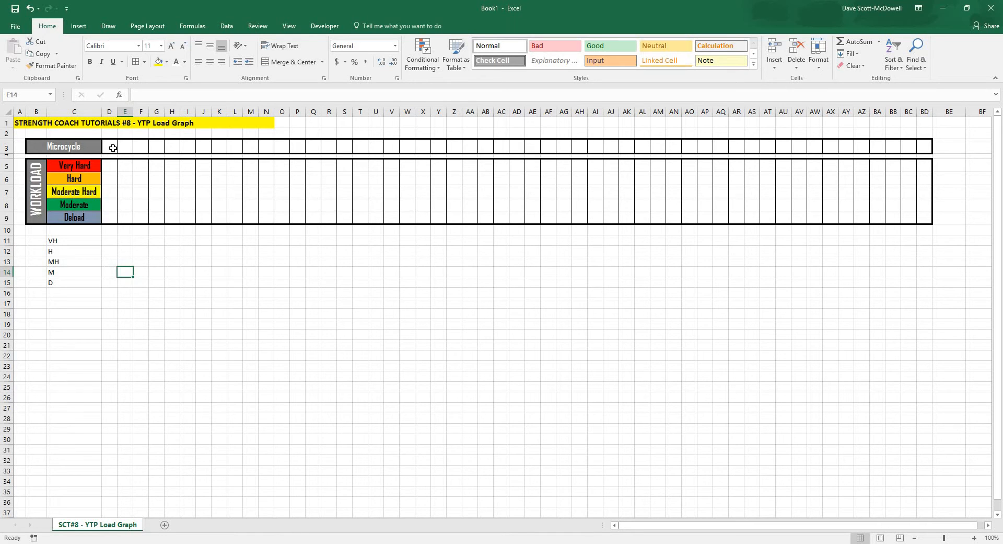
# Select the microcycle week cells D3 through BD3
pyautogui.click(109, 145)
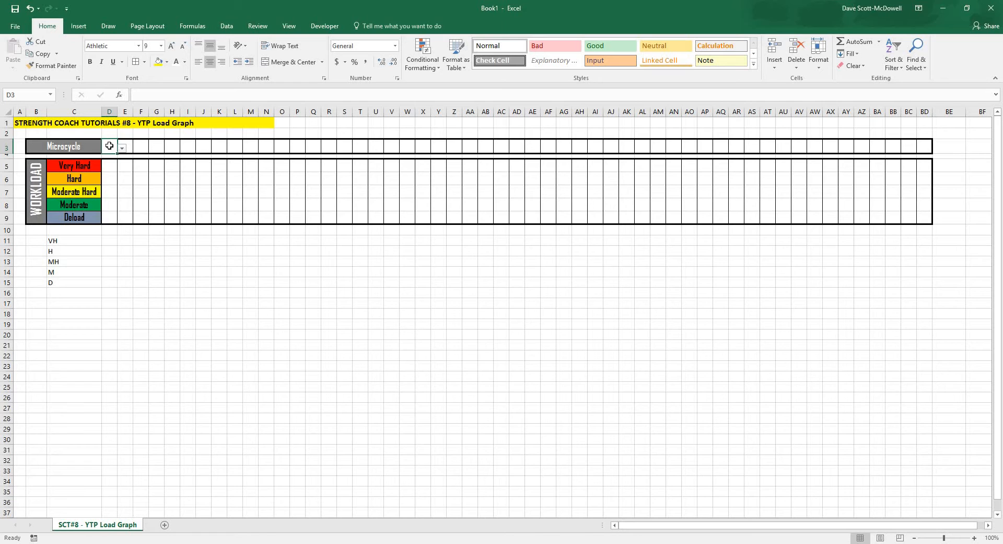
pyautogui.moveTo(108, 147); pyautogui.dragTo(219, 154)
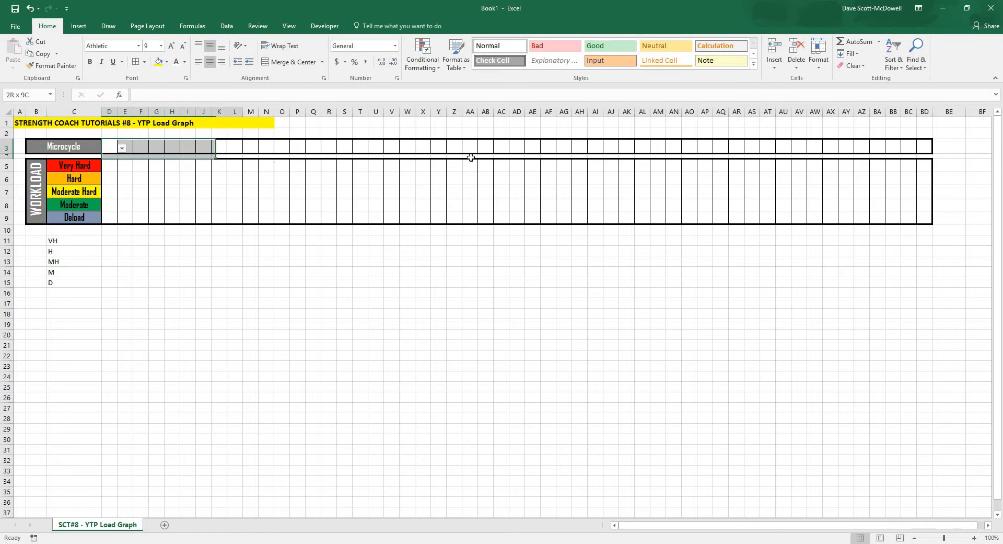
pyautogui.click(109, 146)
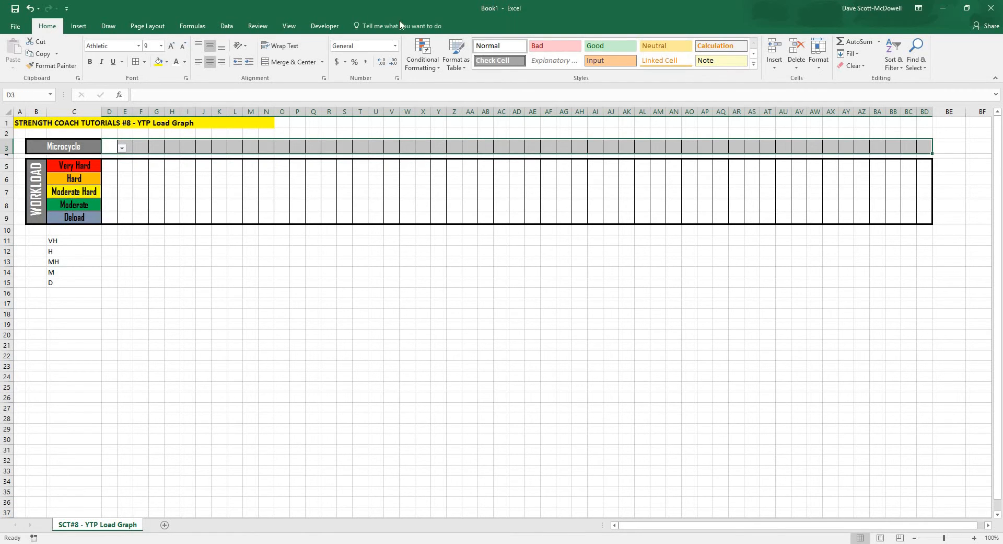
pyautogui.moveTo(227, 26)
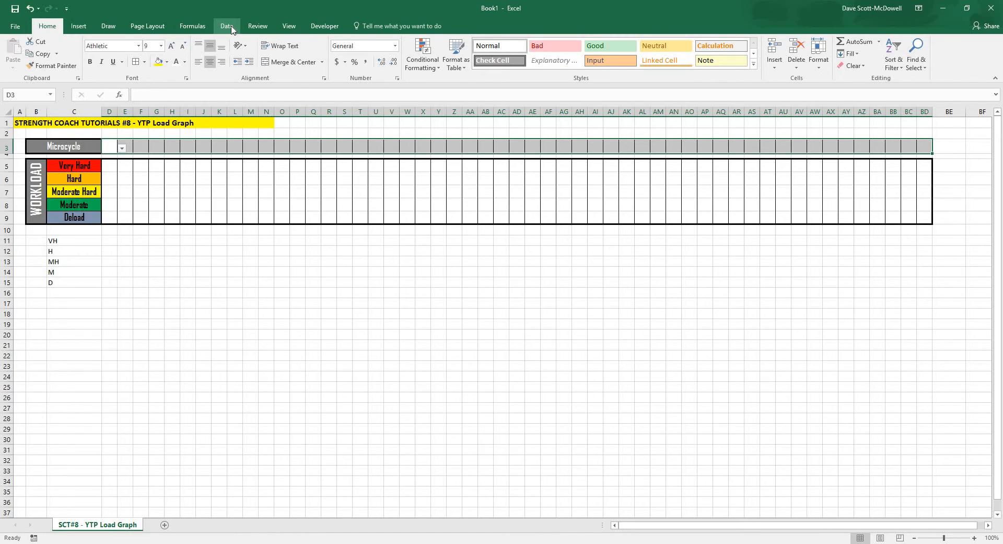
# Apply a list validation with source VH, H, MH, M, D to the microcycle row
pyautogui.click(518, 51)
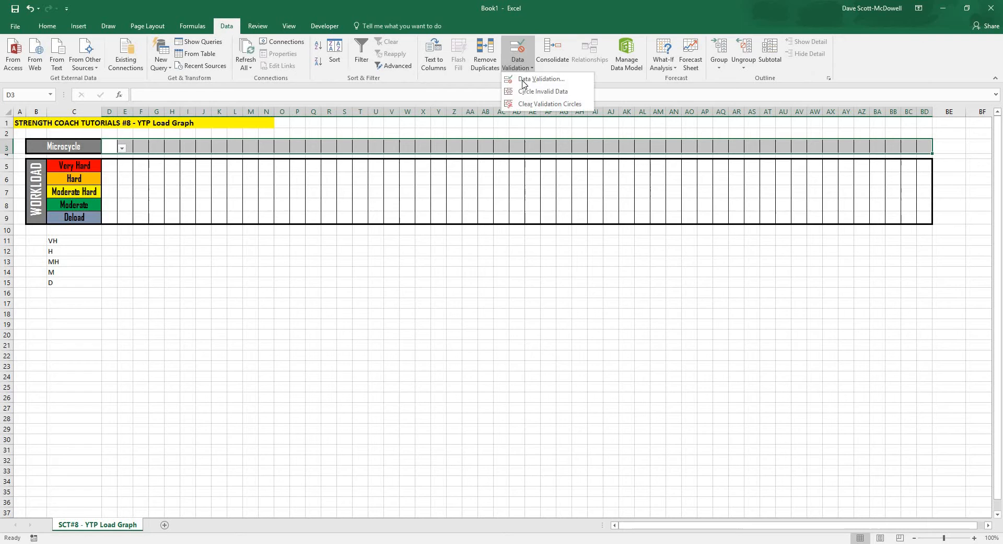
pyautogui.click(543, 78)
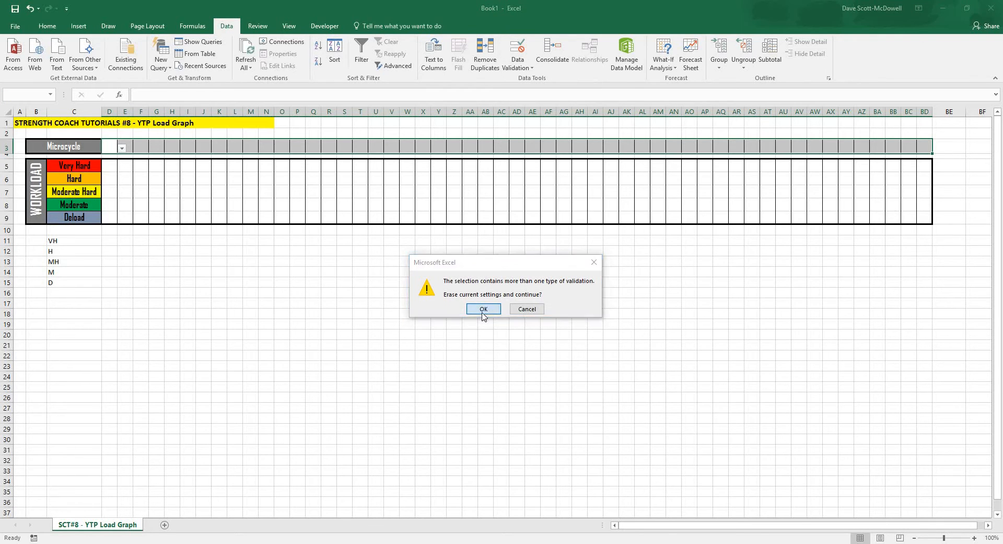
pyautogui.click(483, 308)
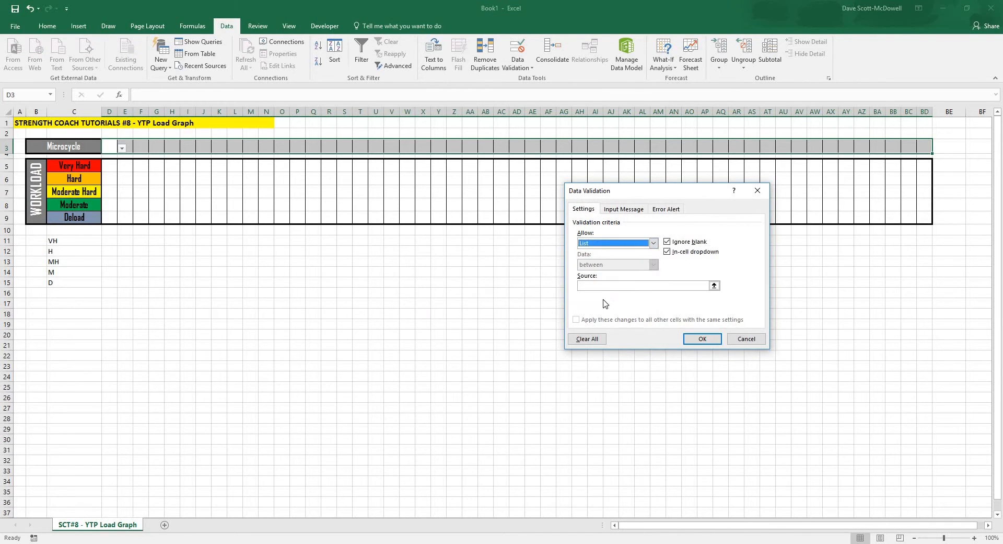
pyautogui.click(643, 285)
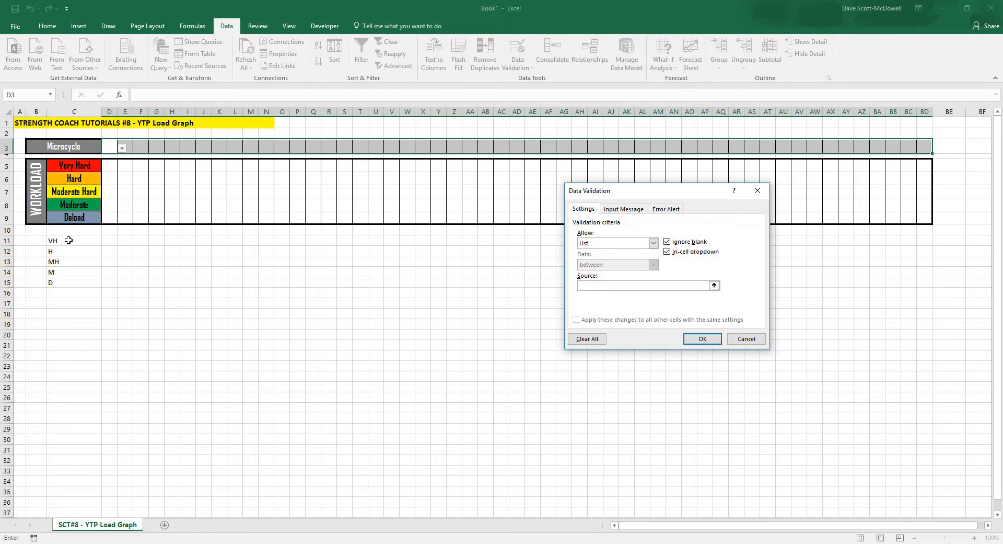
pyautogui.moveTo(62, 283)
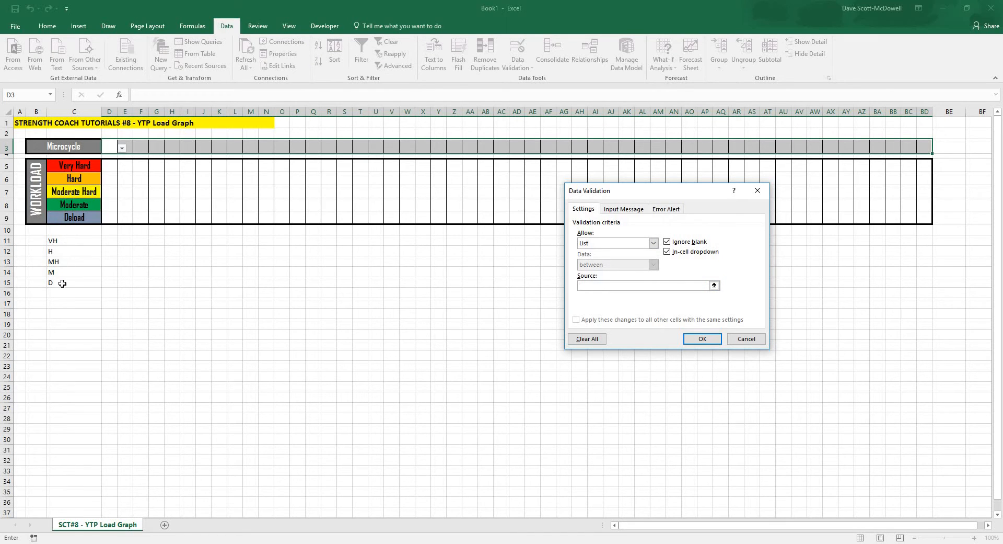
pyautogui.moveTo(62, 217)
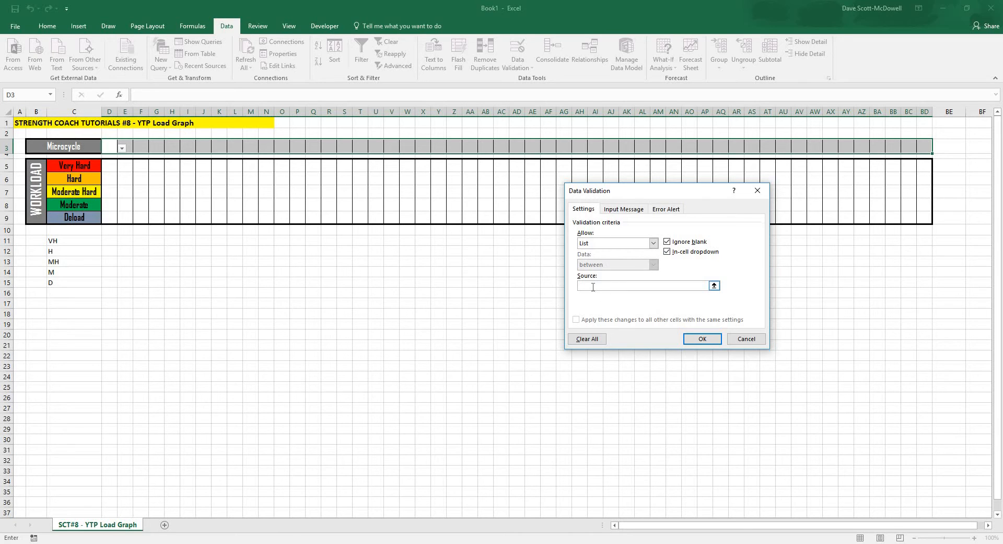
pyautogui.write('VH,')
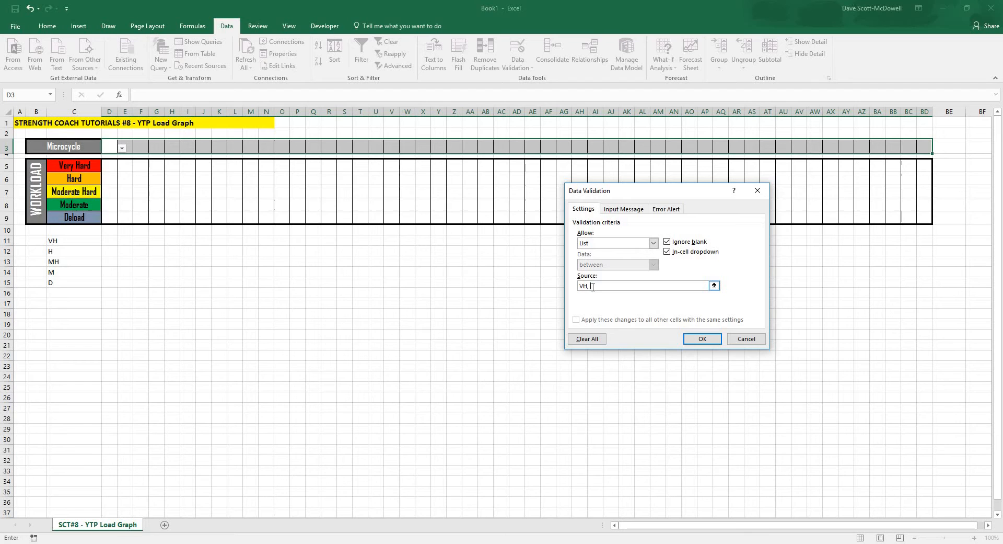
pyautogui.write('H, MH, M')
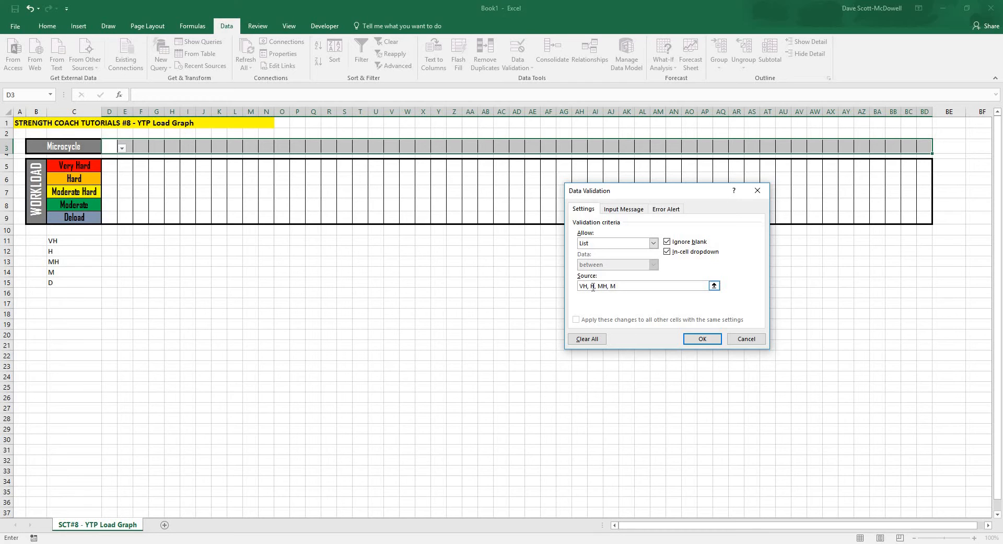
pyautogui.write(', D')
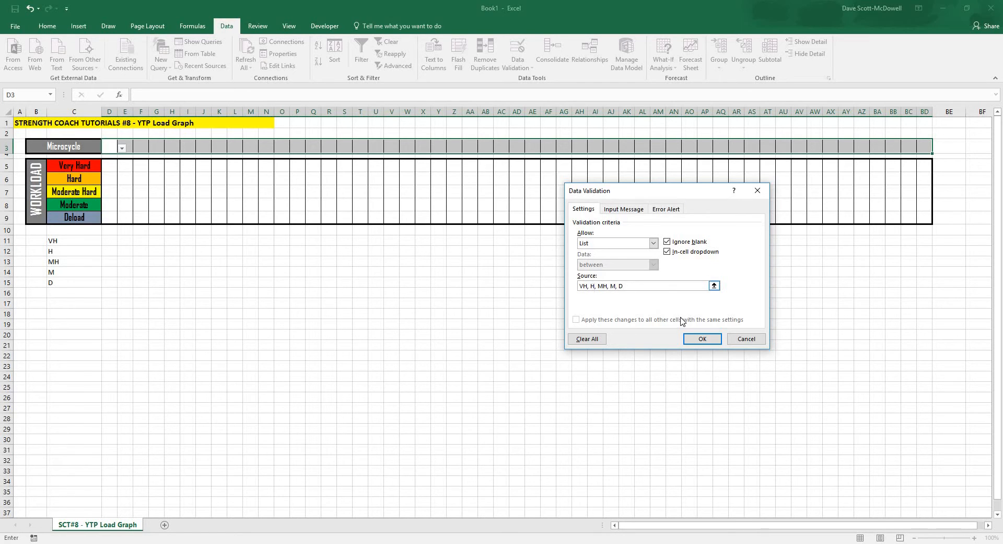
pyautogui.click(702, 338)
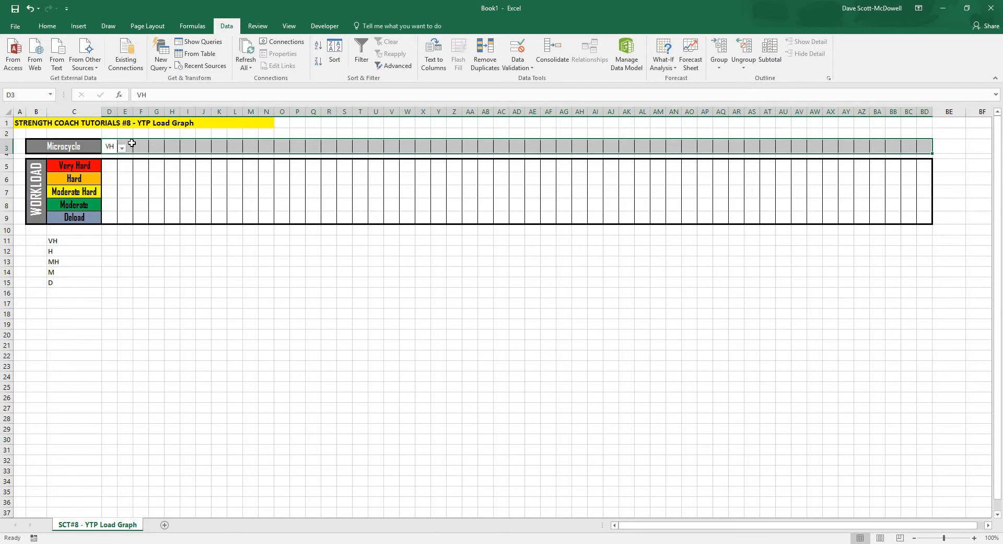
# Pick load codes for the first weeks, then reselect the row 3 microcycle cells
pyautogui.click(125, 146)
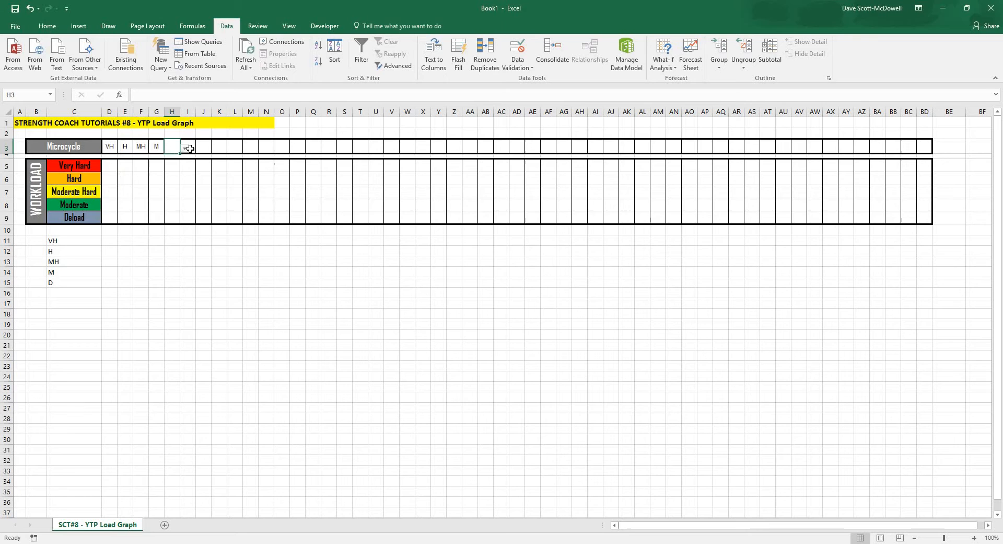
pyautogui.click(184, 148)
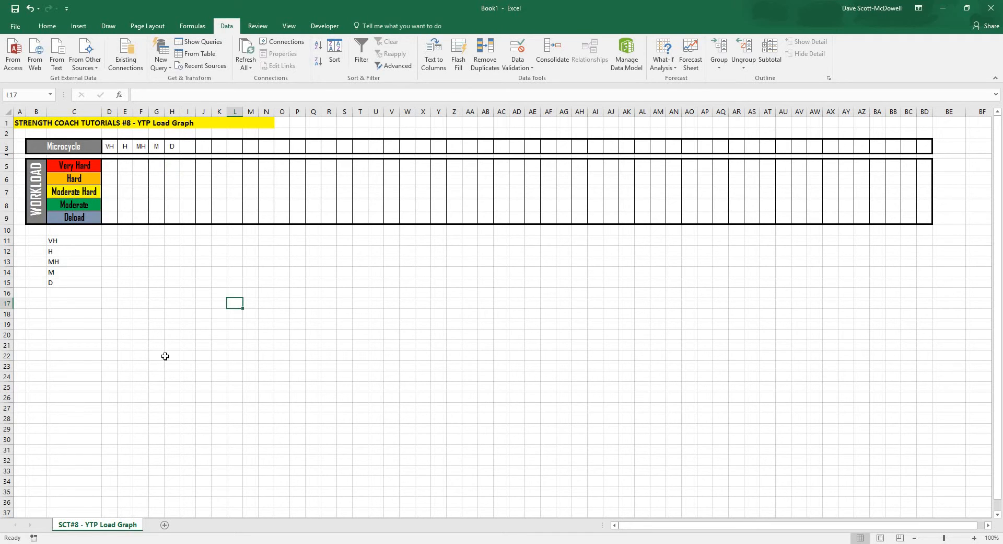
pyautogui.click(165, 354)
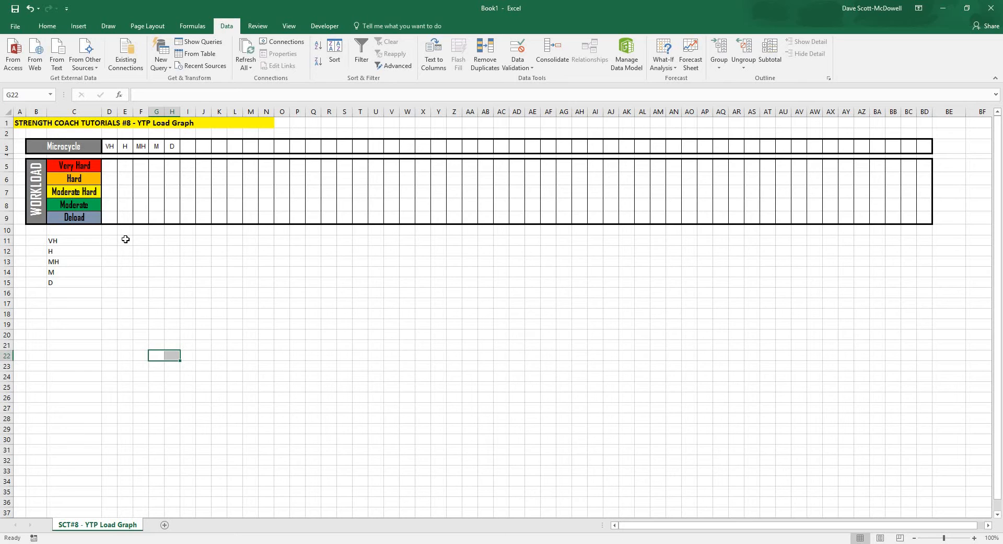
pyautogui.click(124, 304)
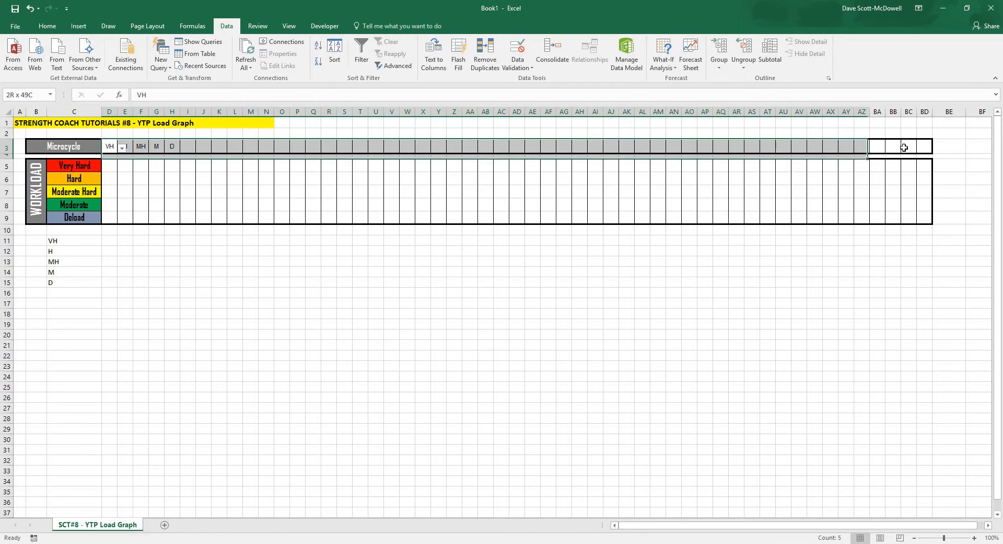
pyautogui.click(109, 147)
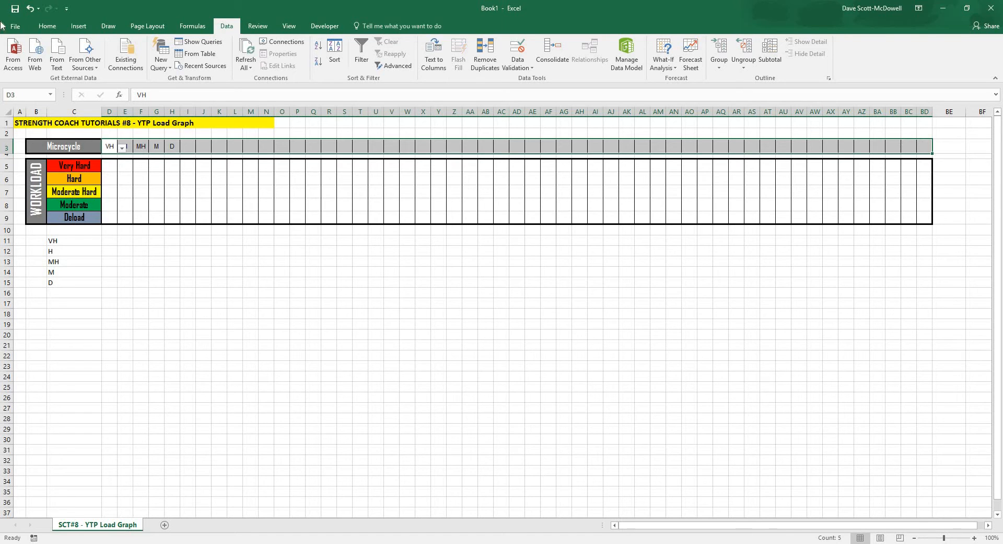
# Add a conditional formatting rule filling cells containing VH red
pyautogui.click(47, 25)
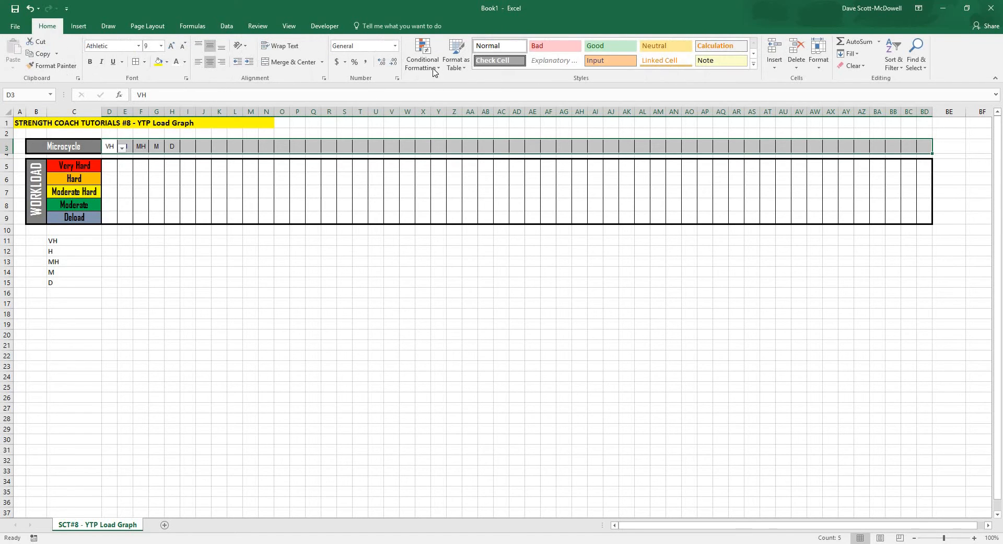
pyautogui.click(421, 55)
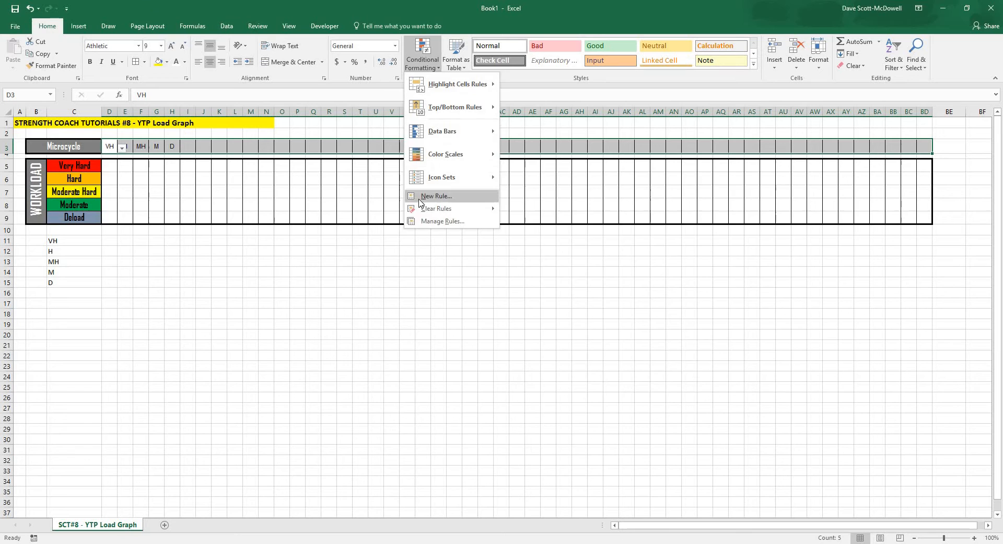
pyautogui.click(434, 195)
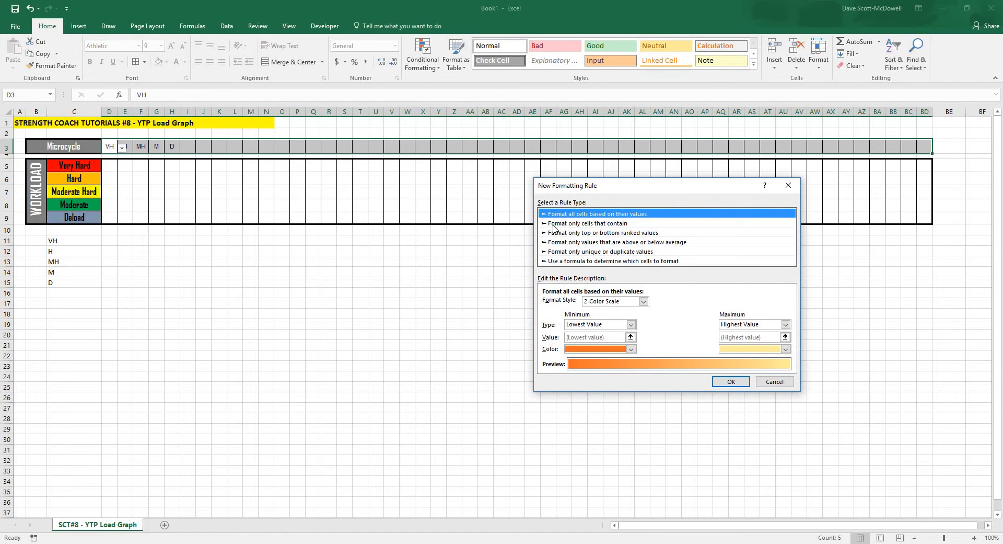
pyautogui.click(587, 223)
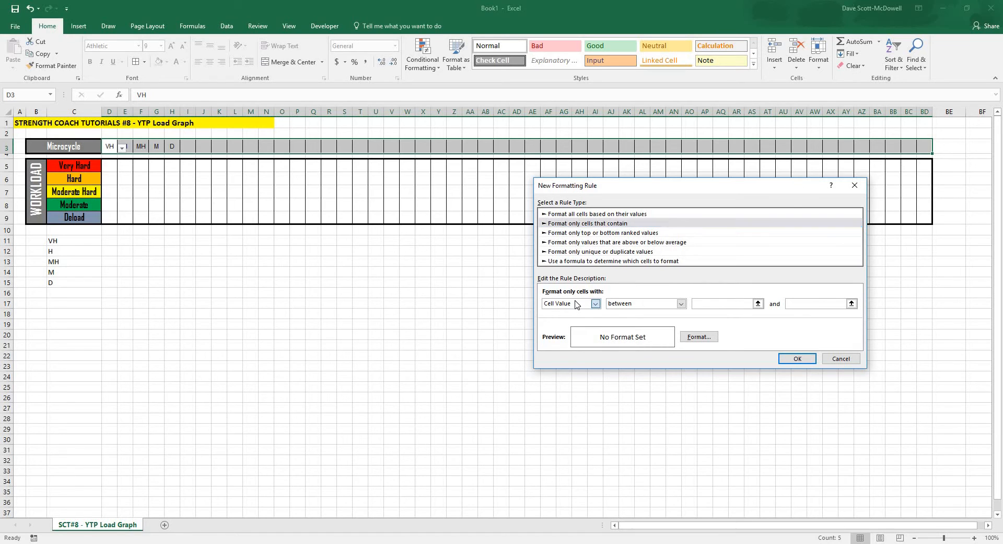
pyautogui.click(593, 304)
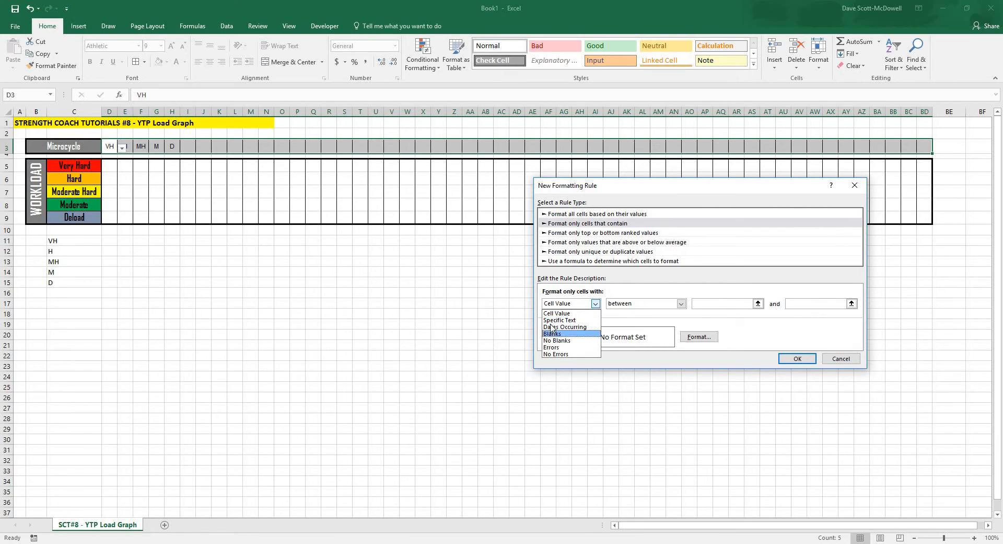
pyautogui.click(559, 320)
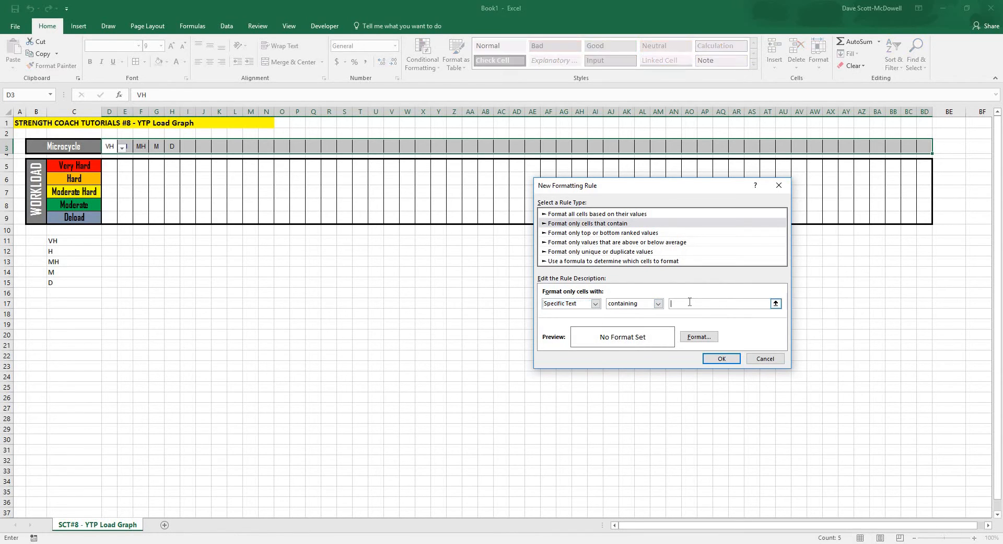
pyautogui.write('VH')
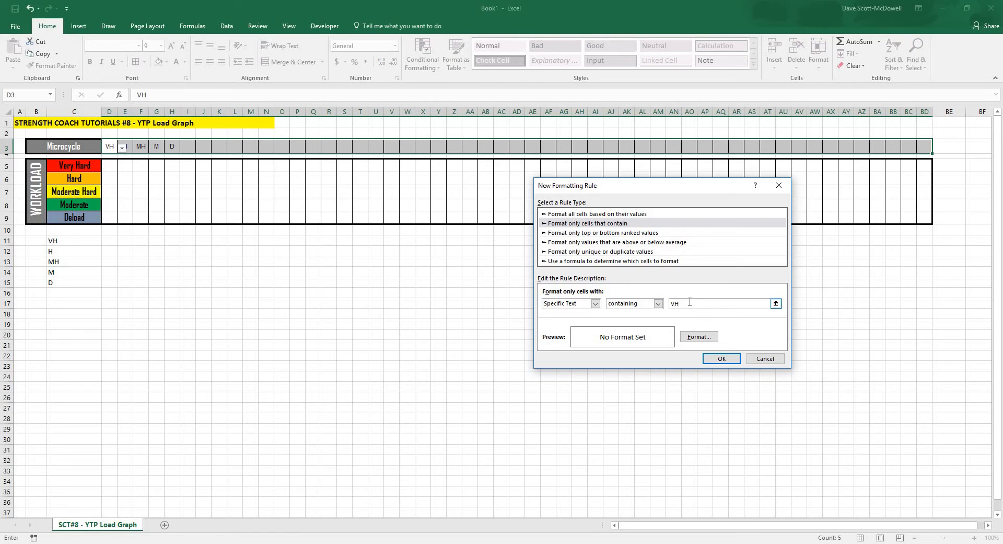
pyautogui.click(698, 337)
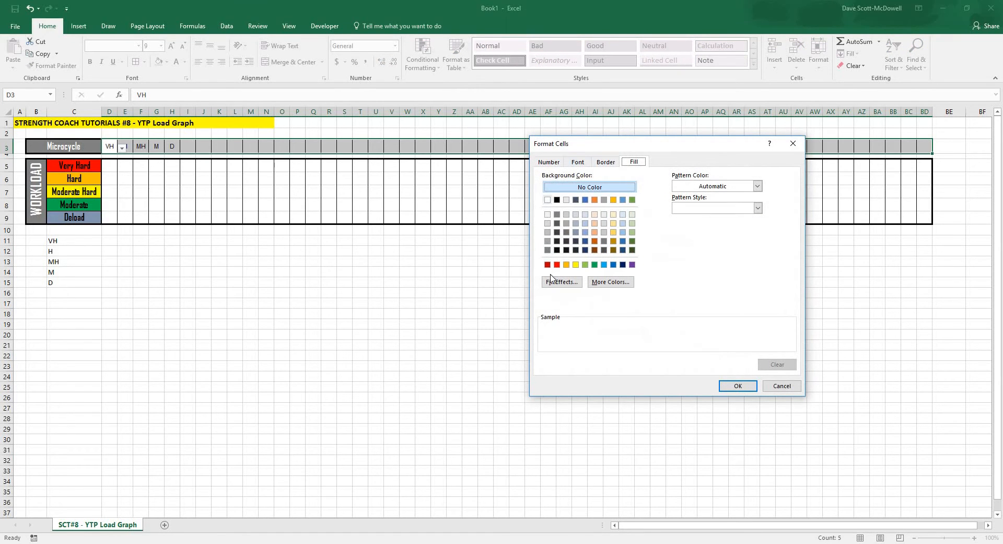
pyautogui.click(737, 385)
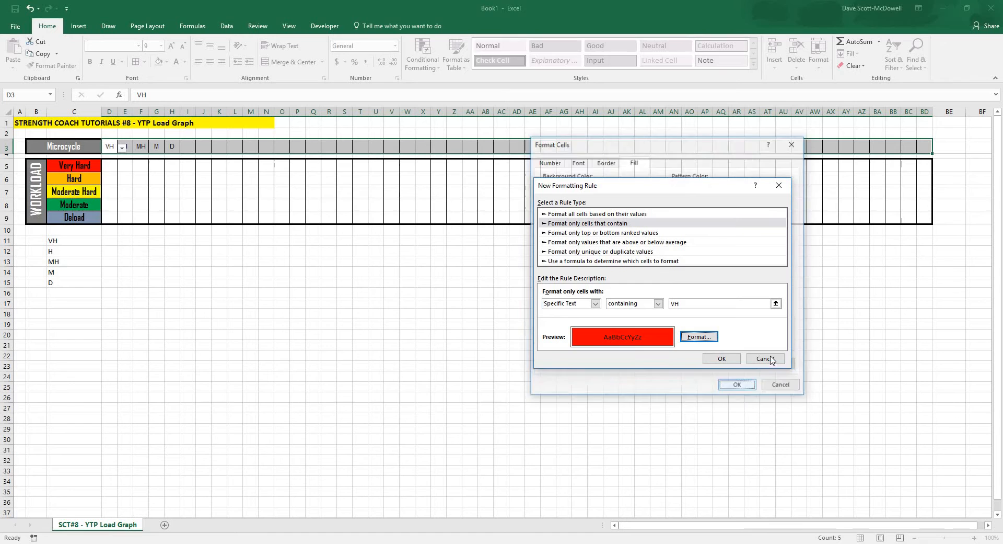
pyautogui.click(765, 358)
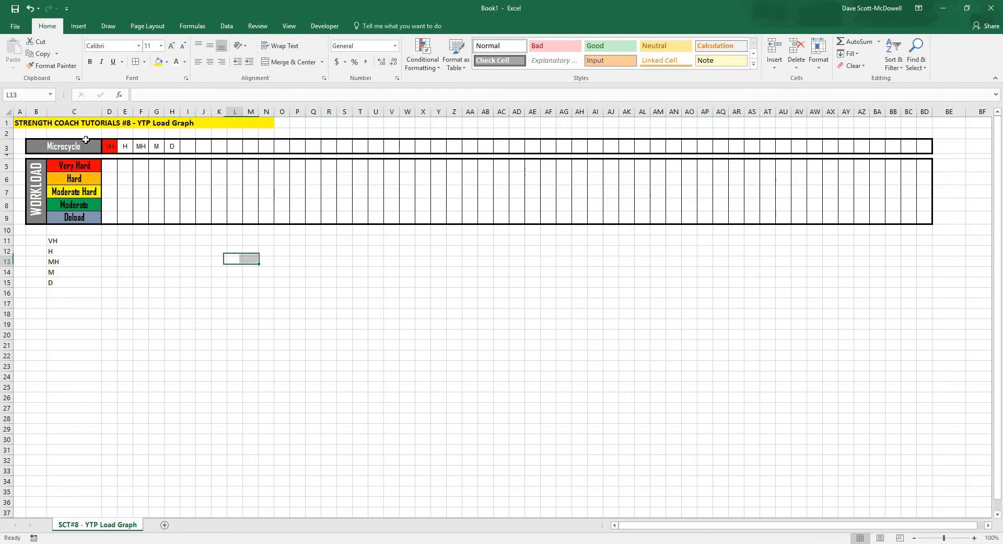
# Set I3 to VH and reselect the microcycle row cells
pyautogui.click(201, 148)
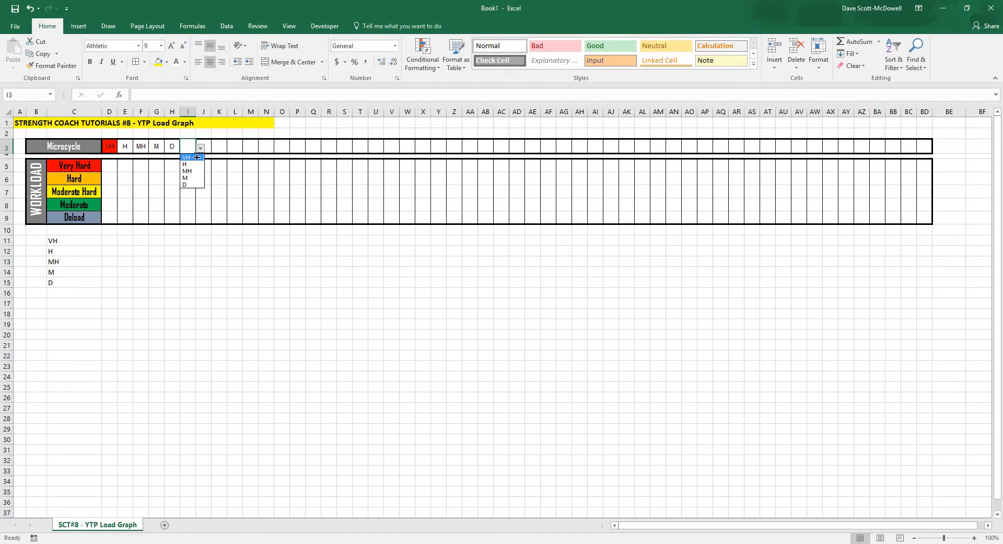
pyautogui.click(187, 158)
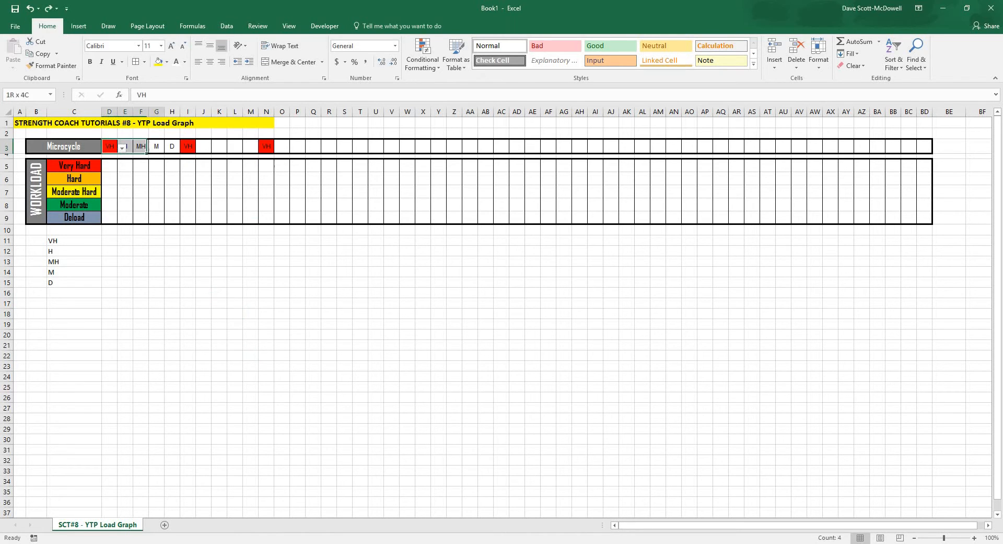
pyautogui.click(109, 146)
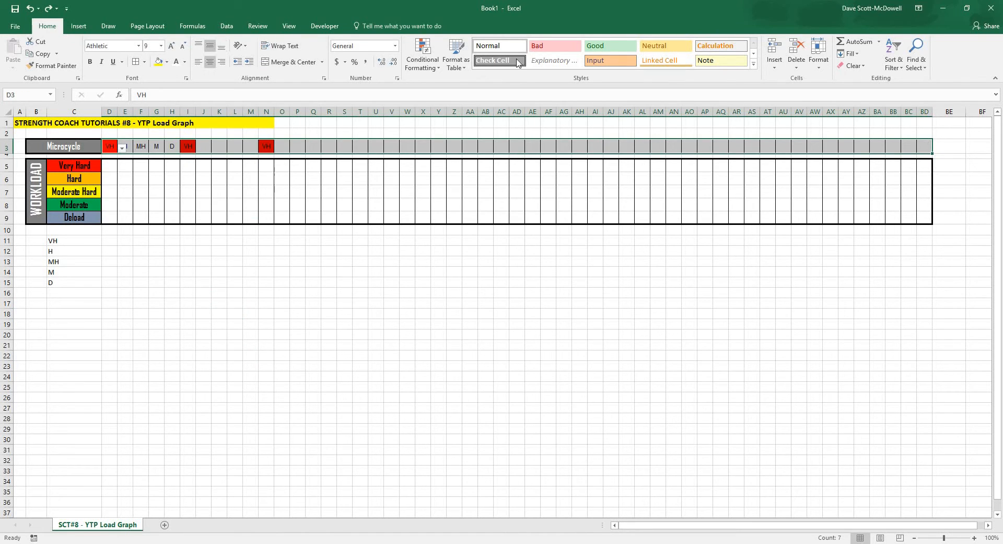
# Add a rule filling cells whose text begins with H orange
pyautogui.click(421, 54)
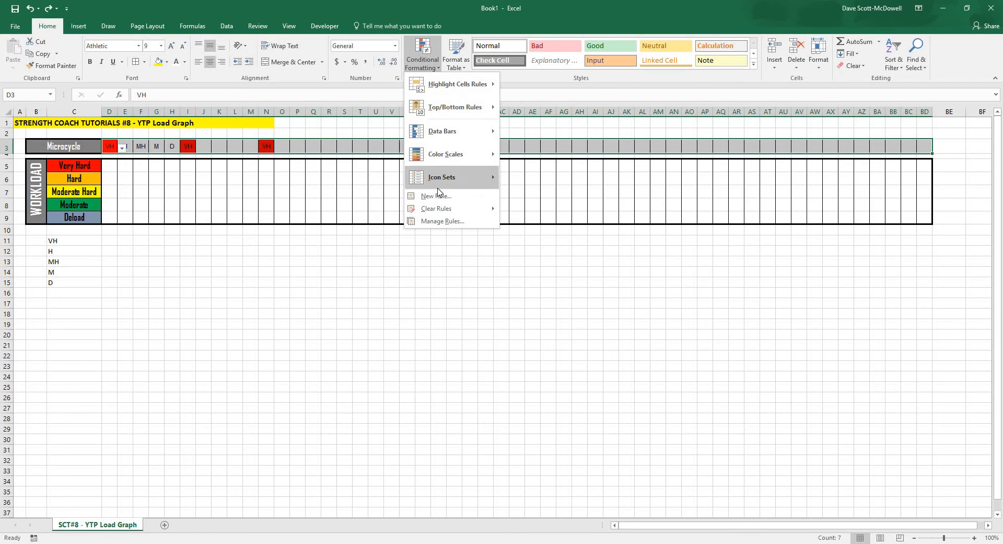
pyautogui.moveTo(438, 195)
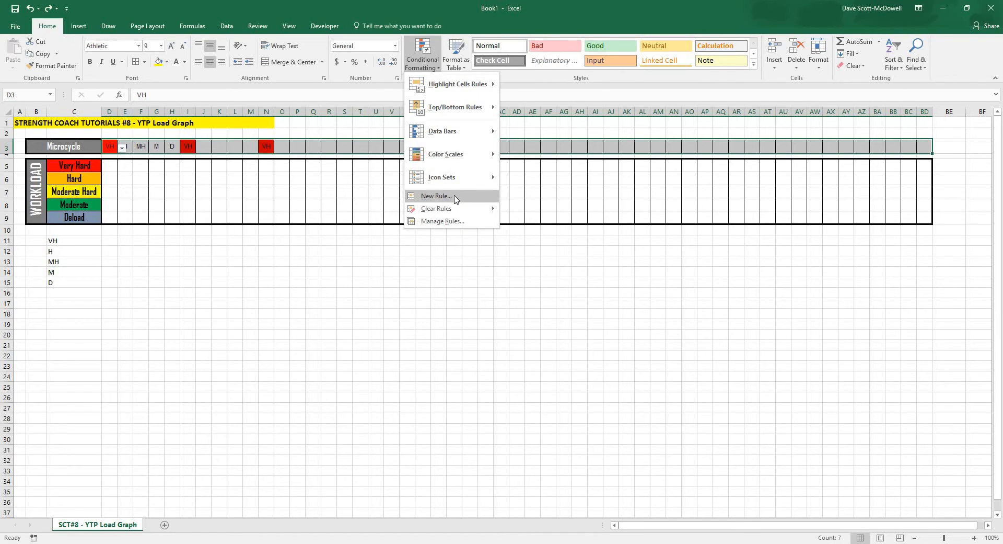
pyautogui.click(437, 196)
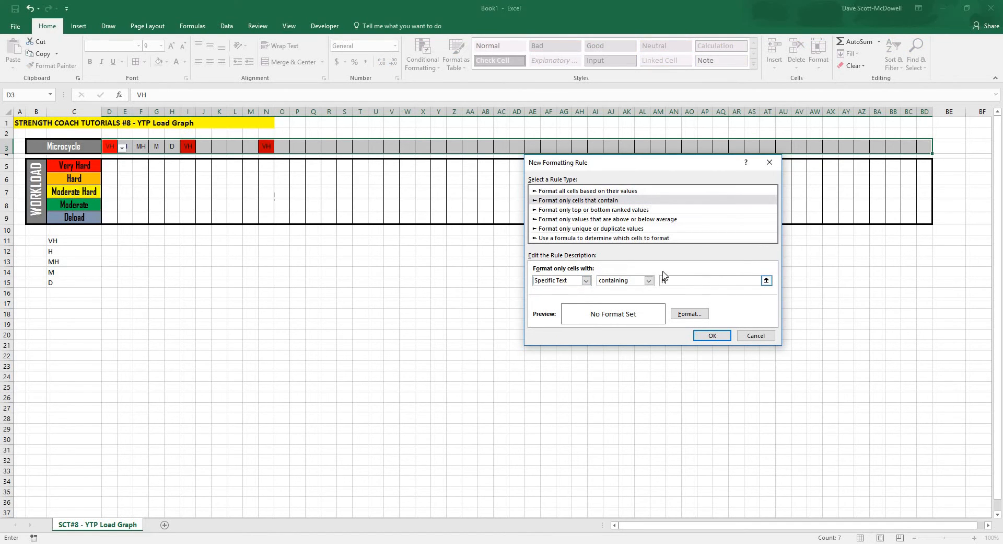
pyautogui.click(648, 280)
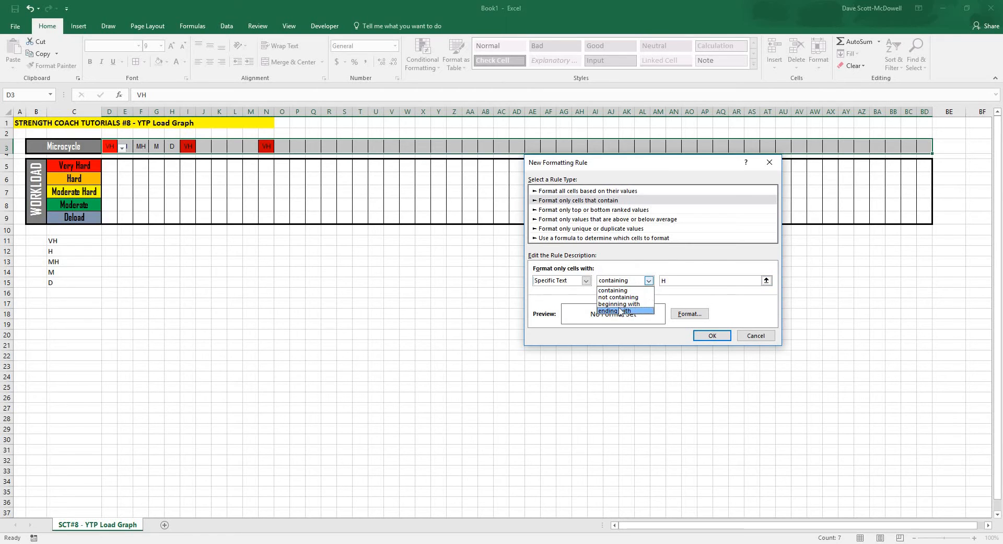
pyautogui.moveTo(619, 303)
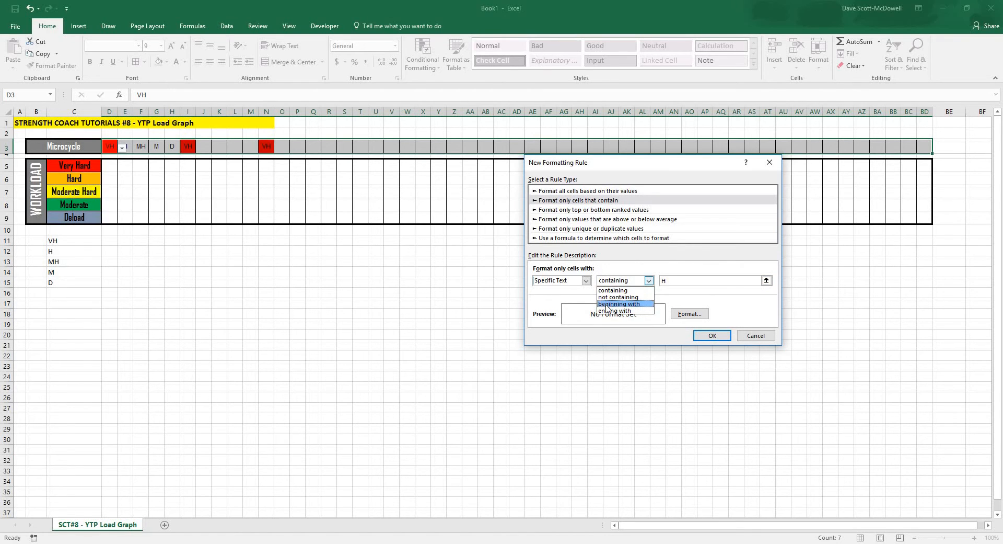
pyautogui.click(618, 303)
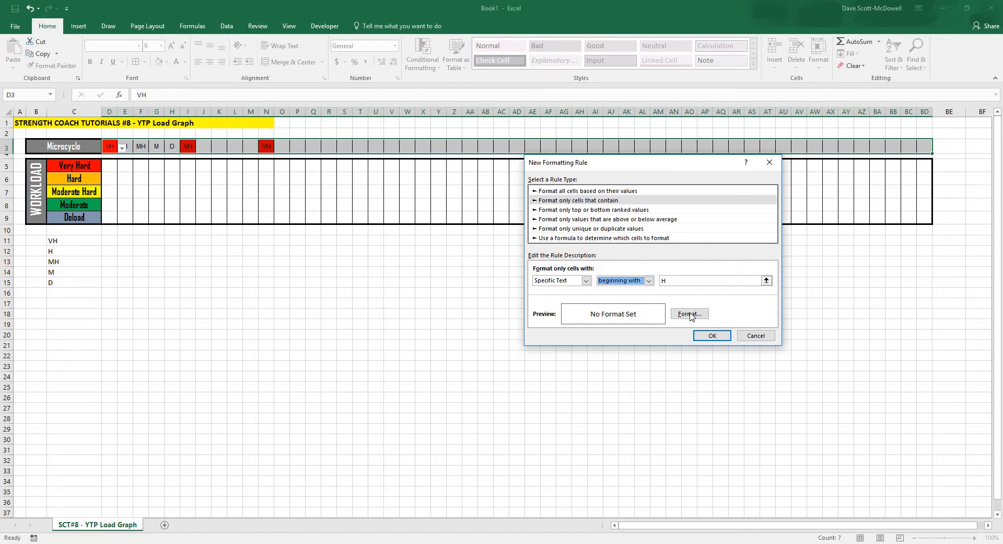
pyautogui.click(688, 314)
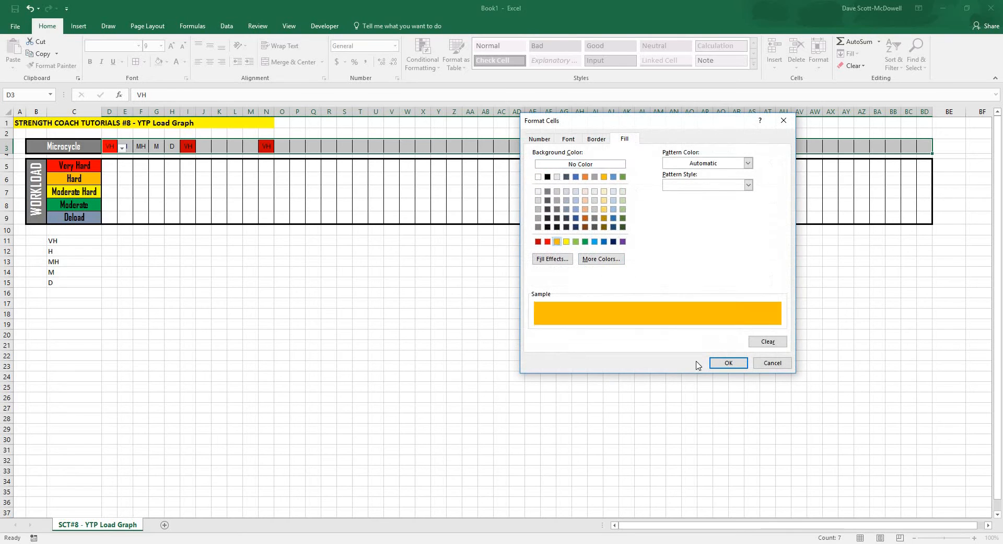
pyautogui.click(728, 363)
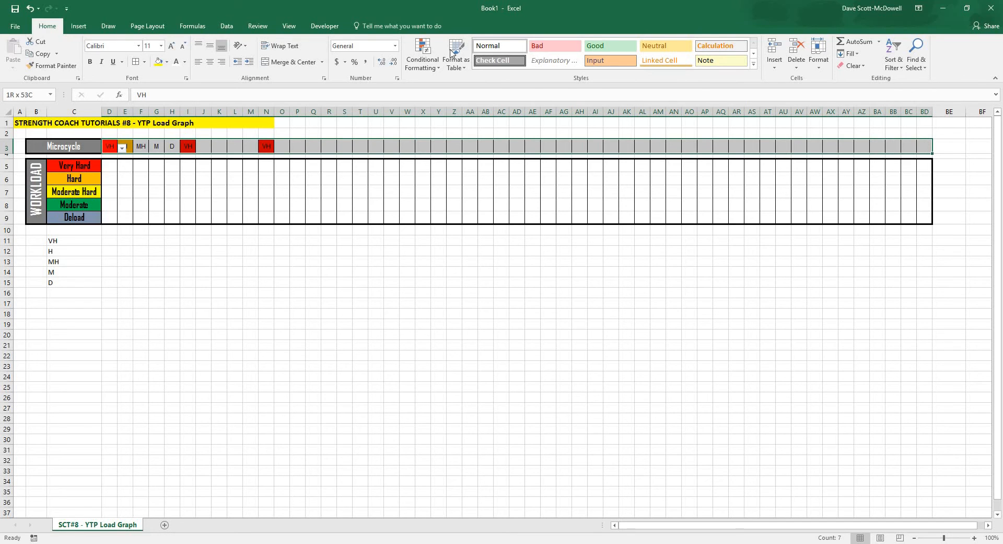
# Add a rule filling cells containing MH yellow
pyautogui.click(422, 54)
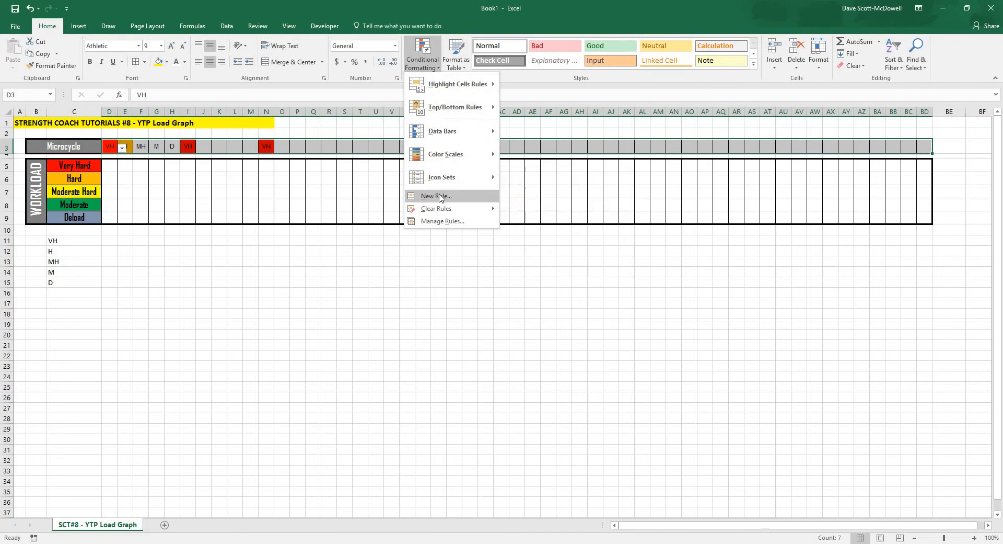
pyautogui.click(436, 196)
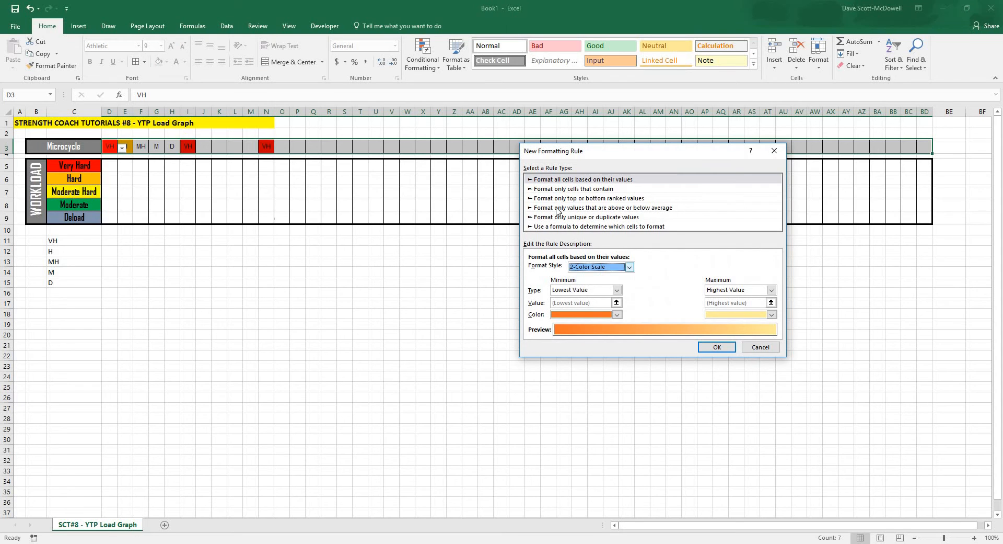
pyautogui.click(574, 188)
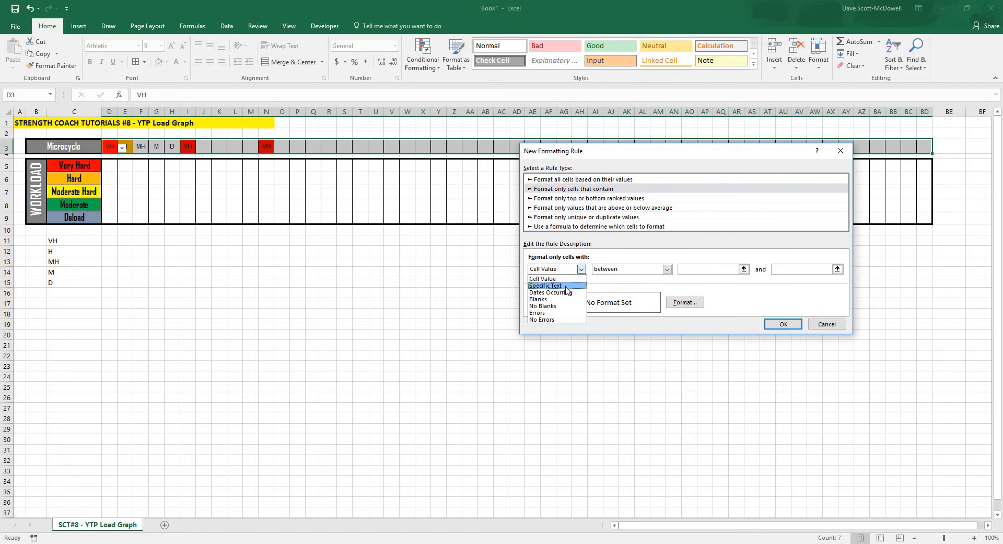
pyautogui.click(546, 286)
pyautogui.write('M')
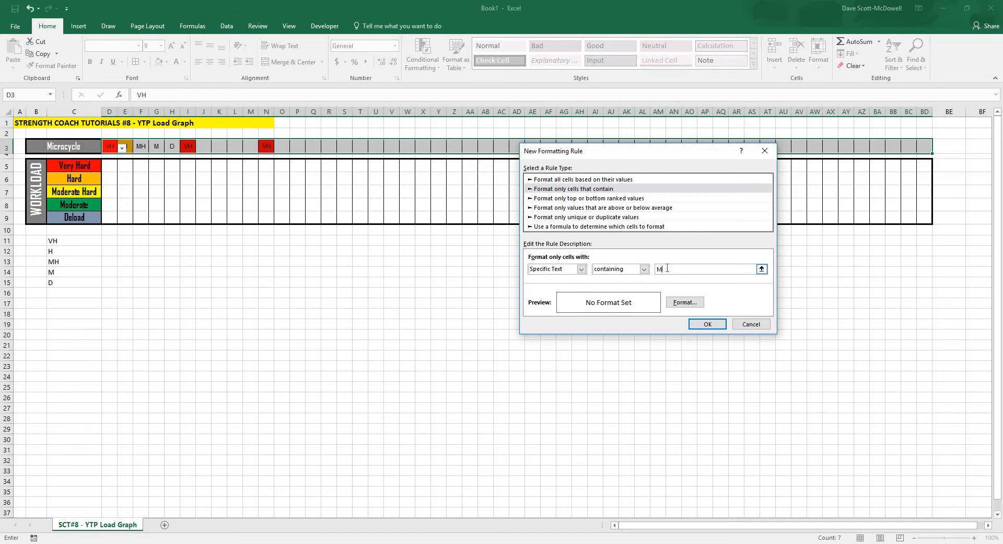
pyautogui.click(684, 301)
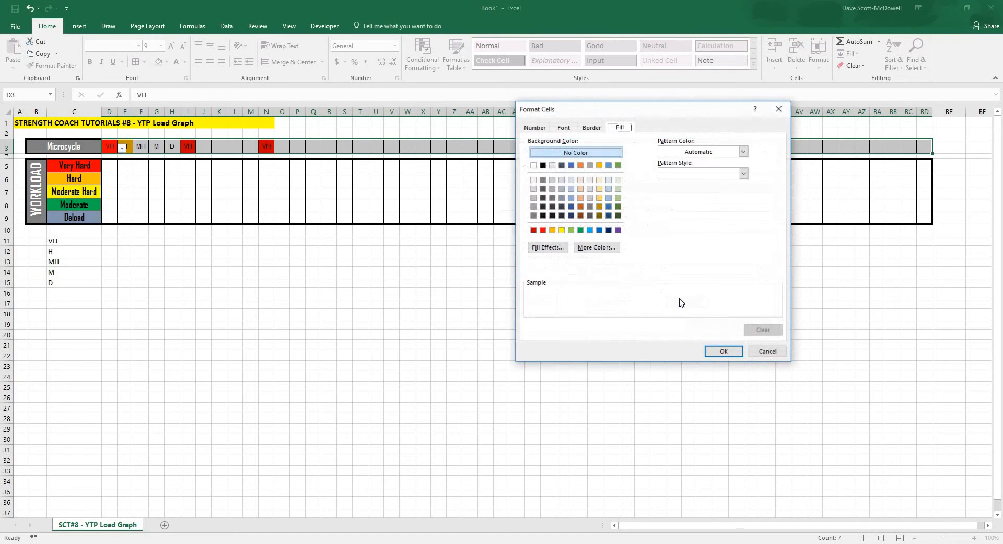
pyautogui.click(561, 229)
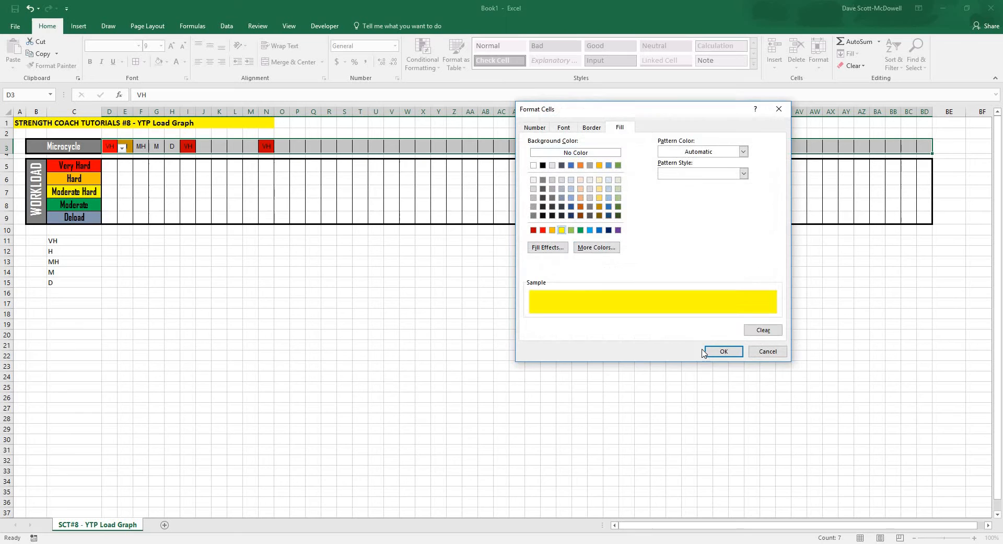
pyautogui.click(723, 351)
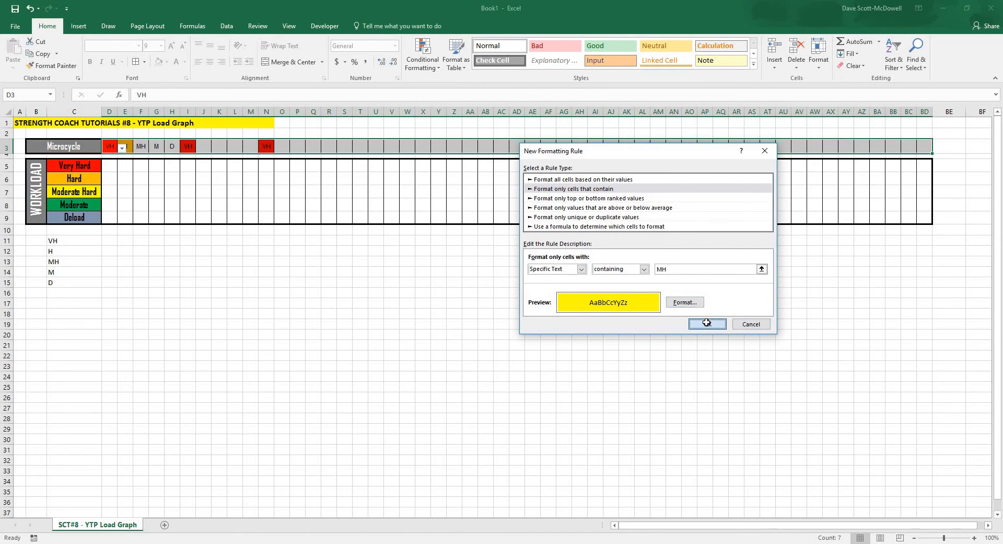
pyautogui.click(708, 323)
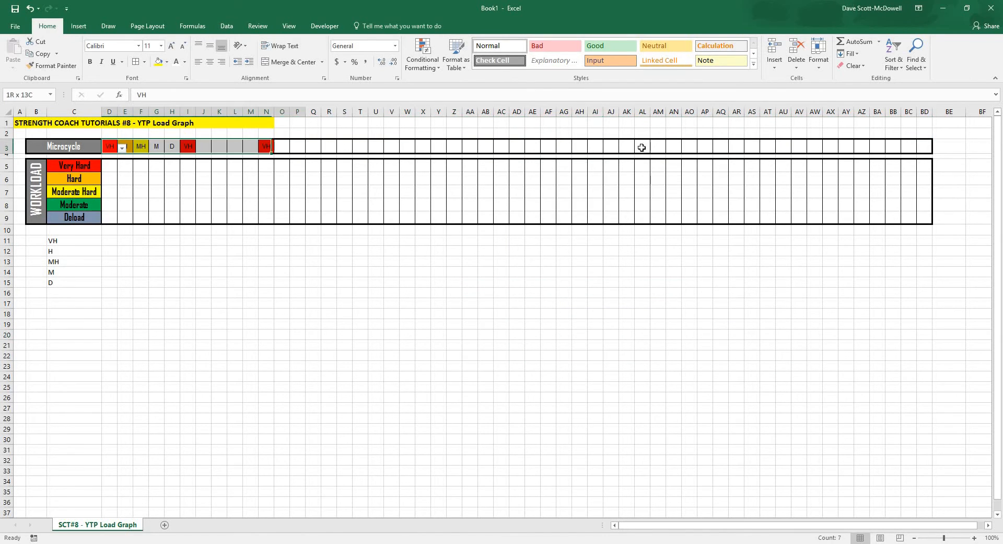
# Add a rule filling cells whose text ends with M green
pyautogui.click(422, 54)
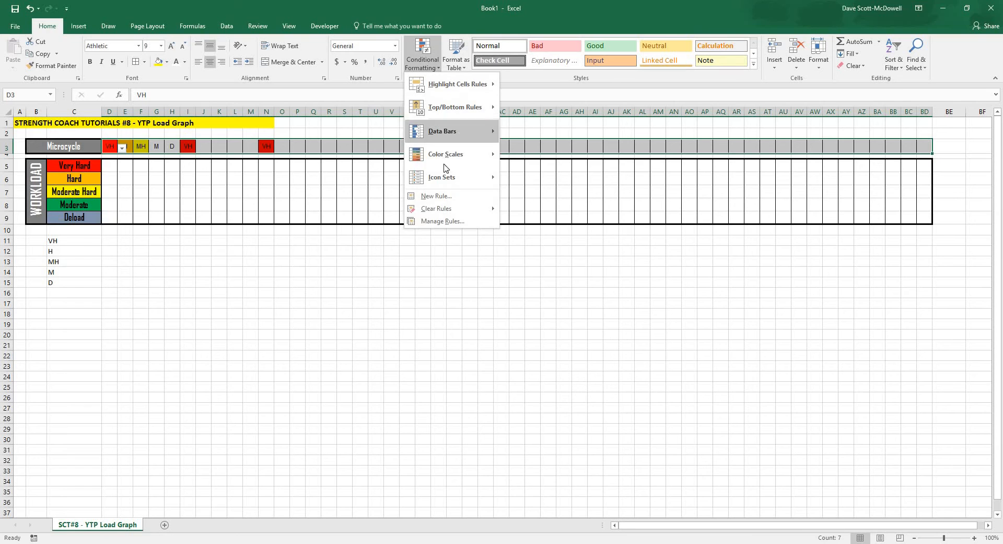
pyautogui.click(436, 196)
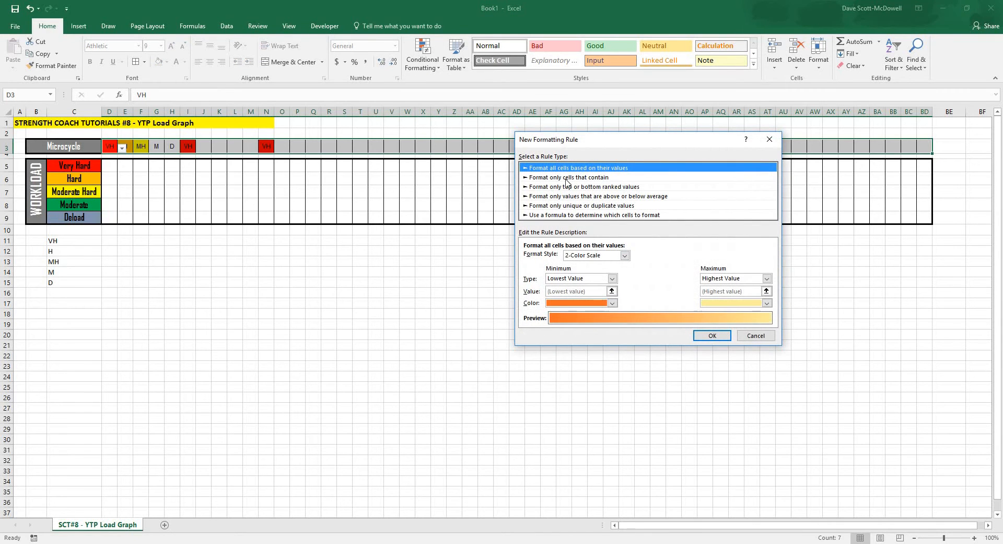
pyautogui.click(569, 178)
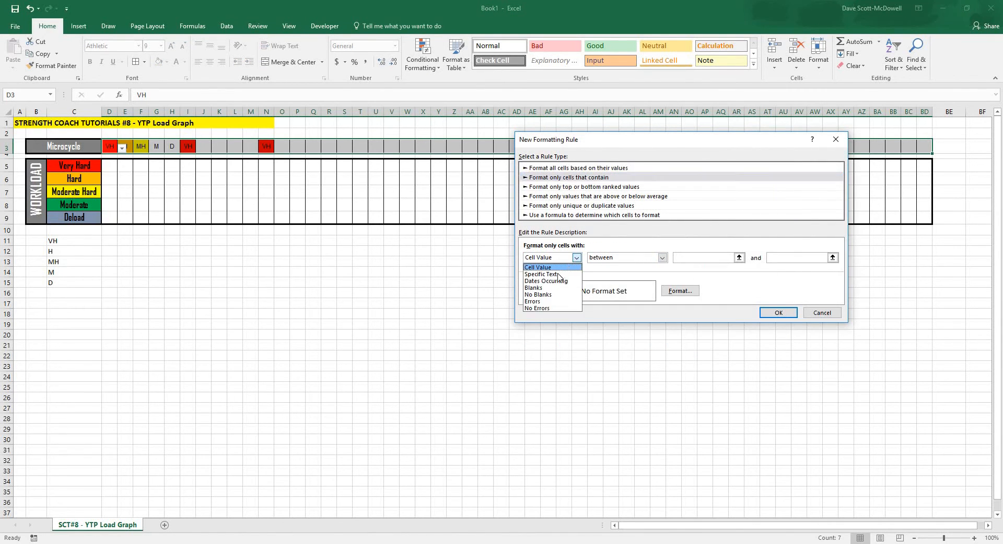
pyautogui.click(540, 274)
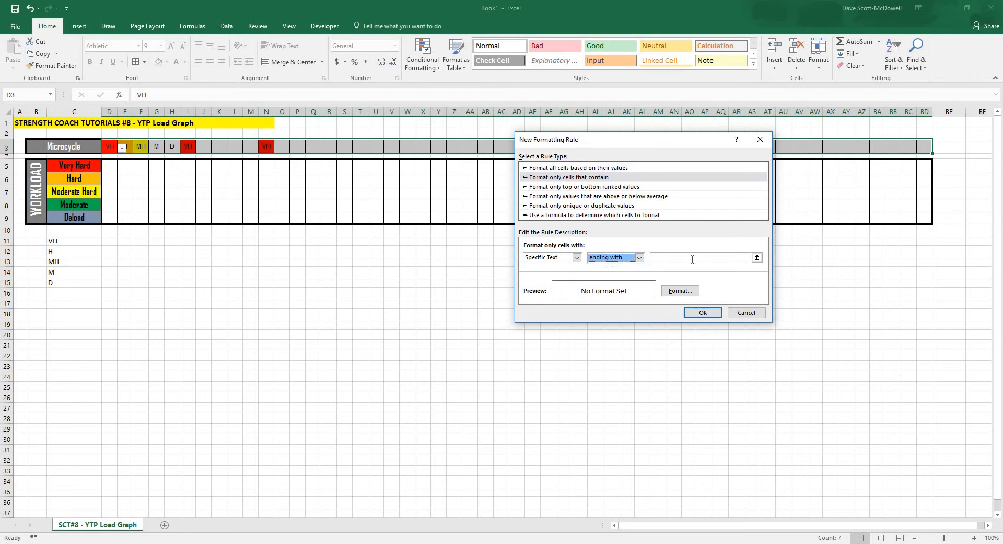
pyautogui.write('M')
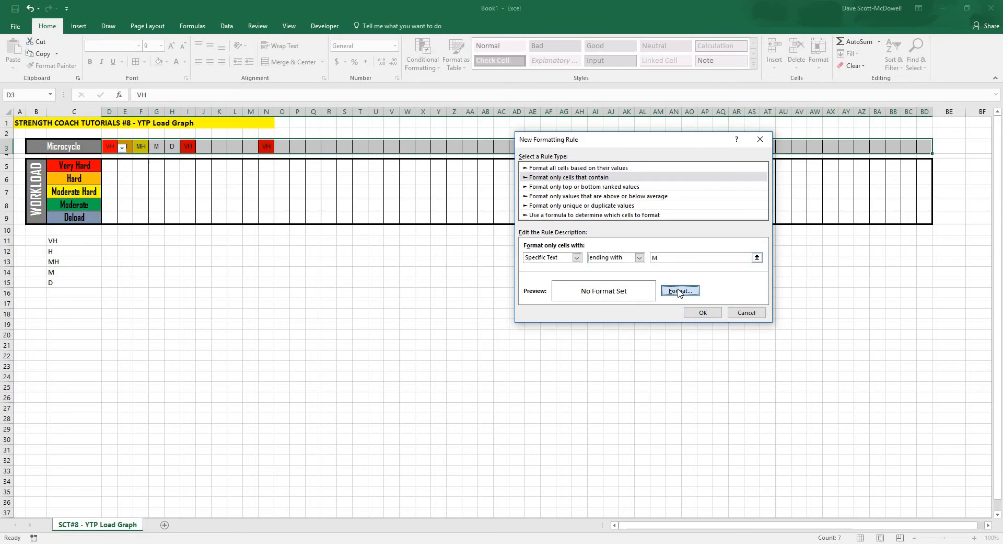
pyautogui.click(679, 290)
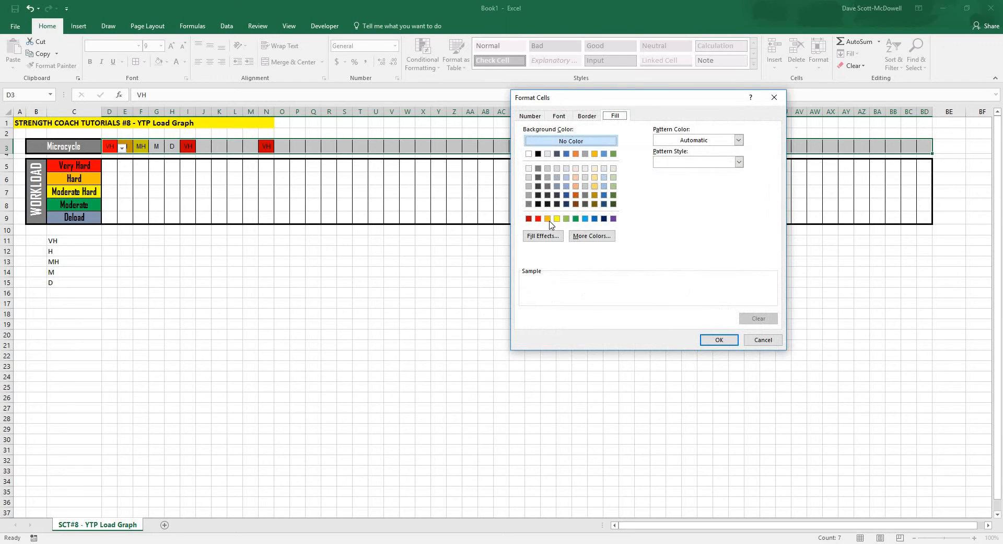
pyautogui.click(719, 339)
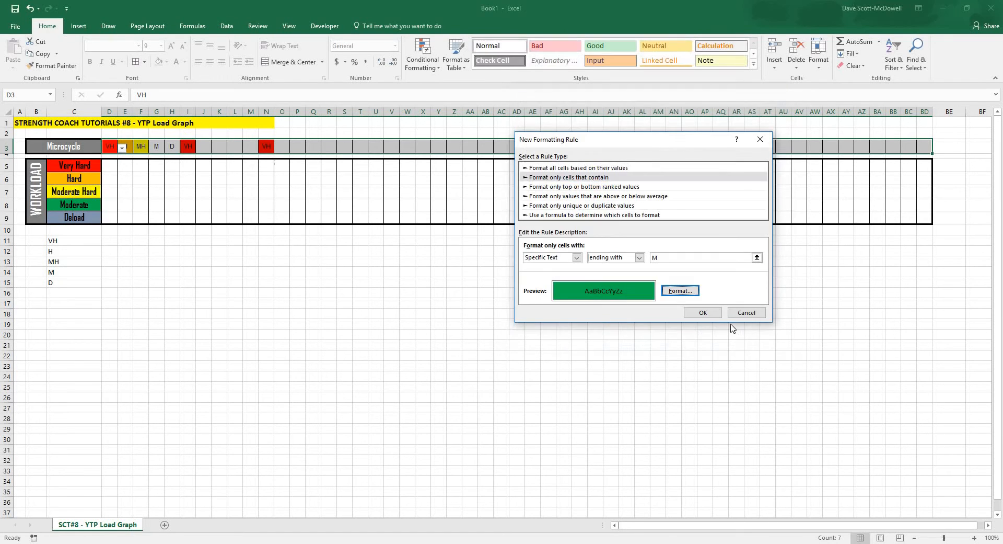
pyautogui.click(702, 313)
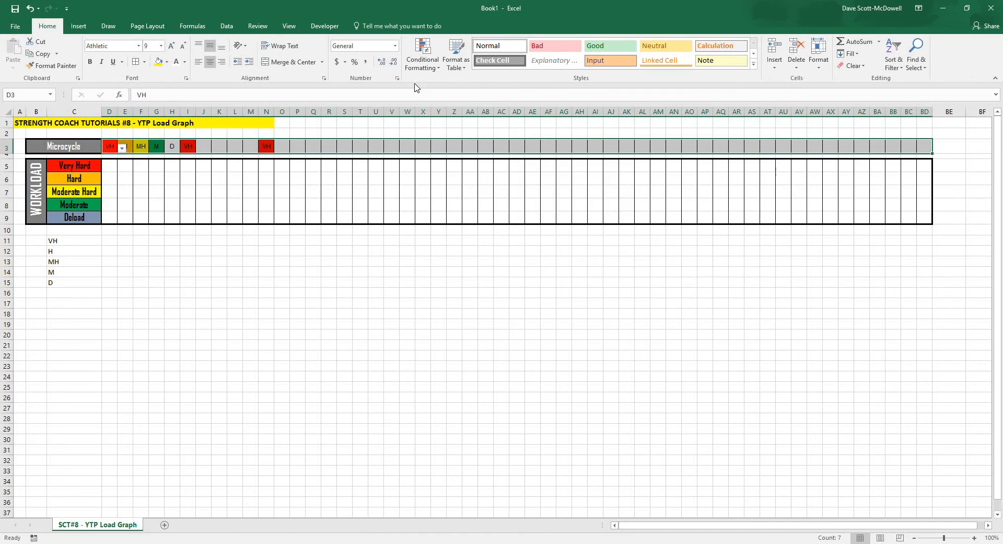
# Via Manage Rules, add a fifth rule filling cells containing D light blue
pyautogui.click(422, 61)
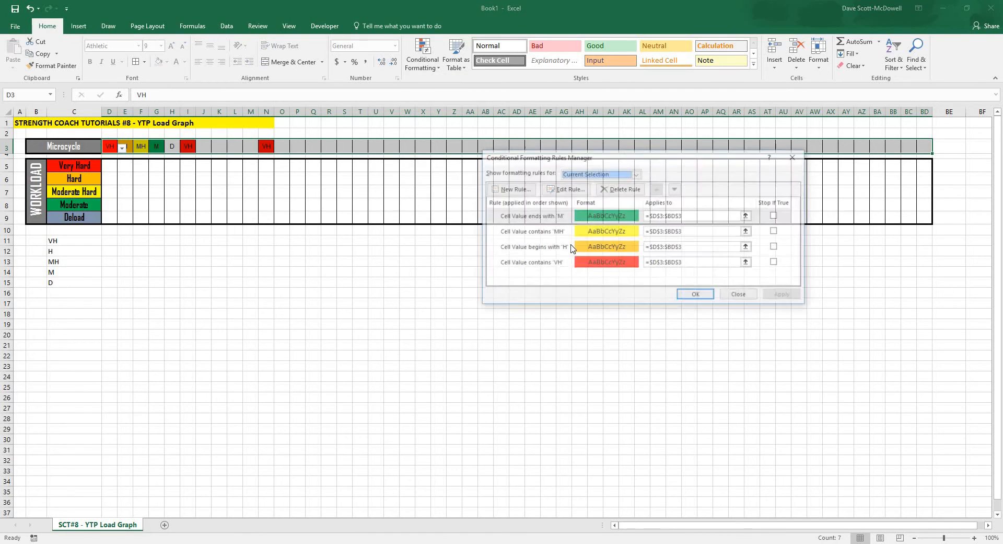
pyautogui.click(515, 189)
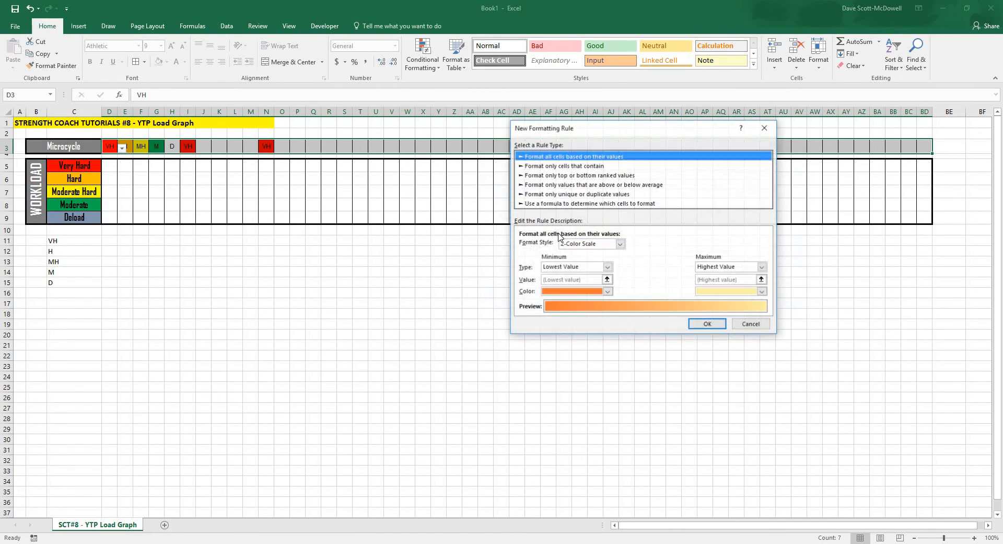
pyautogui.click(566, 166)
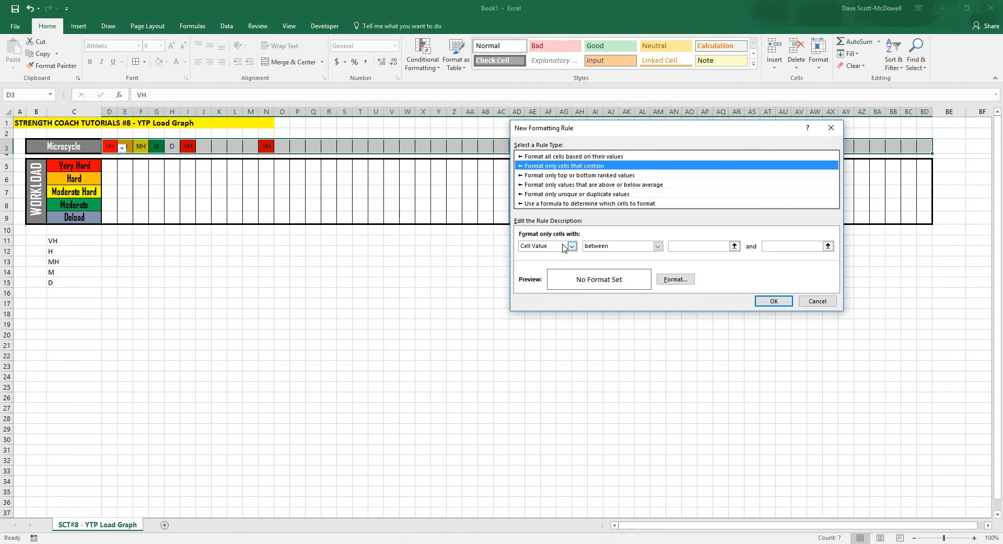
pyautogui.click(572, 245)
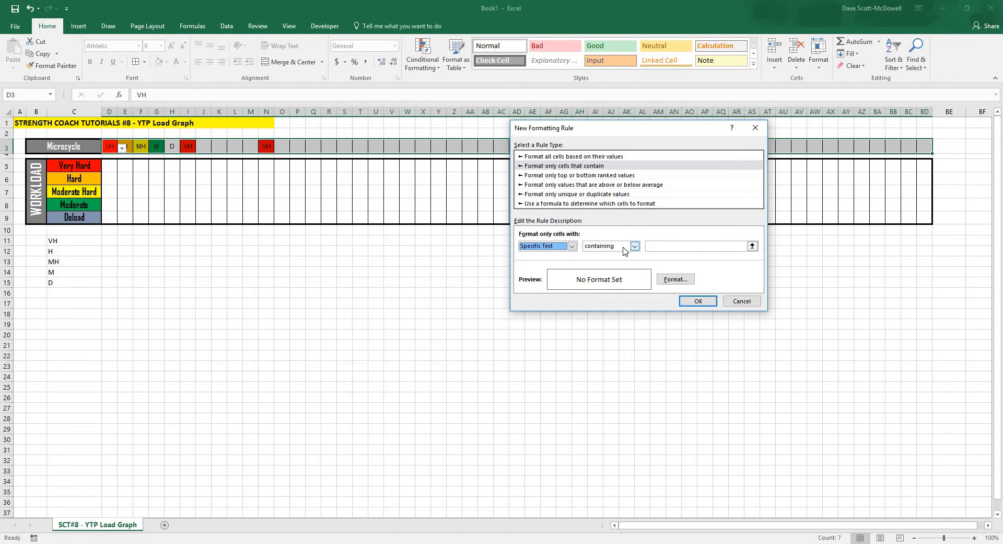
pyautogui.click(697, 245)
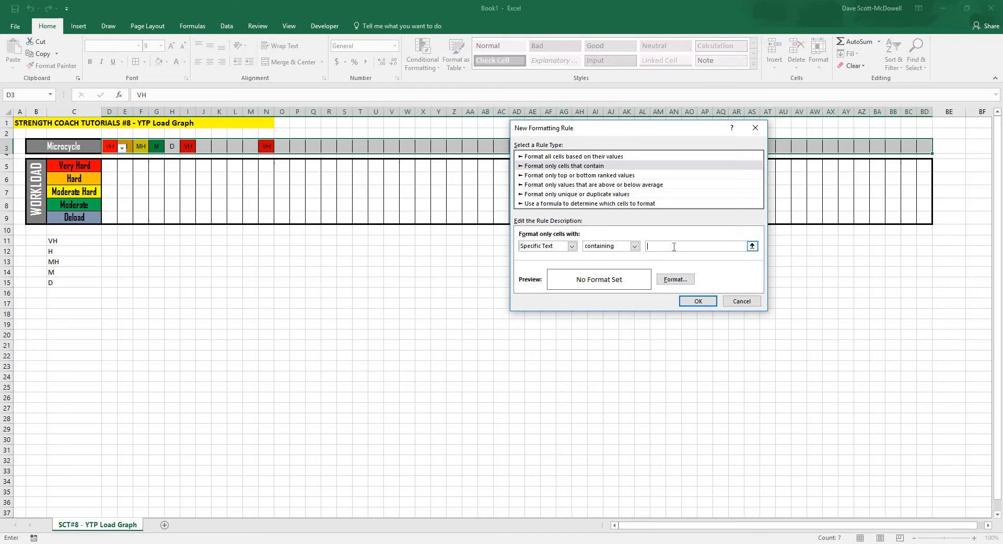
pyautogui.click(675, 278)
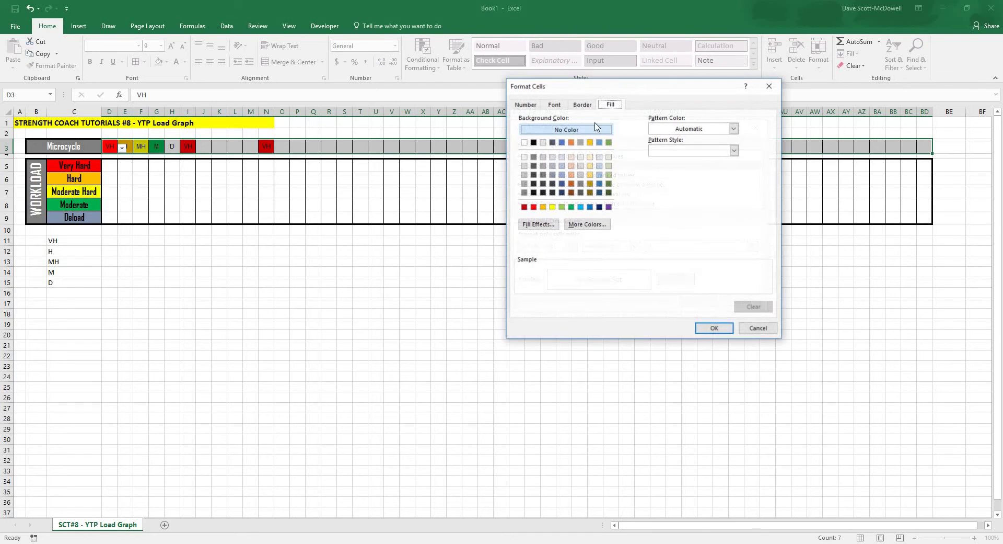
pyautogui.click(562, 175)
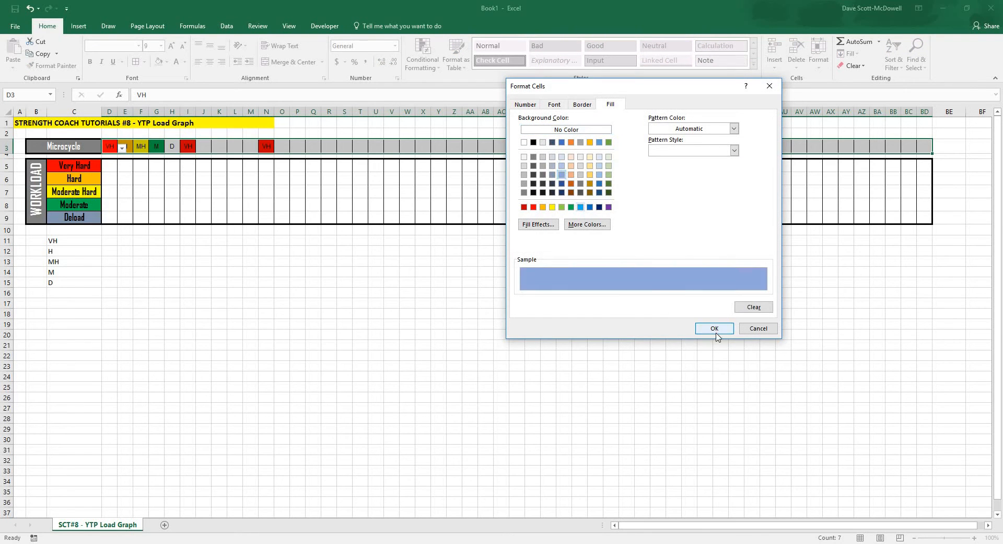
pyautogui.click(714, 328)
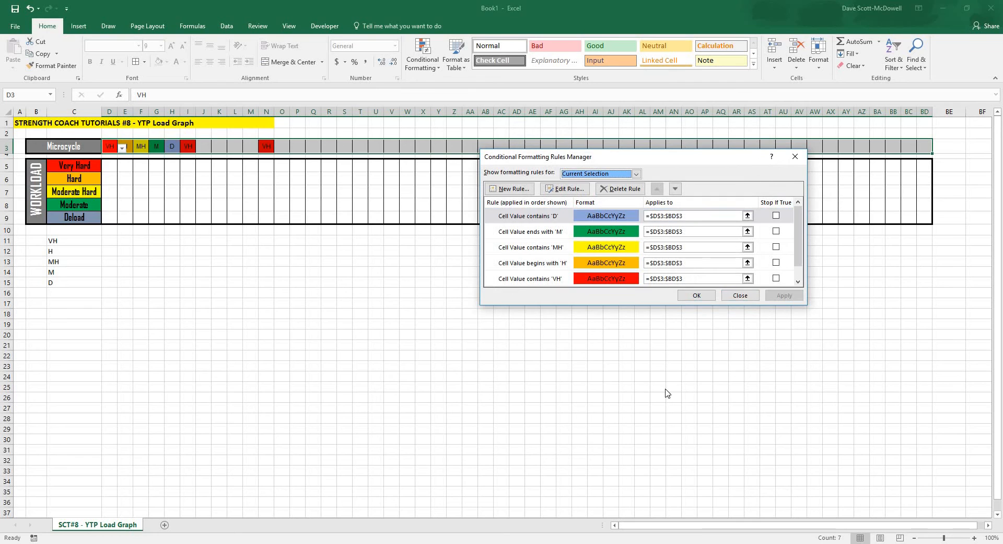
pyautogui.click(739, 295)
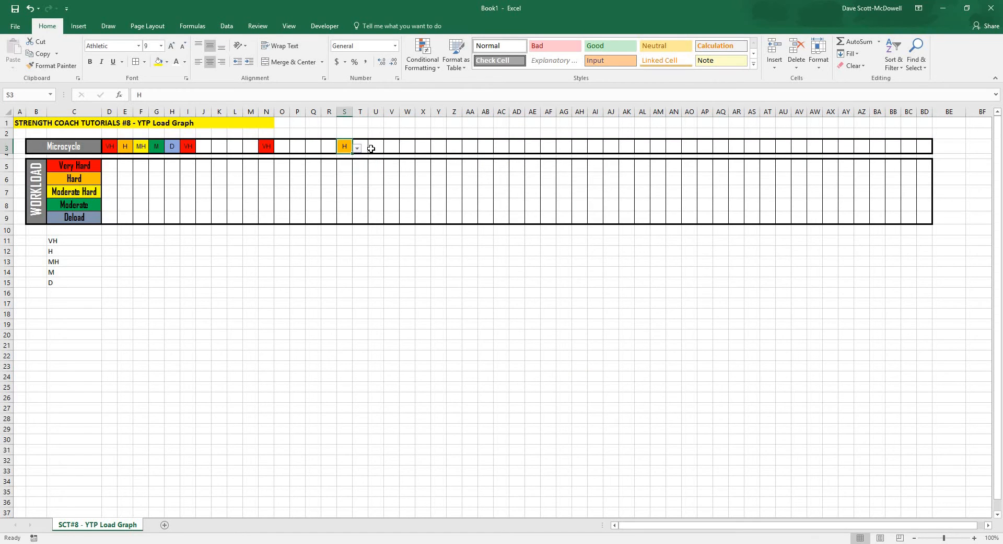
# Set T3 to MH and V3 to D, then select the workload cells under week one
pyautogui.click(356, 147)
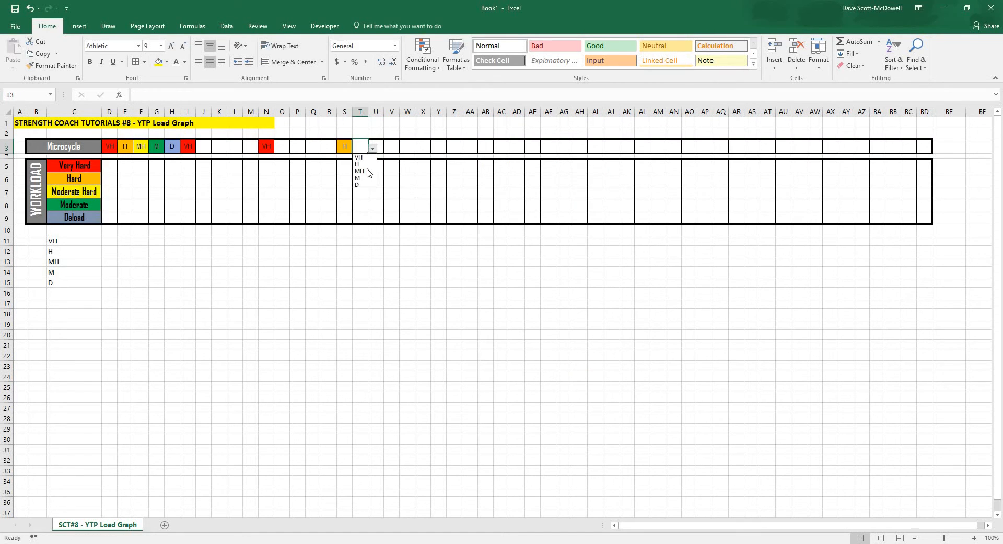
pyautogui.click(360, 164)
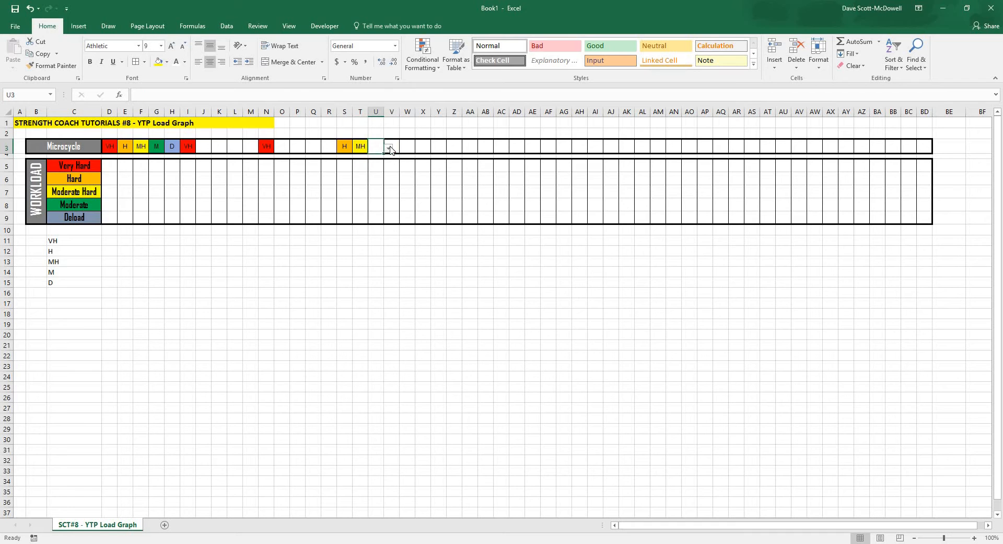
pyautogui.click(404, 147)
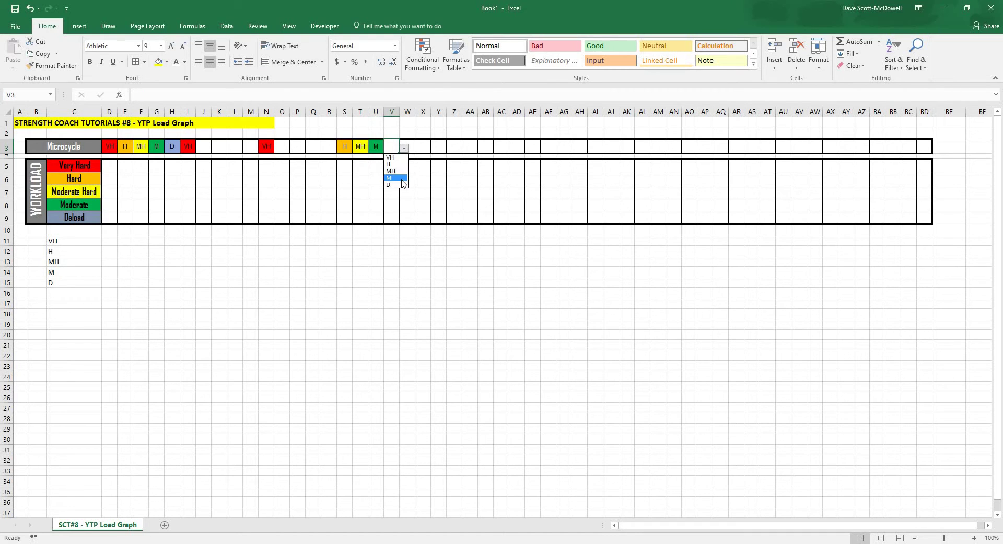
pyautogui.click(389, 184)
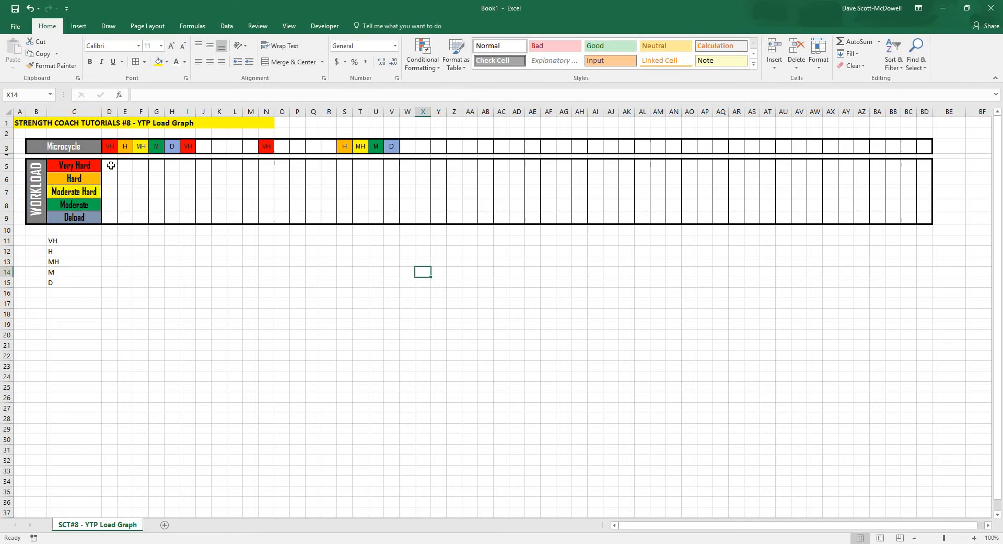
pyautogui.click(110, 166)
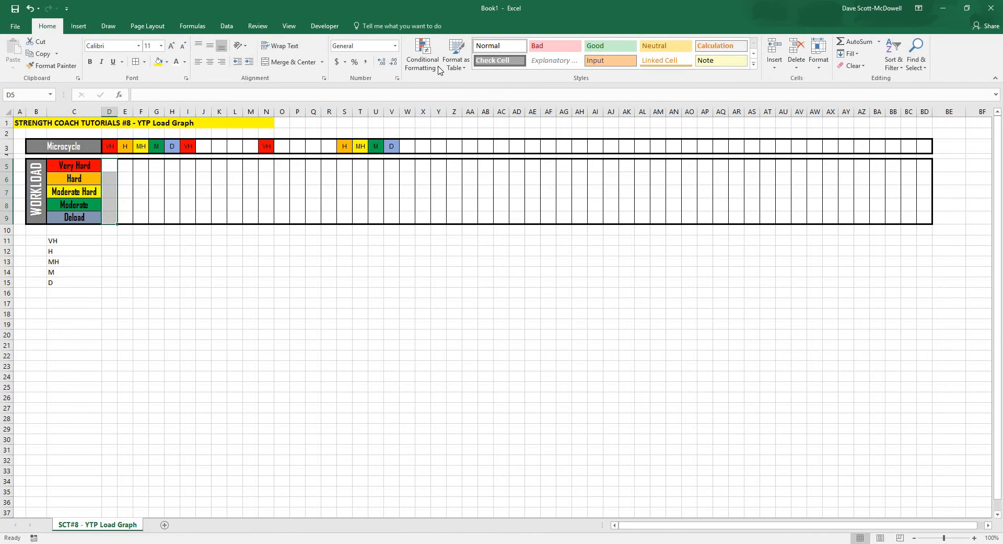
# Add a formula rule =D$3="VH" filling the workload cells D5:D9 red
pyautogui.click(421, 60)
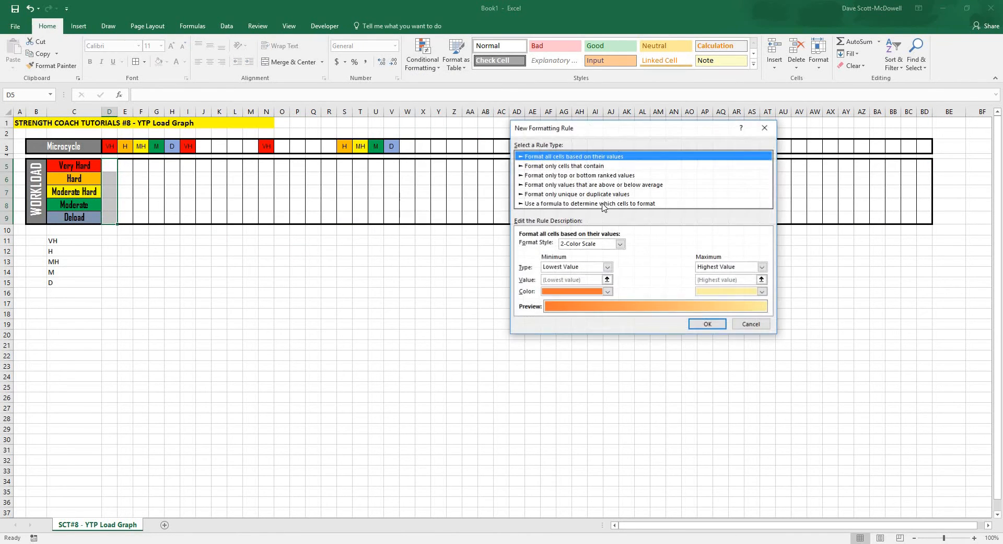
pyautogui.click(589, 203)
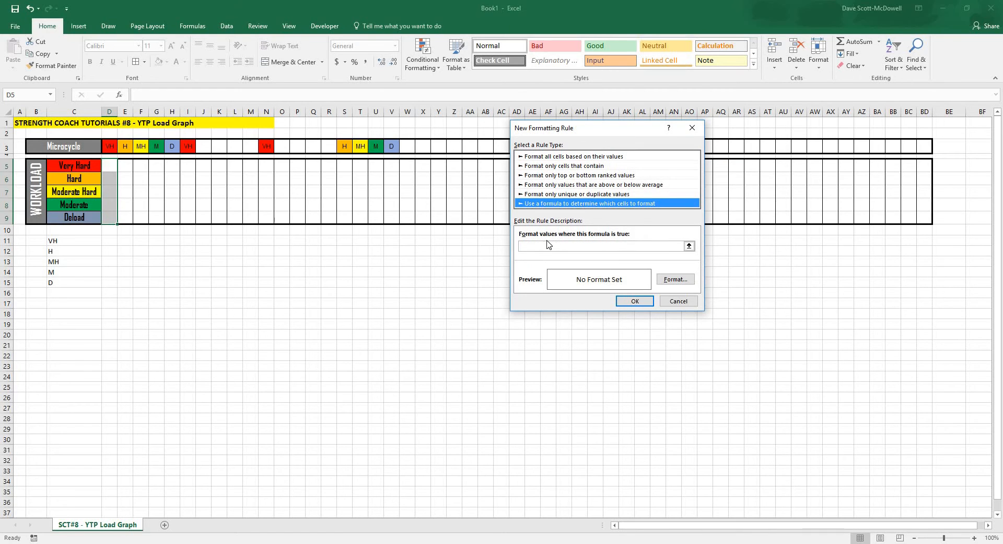
pyautogui.click(602, 245)
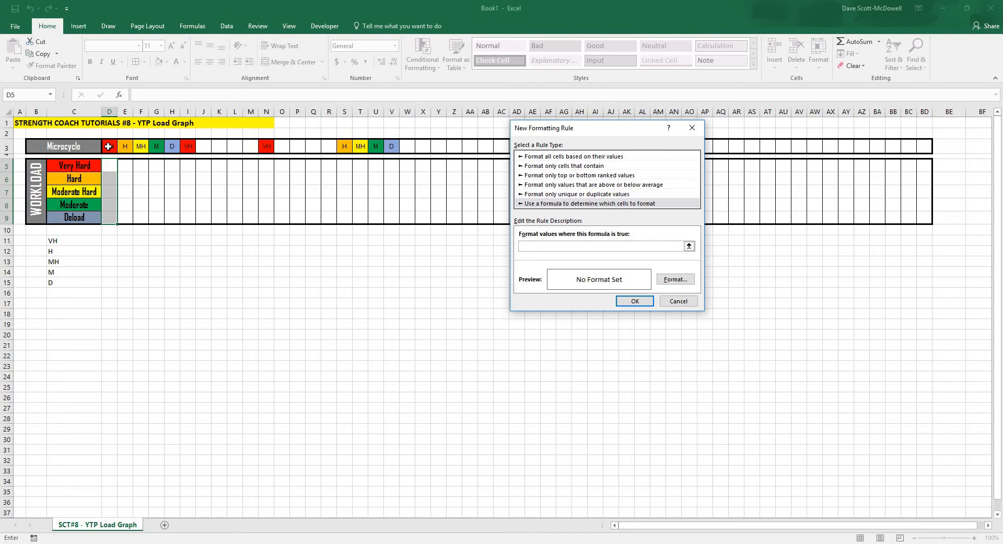
pyautogui.click(109, 146)
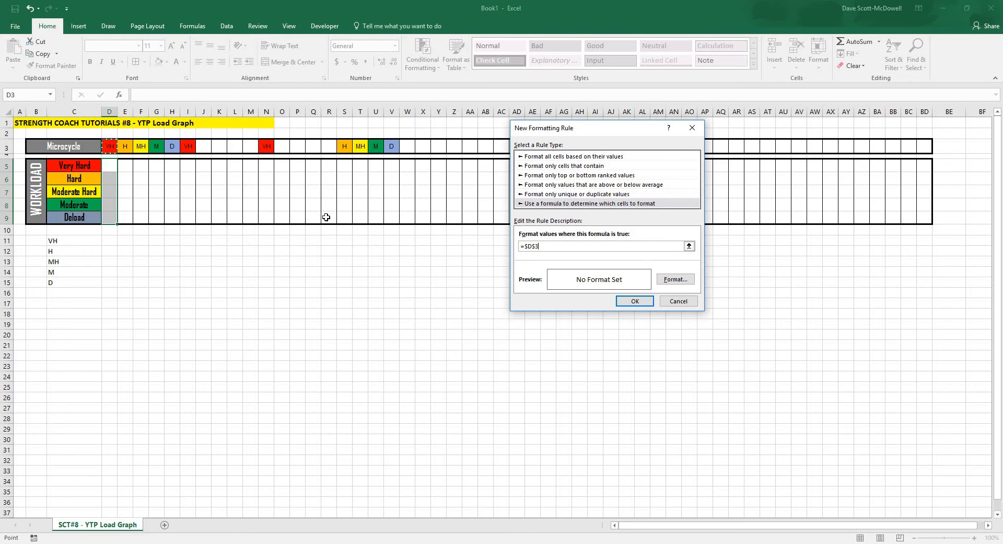
pyautogui.write('=')
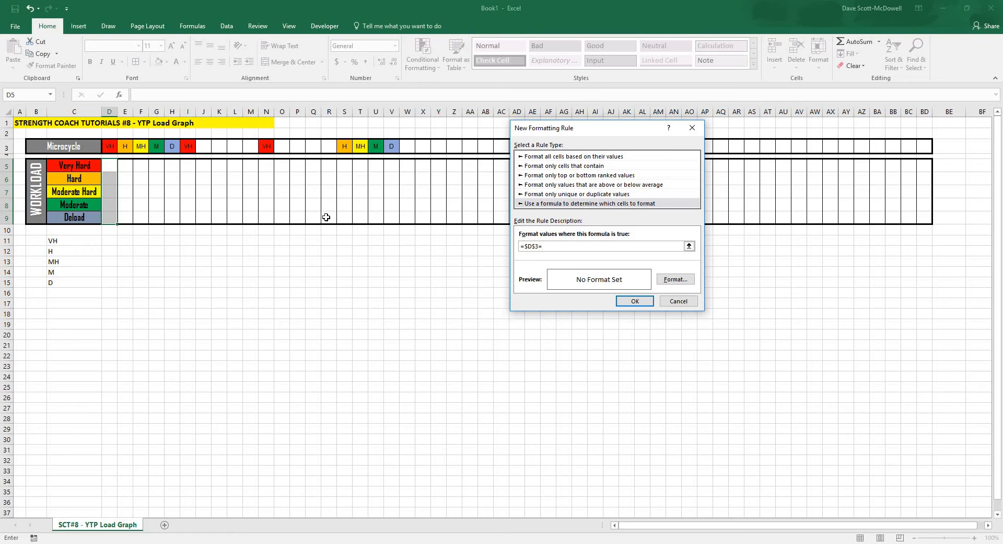
pyautogui.write('"V')
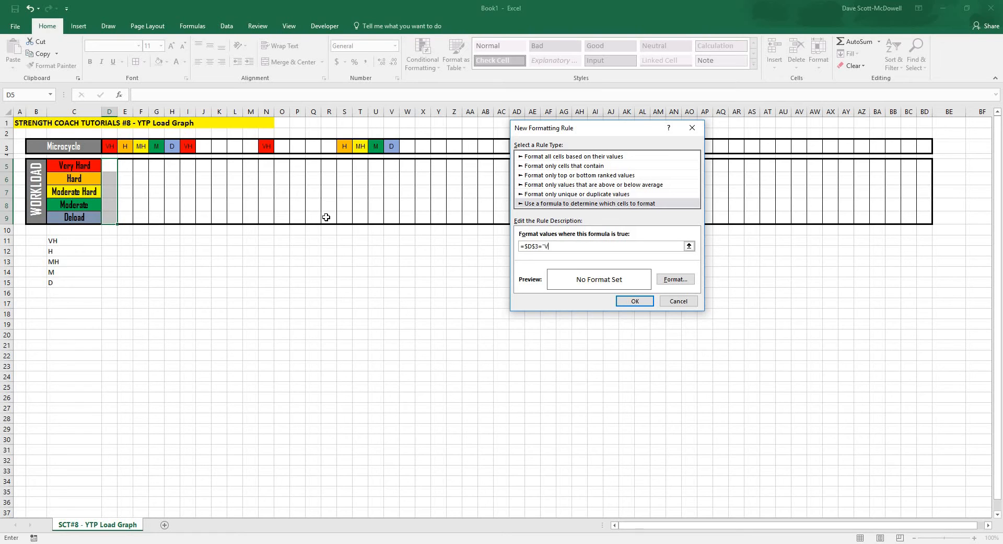
pyautogui.write('H')
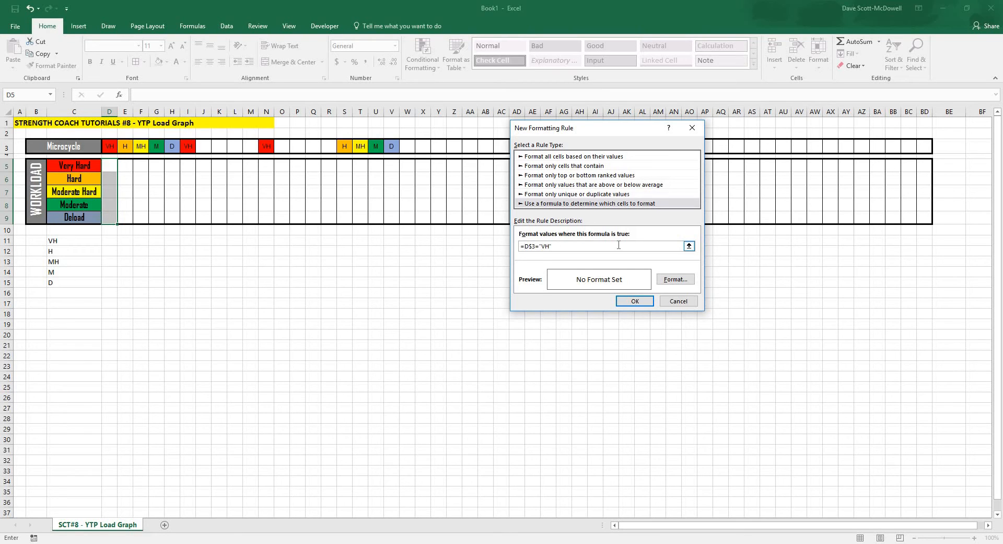
pyautogui.click(675, 278)
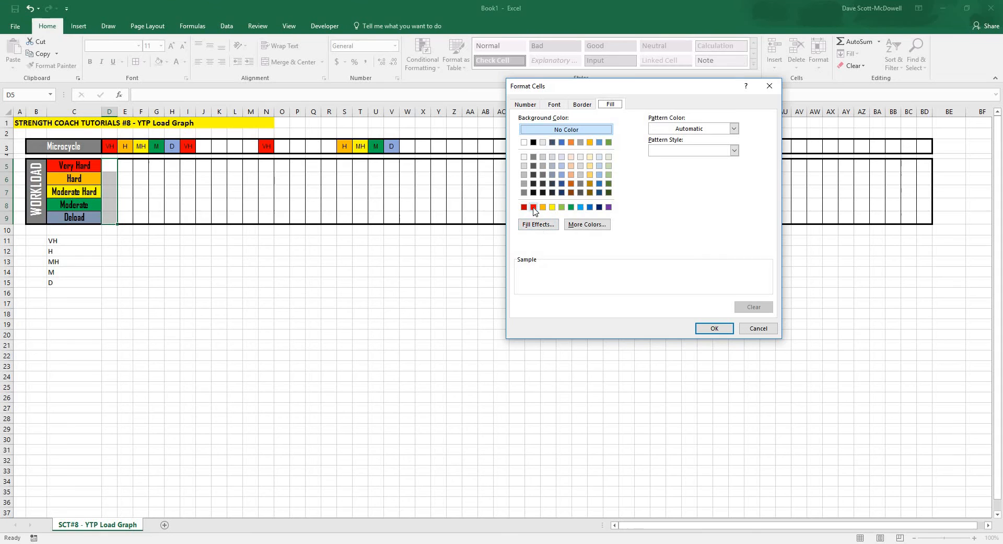
pyautogui.click(714, 328)
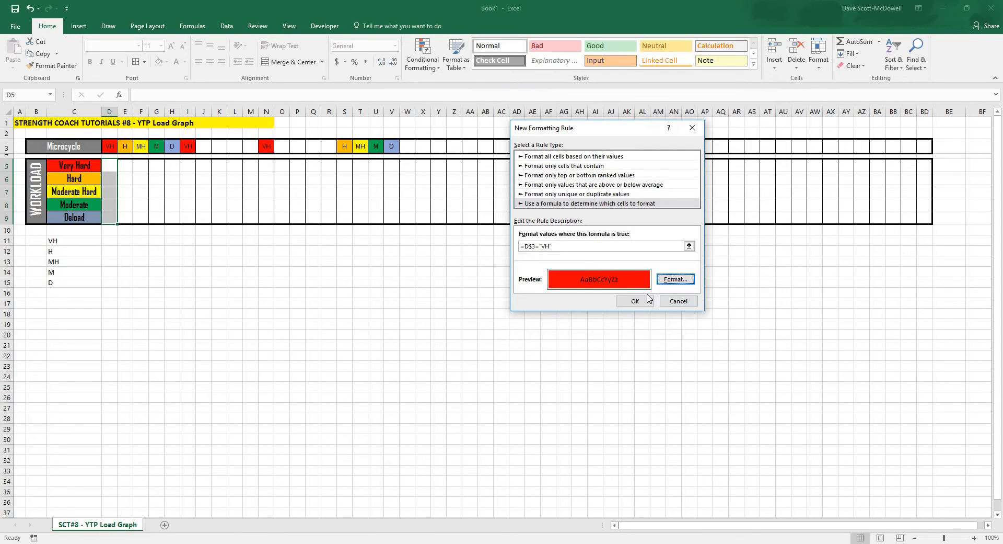
pyautogui.click(634, 301)
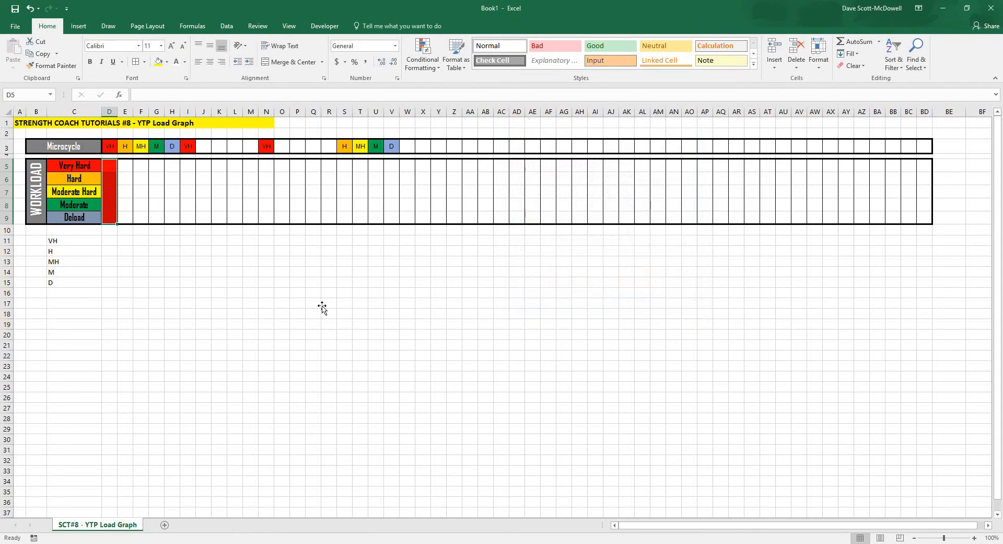
pyautogui.moveTo(117, 223)
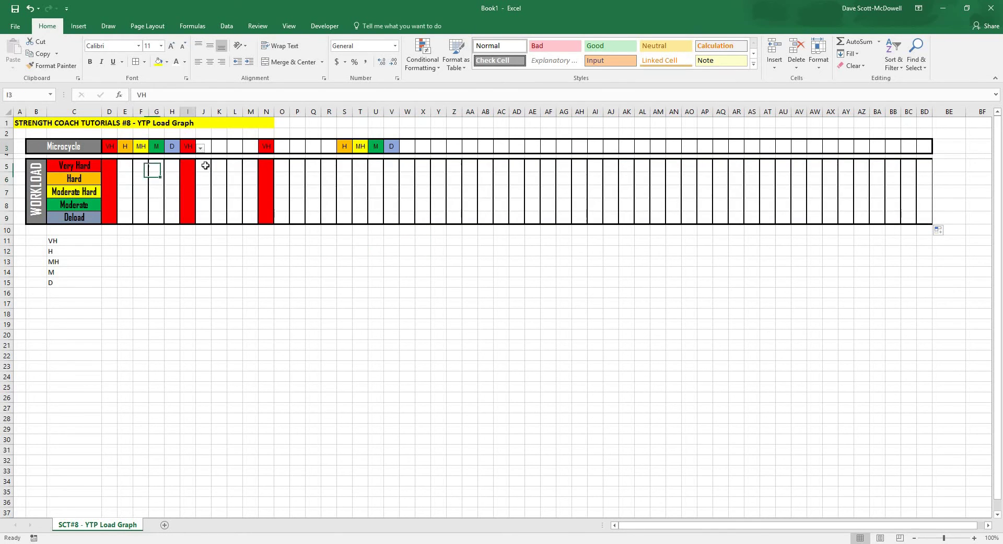
# Set L3 to VH so its column fills red, then select the first week's Hard-to-Deload rows
pyautogui.click(235, 146)
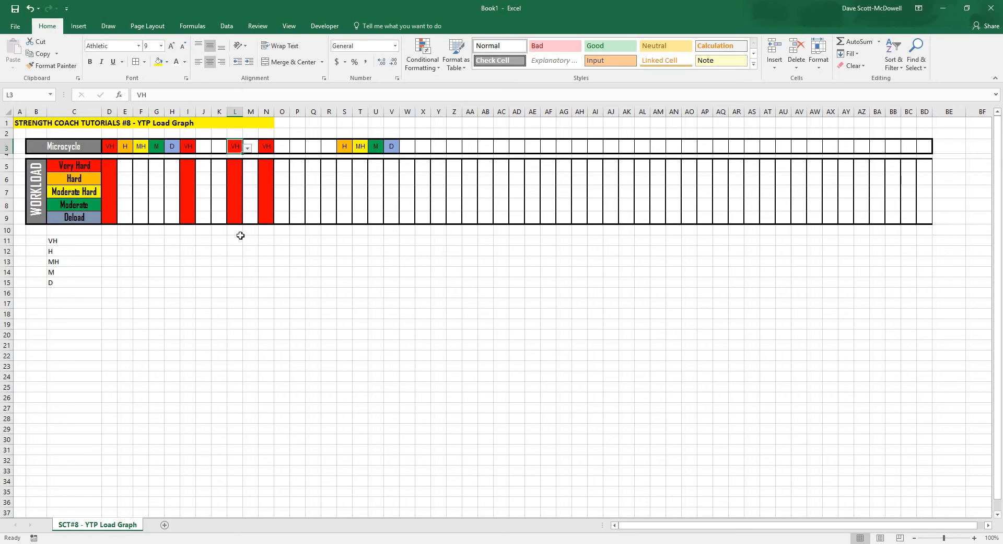
pyautogui.click(109, 166)
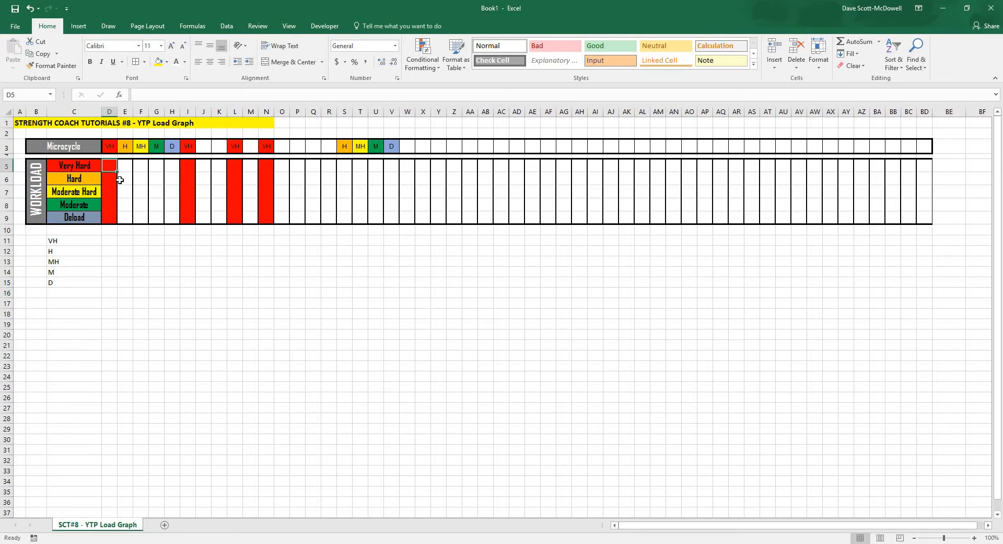
pyautogui.click(108, 177)
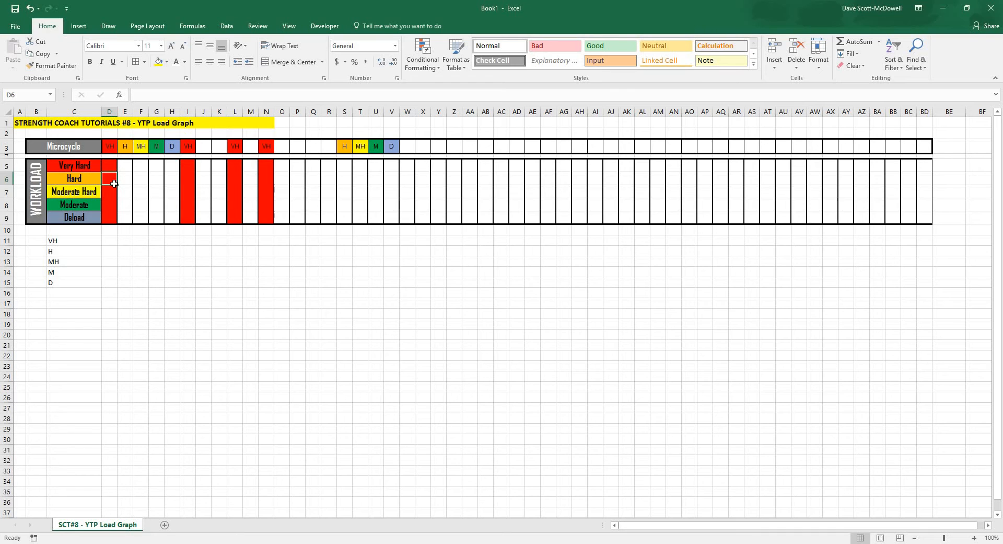
pyautogui.moveTo(110, 166); pyautogui.dragTo(119, 216)
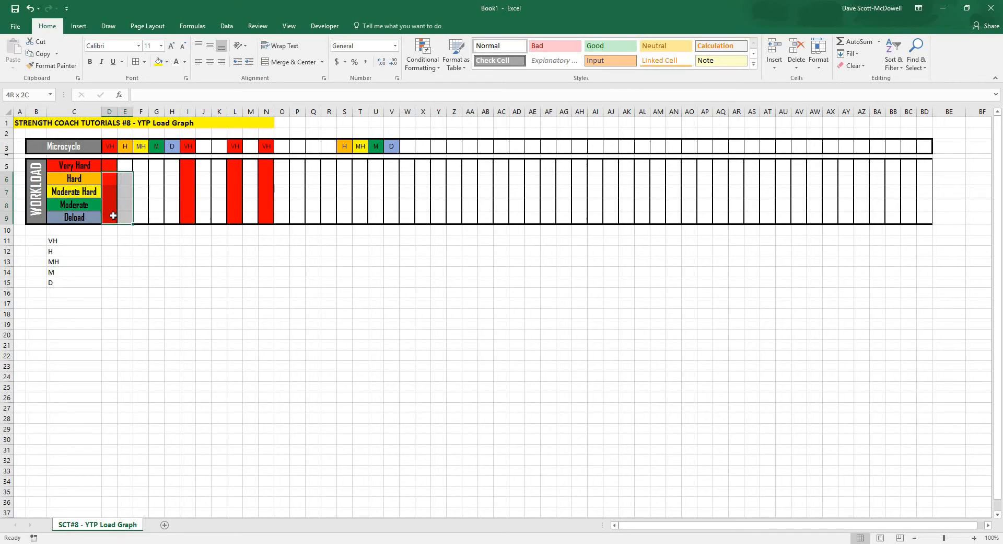
# Create a formula rule =$D$3="H" for the Hard-to-Deload rows
pyautogui.click(422, 54)
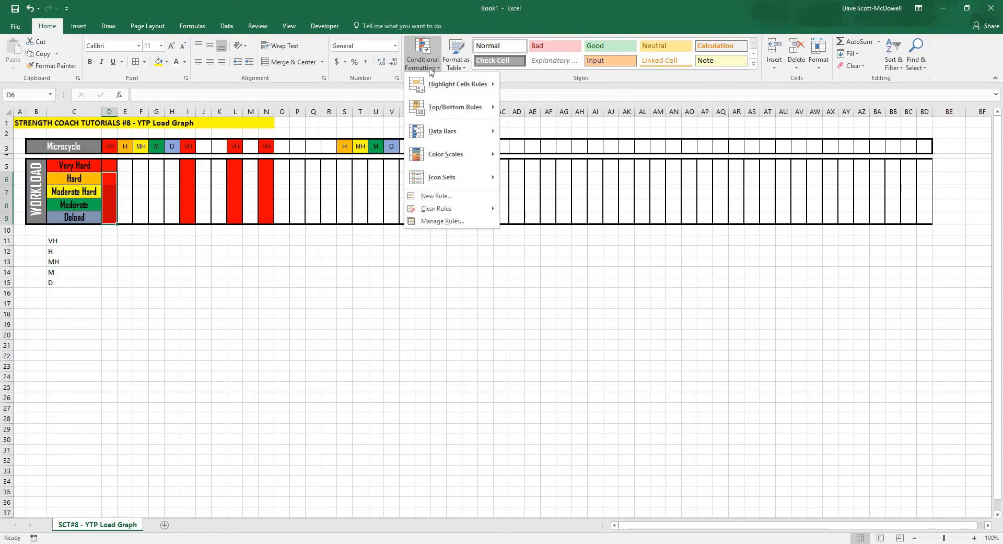
pyautogui.click(436, 195)
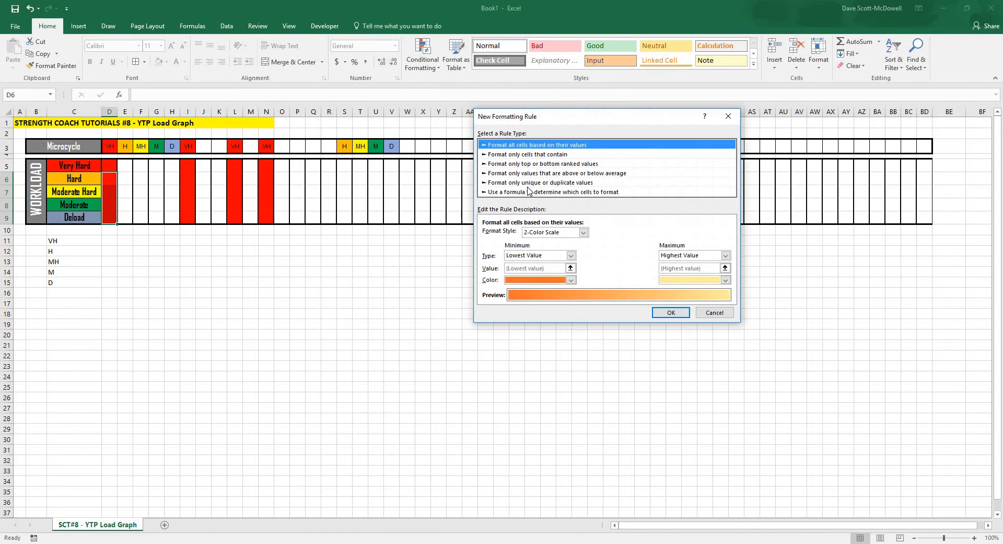
pyautogui.click(551, 191)
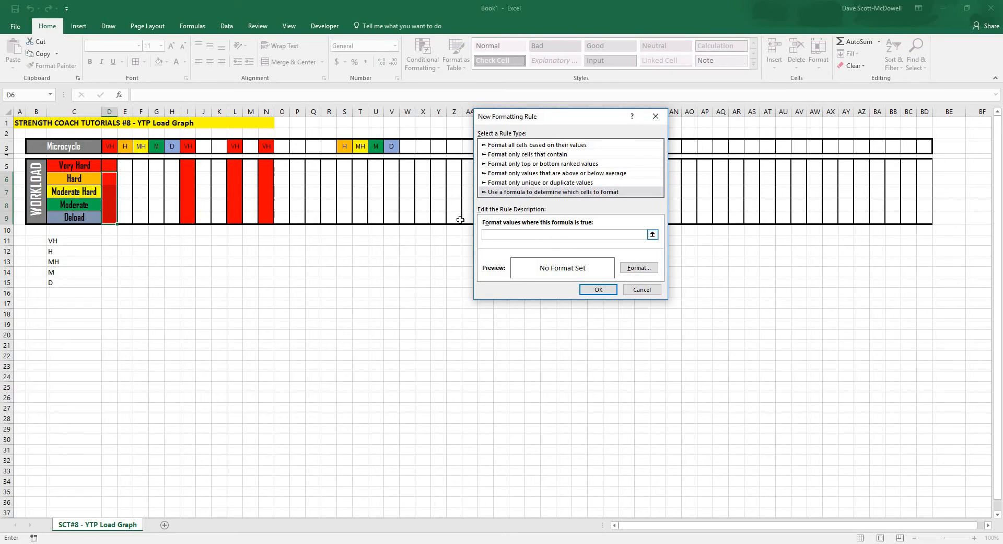
pyautogui.click(110, 145)
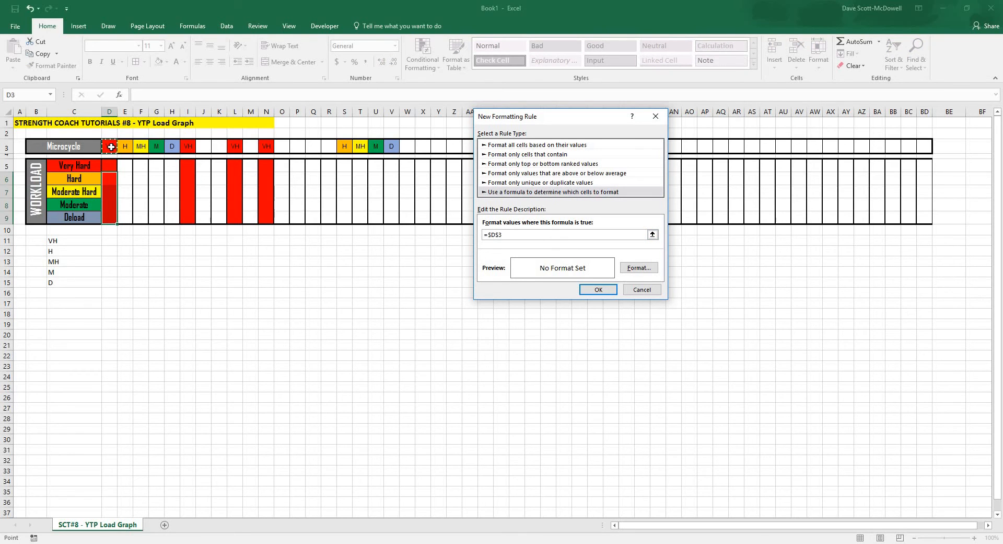
pyautogui.write('="H')
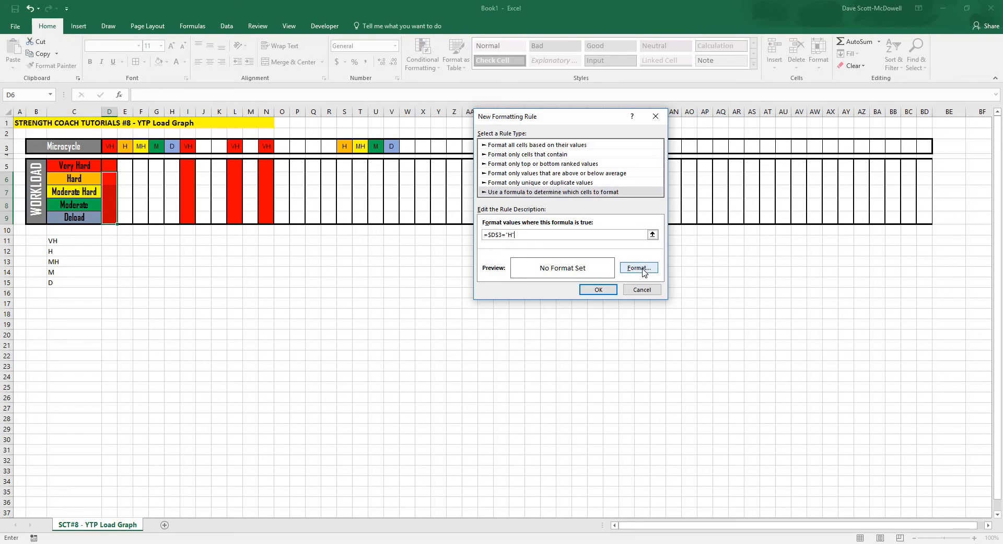
# Give the H rule an orange fill and confirm it, returning to D3
pyautogui.click(638, 268)
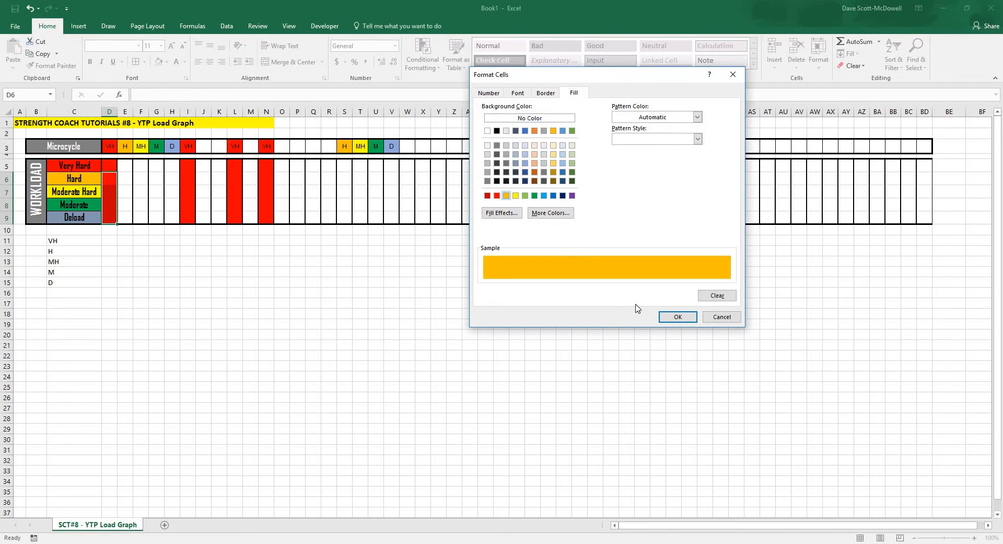
pyautogui.click(677, 316)
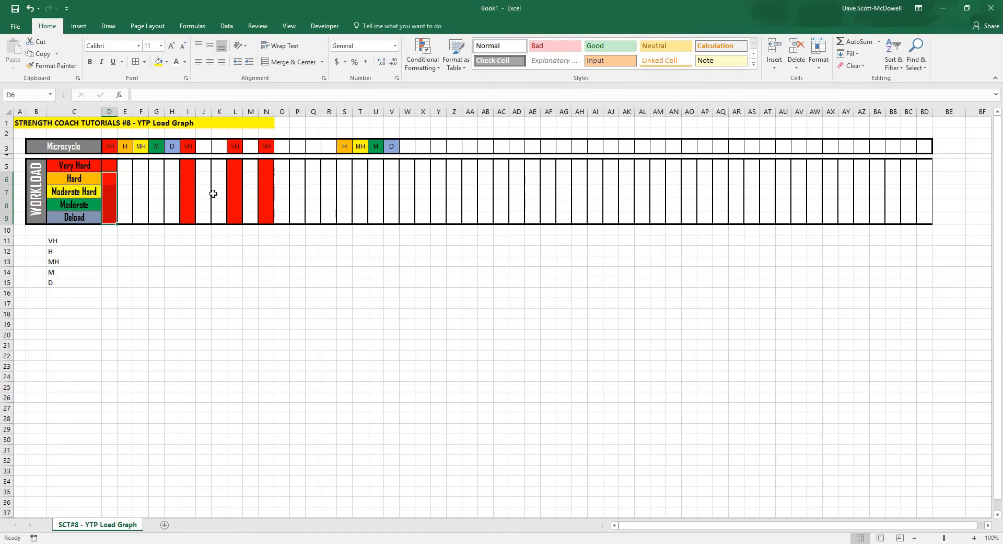
pyautogui.click(109, 146)
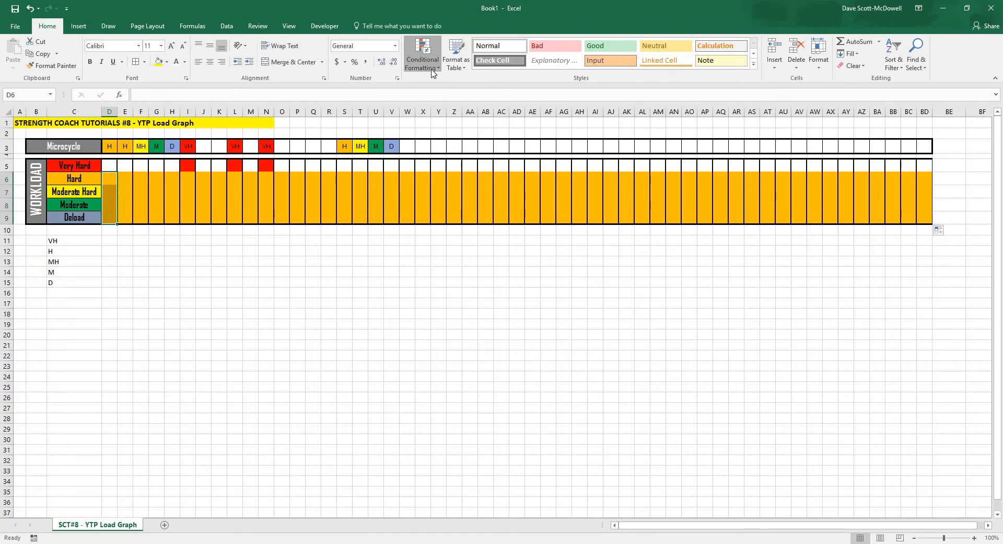
# Edit the H rule's formula to the relative =D$3="H" and apply it to the sheet
pyautogui.click(421, 55)
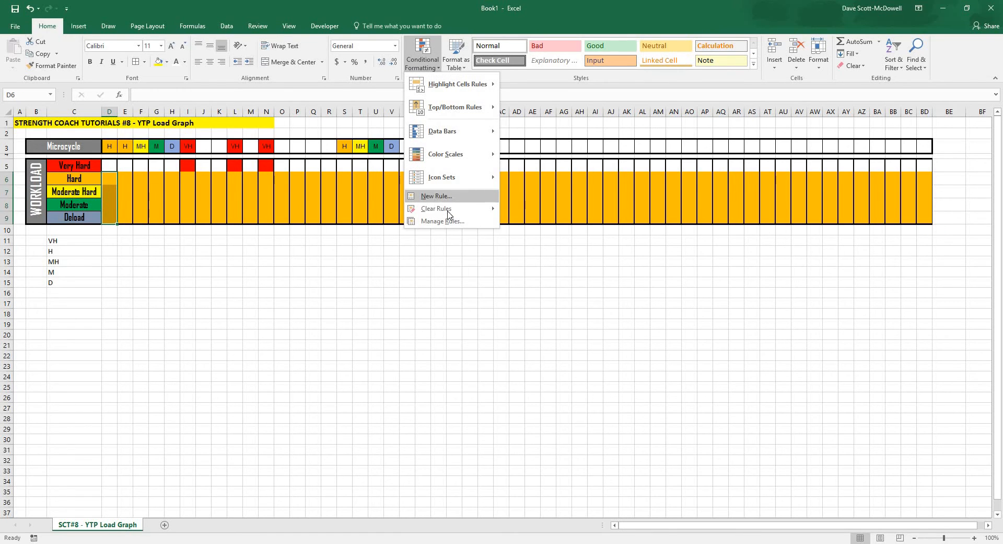
pyautogui.click(441, 220)
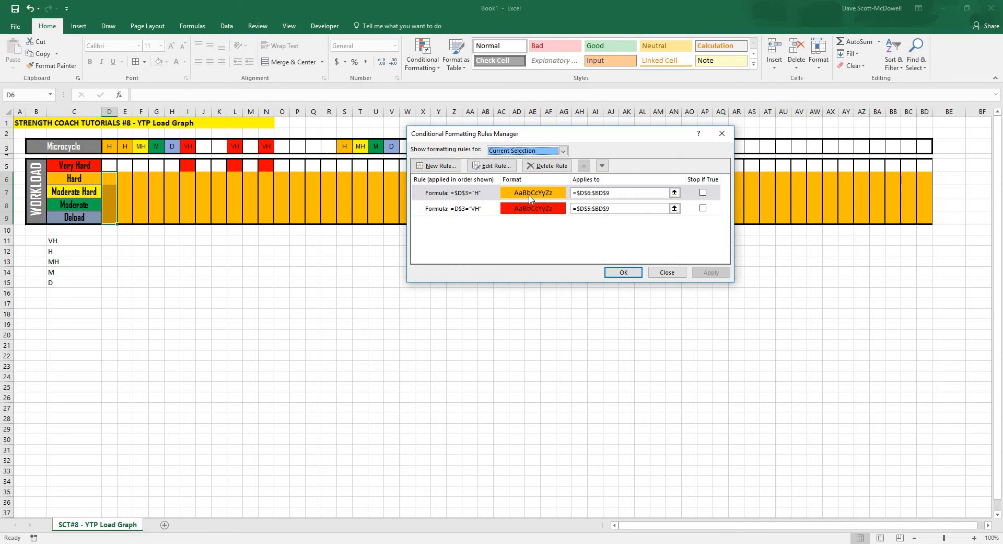
pyautogui.click(495, 165)
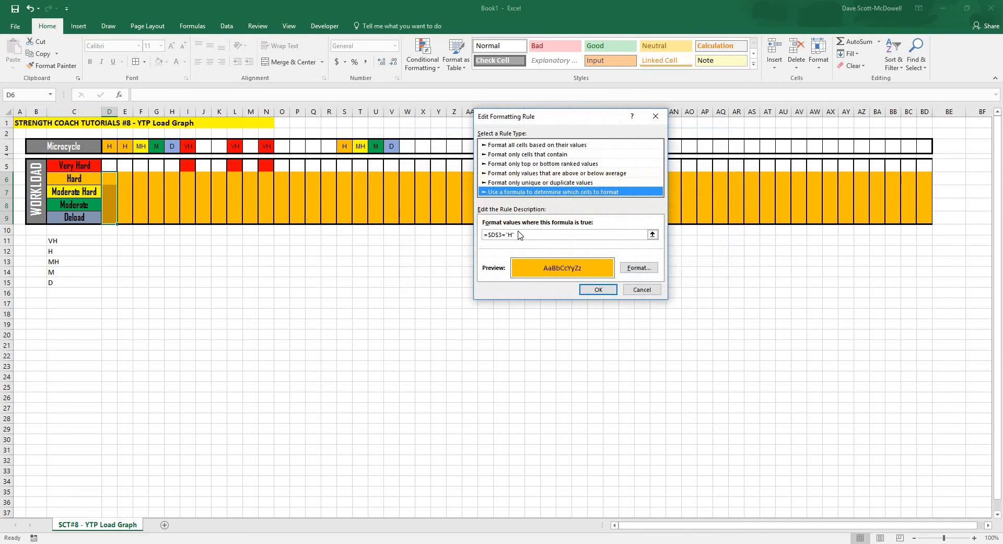
pyautogui.click(551, 234)
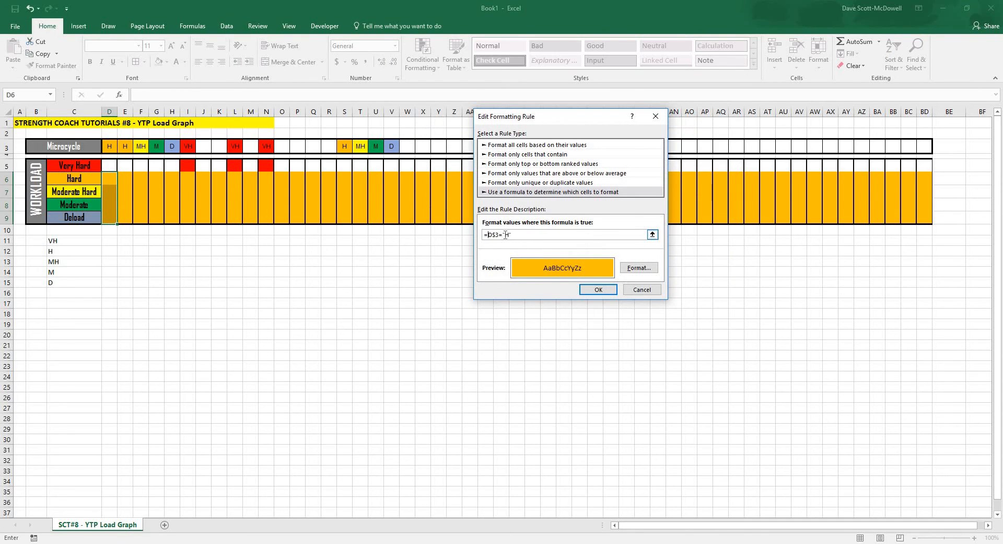
pyautogui.click(597, 288)
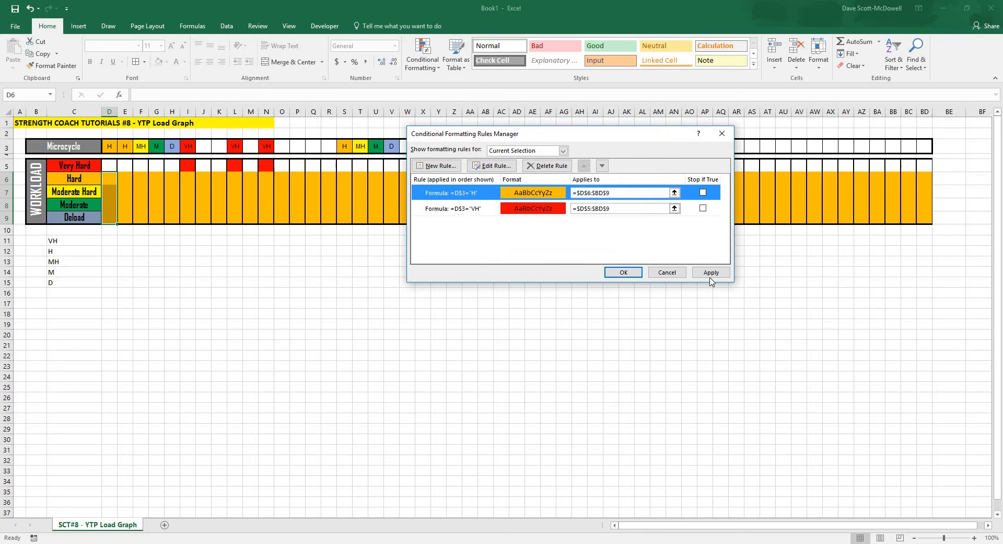
pyautogui.click(623, 272)
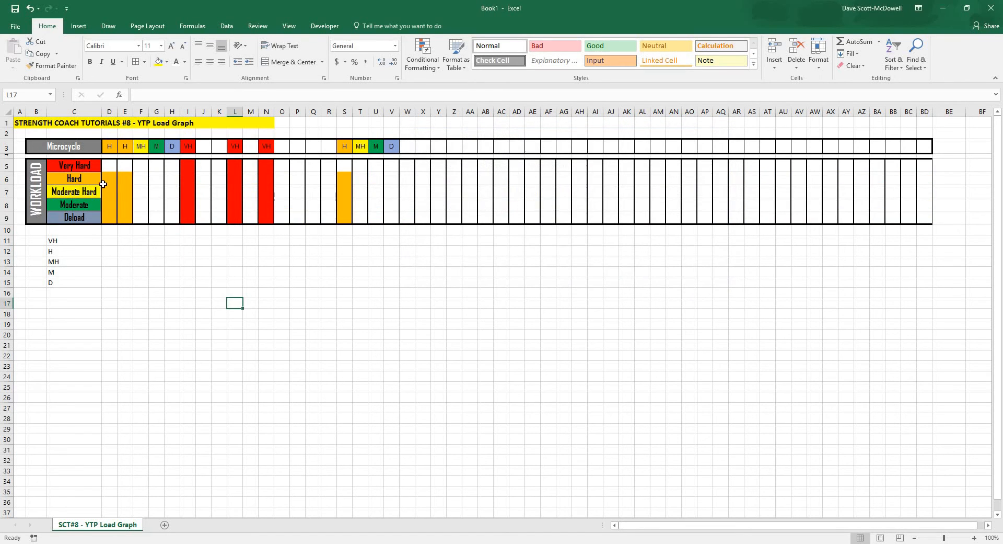
# Select the first week's Moderate Hard-to-Deload rows for the next rule
pyautogui.moveTo(109, 177); pyautogui.dragTo(109, 217)
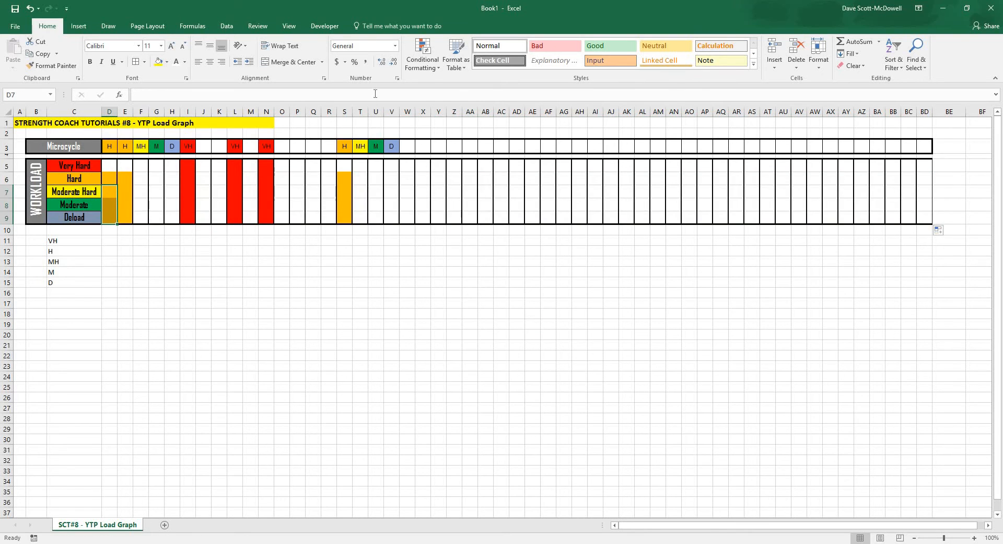
pyautogui.click(421, 55)
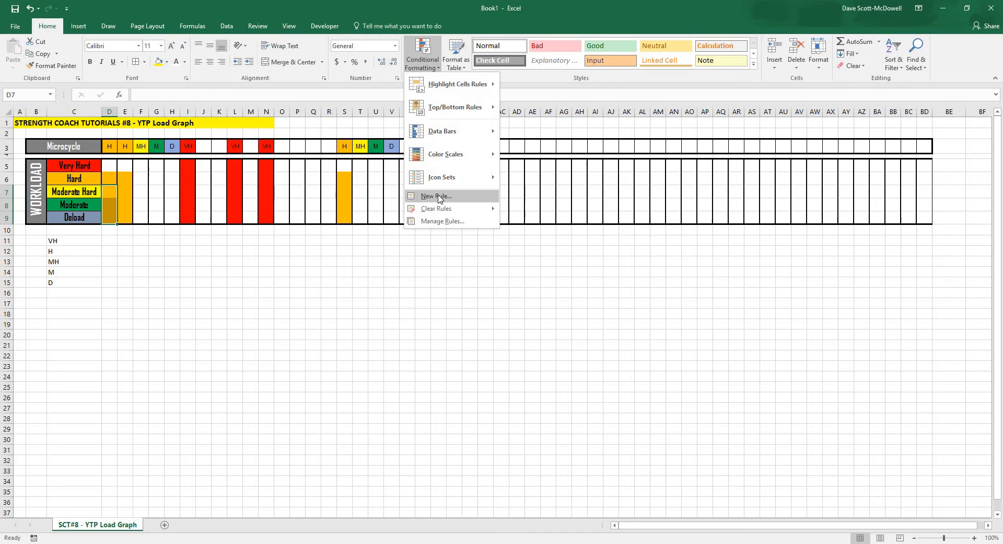
# Create a formula rule =D$3="MH" for the Moderate Hard-to-Deload rows
pyautogui.click(434, 195)
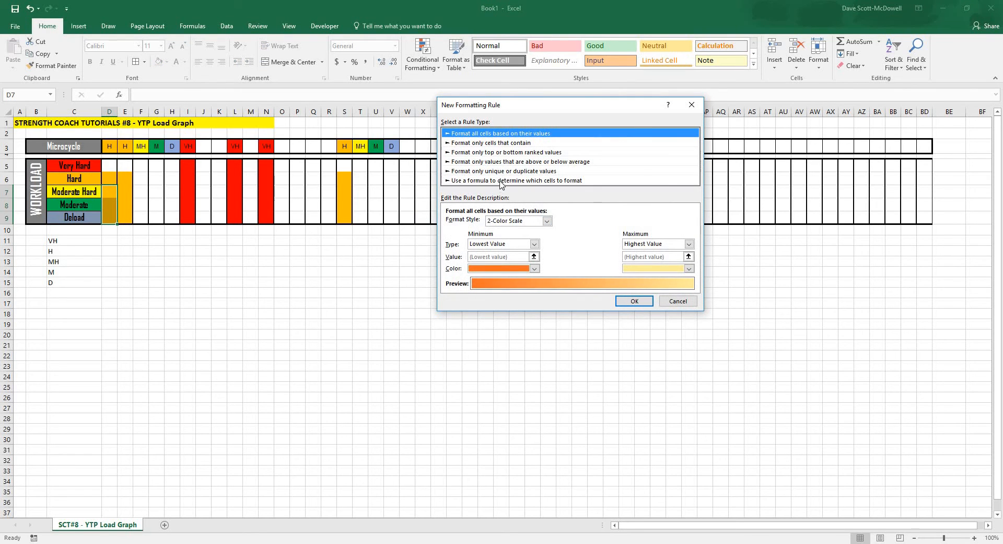
pyautogui.click(515, 180)
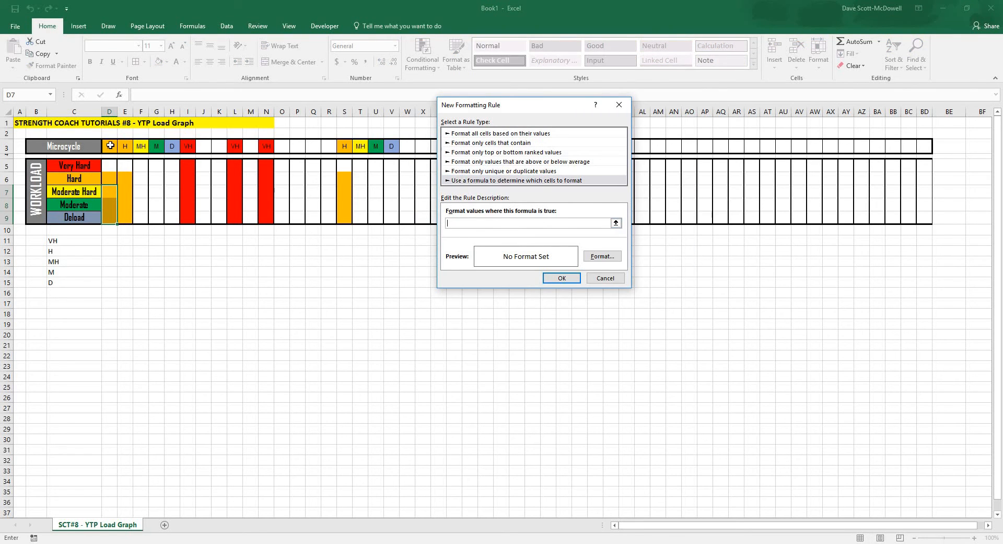
pyautogui.write('=$D$3=')
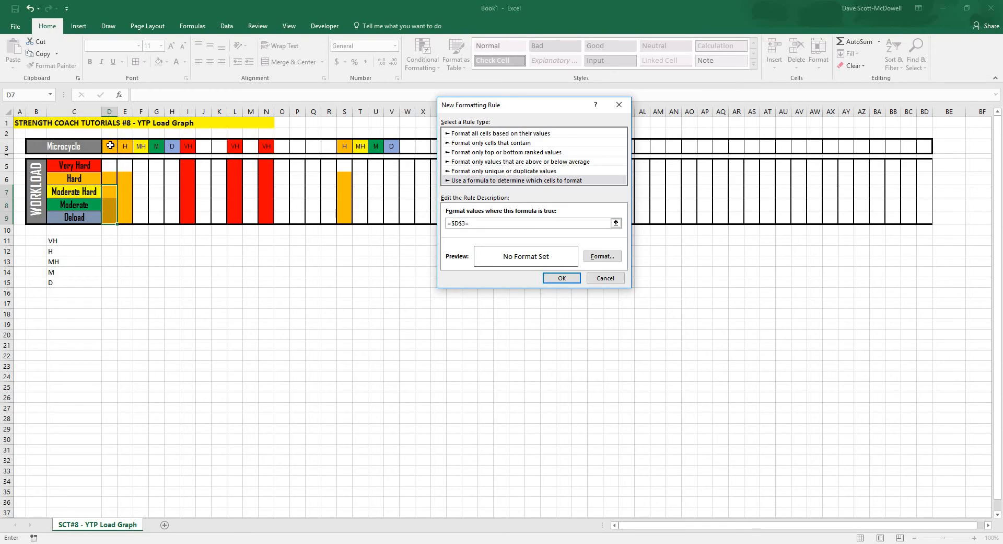
pyautogui.write('"MH')
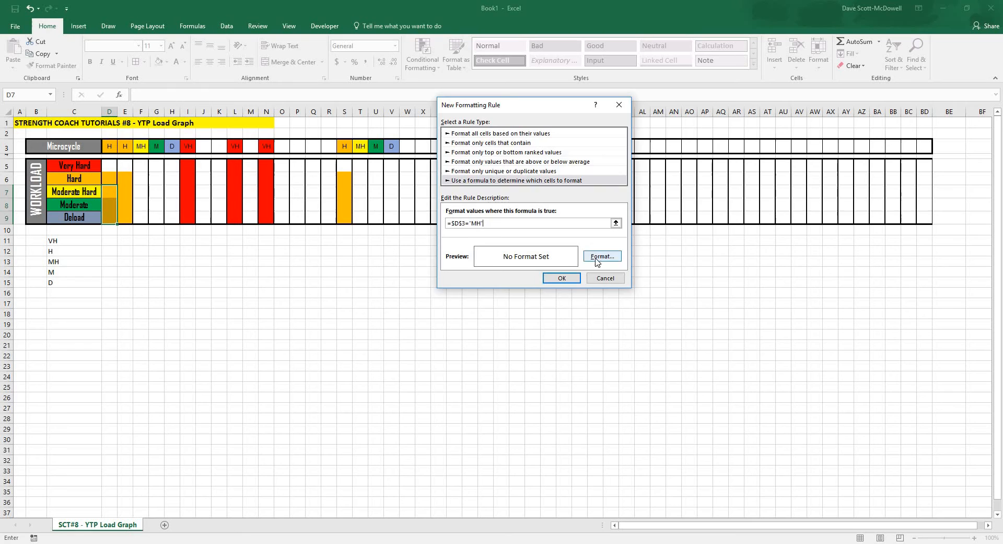
# Give the MH rule a yellow fill, confirm it, and return to the microcycle row
pyautogui.click(601, 256)
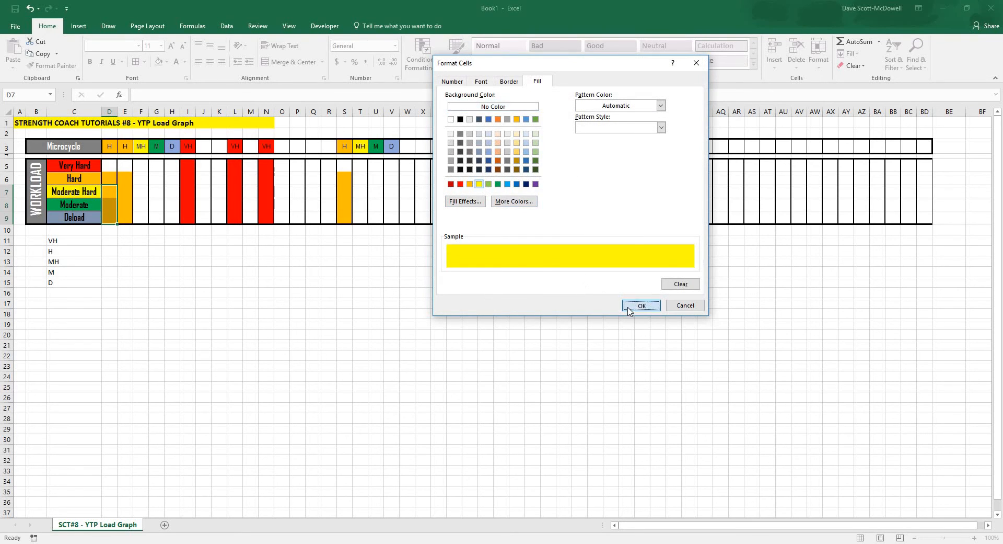
pyautogui.click(642, 305)
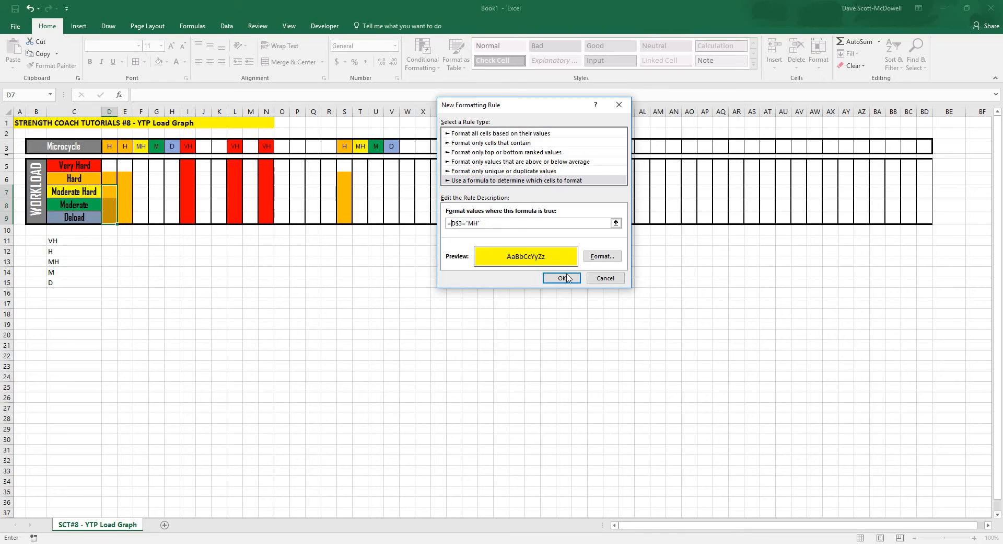
pyautogui.click(561, 278)
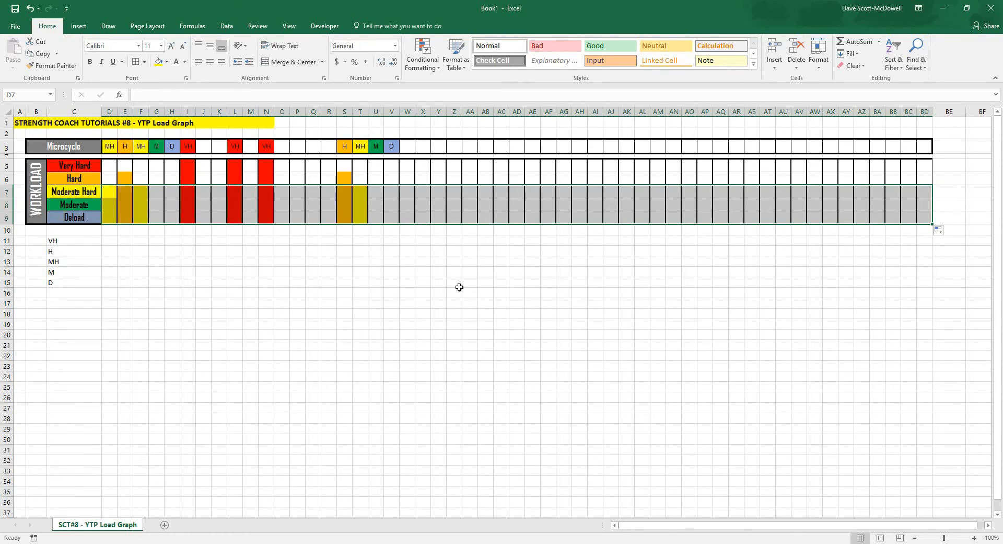
pyautogui.click(137, 147)
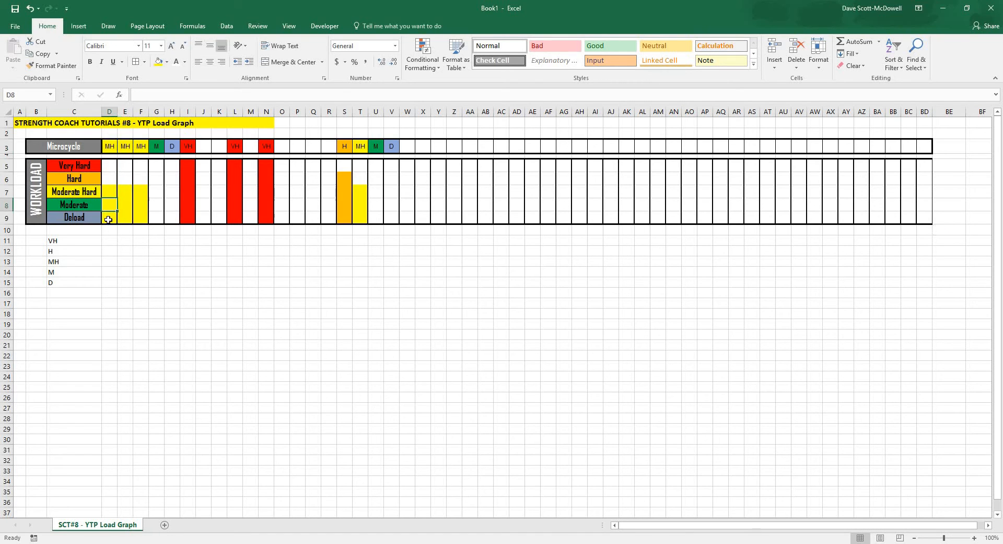
pyautogui.click(422, 54)
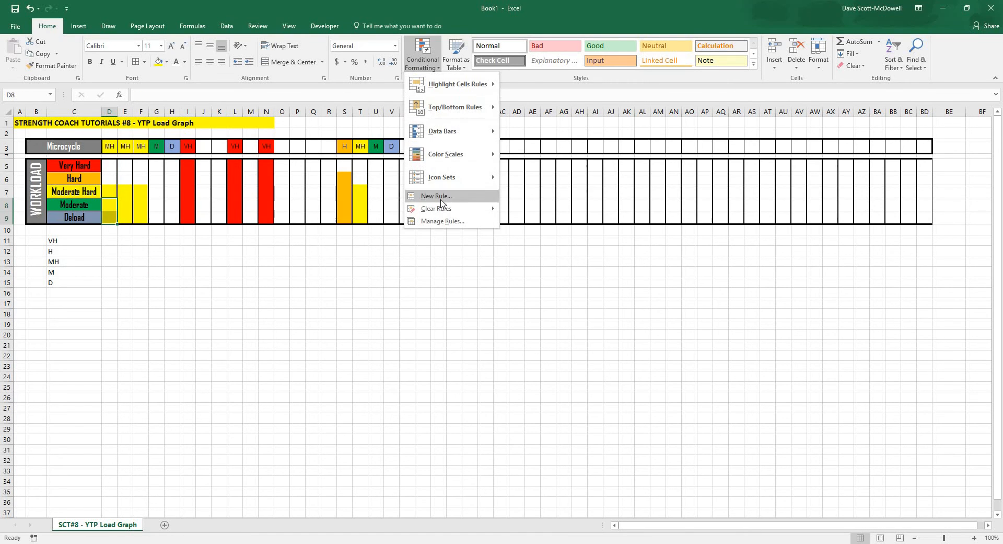
# Create a formula rule =D$3="M" for the Moderate-to-Deload rows
pyautogui.click(436, 196)
pyautogui.write('=')
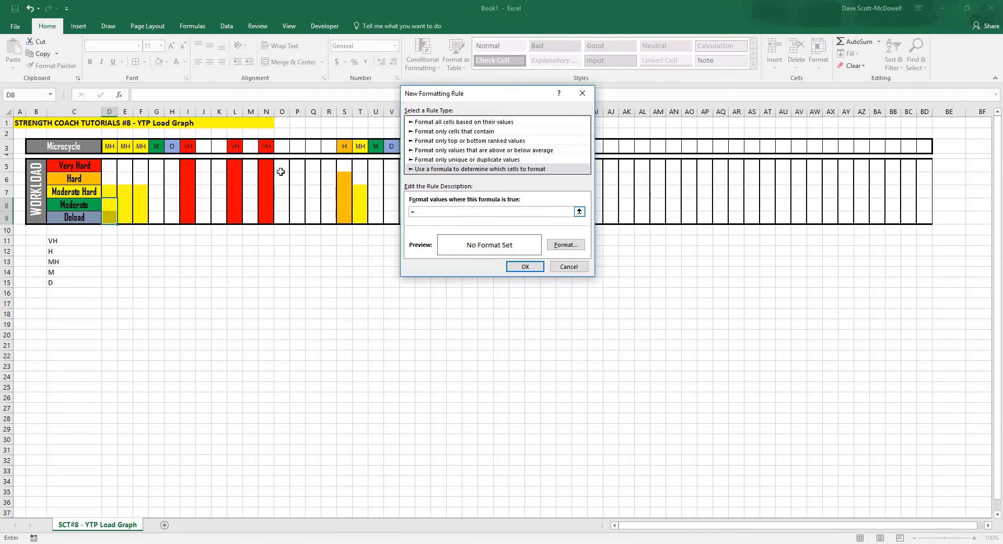
pyautogui.click(109, 145)
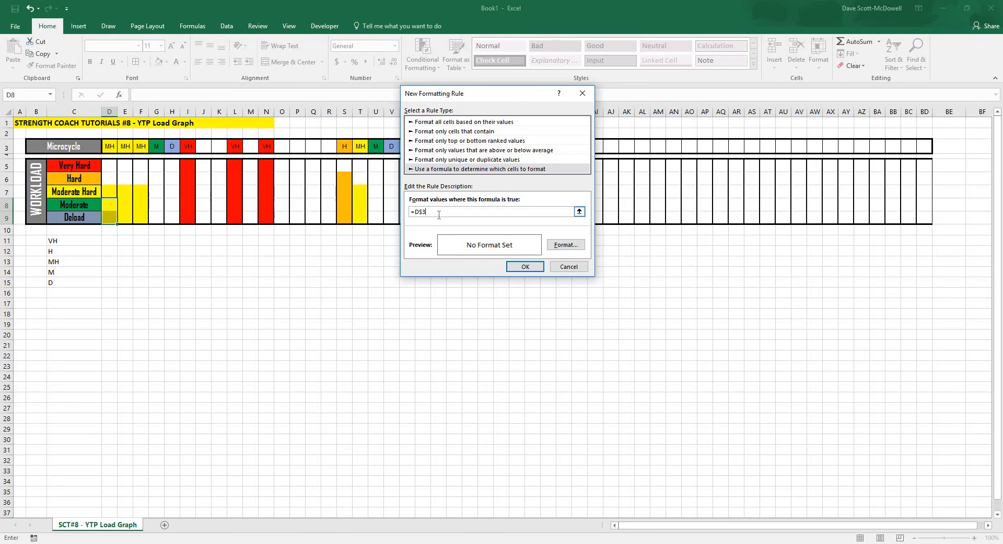
pyautogui.write('="')
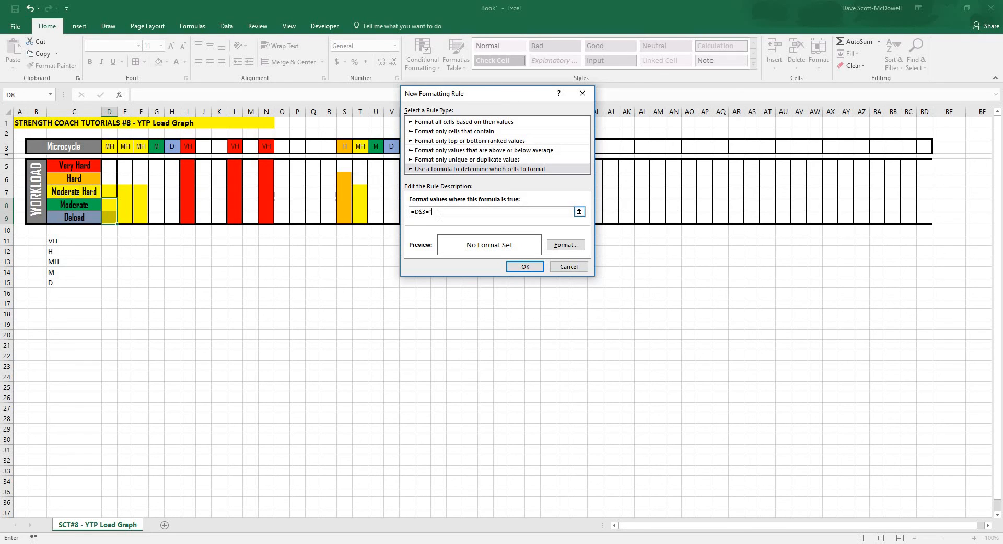
pyautogui.write('"M"')
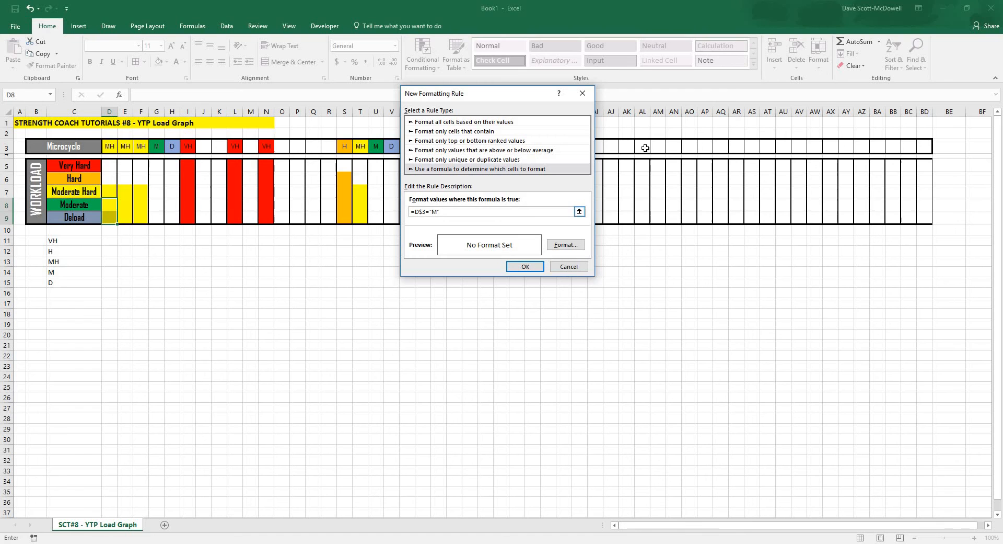
# Give the M rule a green fill, confirm it, and set week one's microcycle to M to test
pyautogui.click(565, 244)
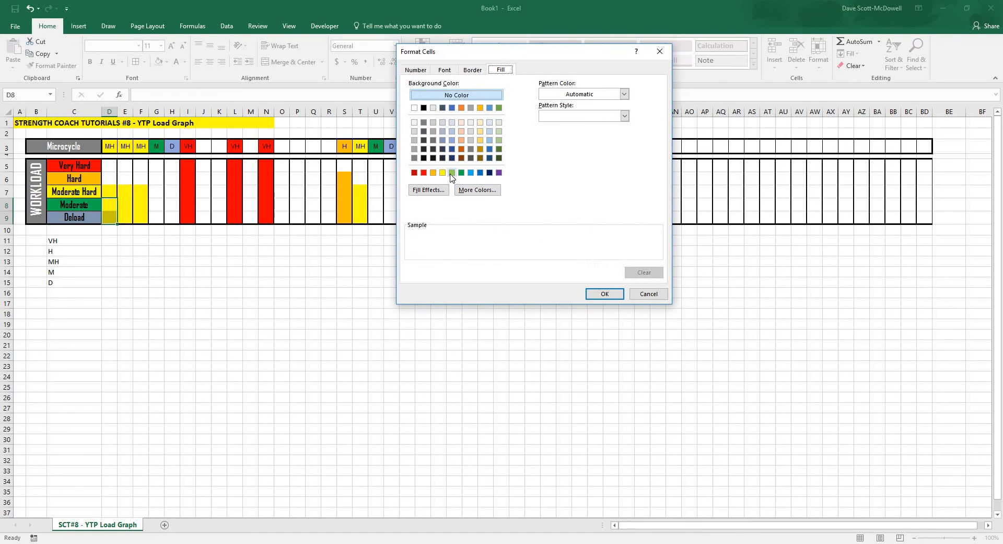
pyautogui.click(461, 173)
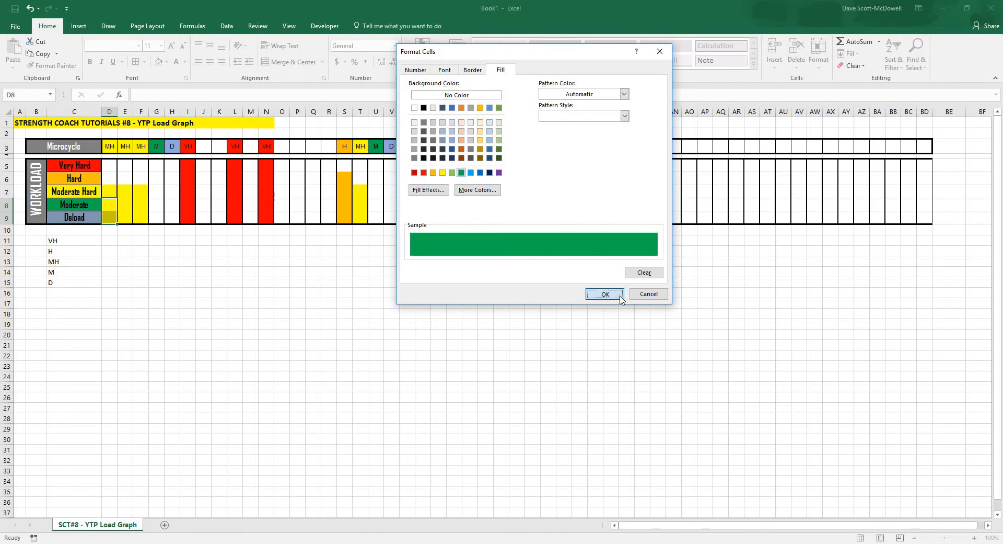
pyautogui.click(605, 294)
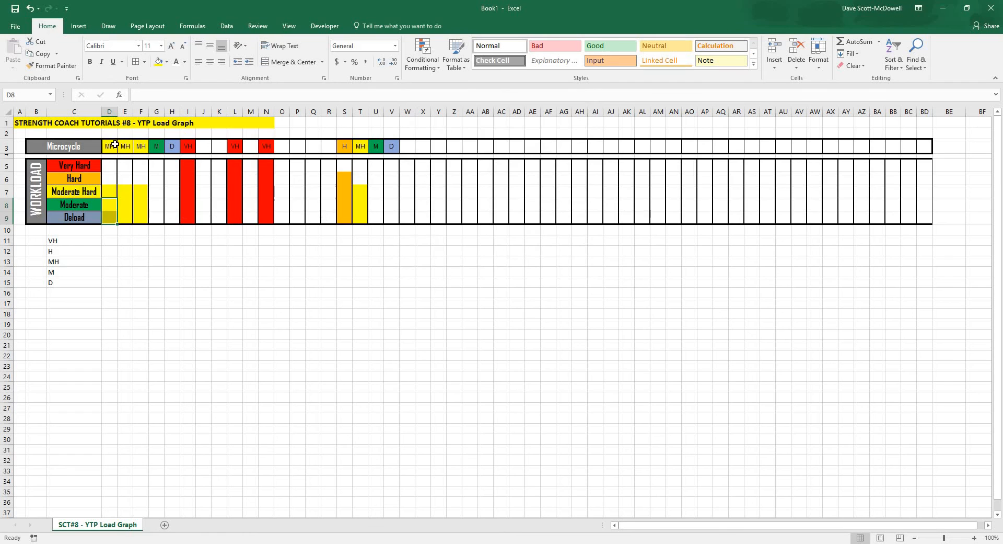
pyautogui.click(109, 147)
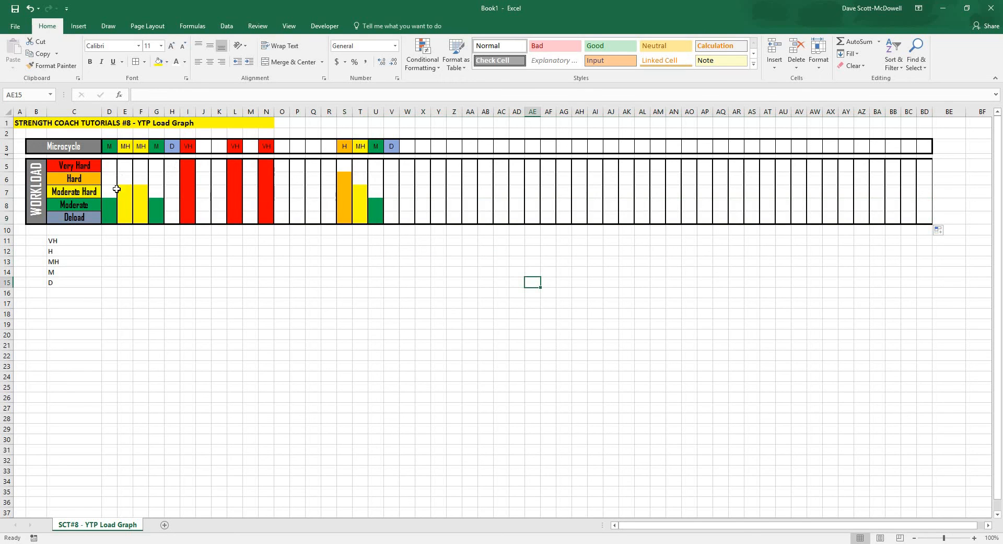
pyautogui.click(421, 55)
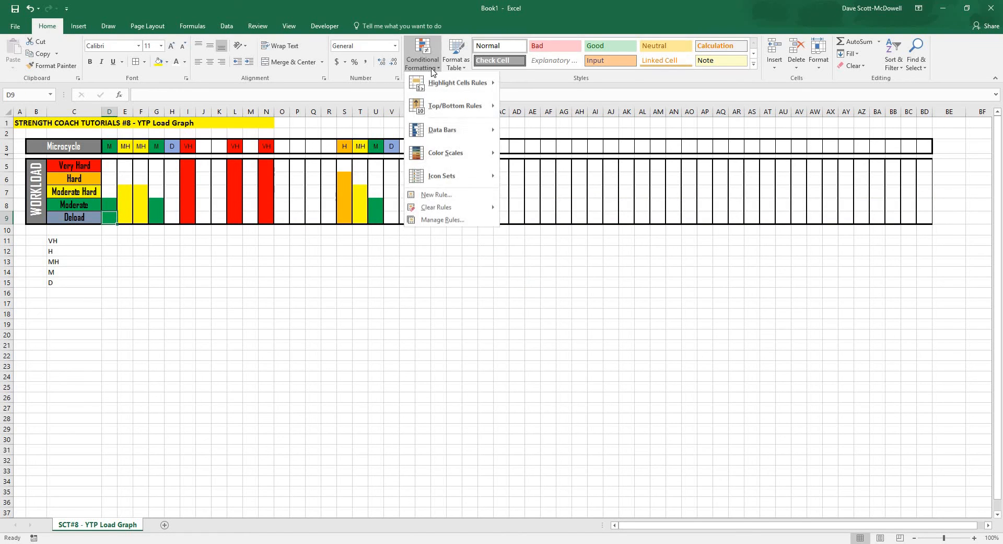
# Create a formula rule =D$3="D" with a light-blue fill for the Deload row and save it
pyautogui.click(435, 195)
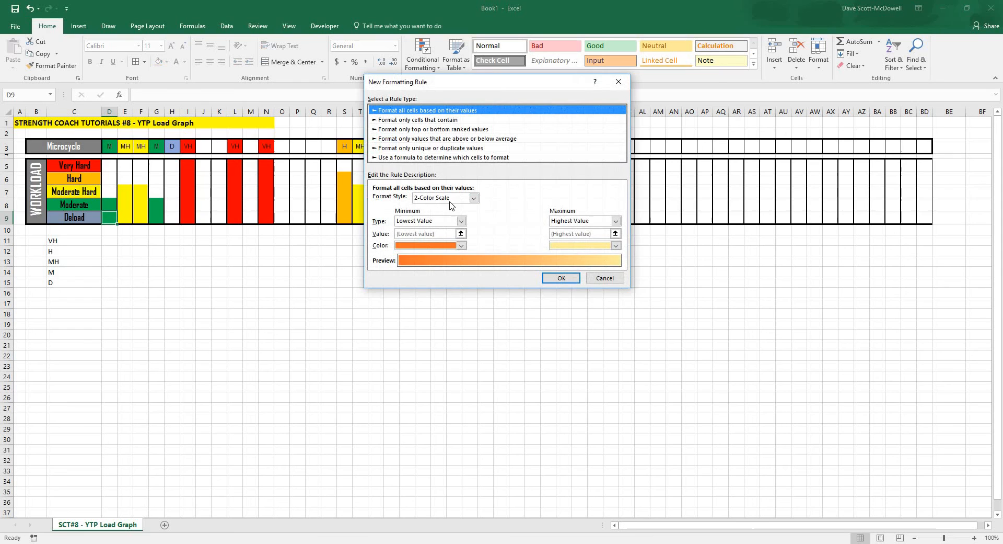
pyautogui.click(446, 158)
pyautogui.write('=D$3')
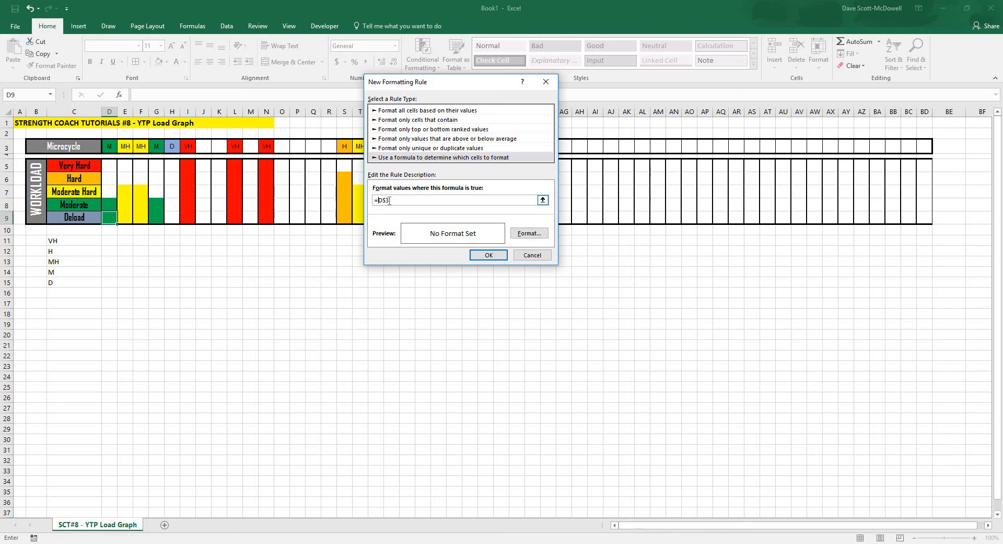
pyautogui.write('="D')
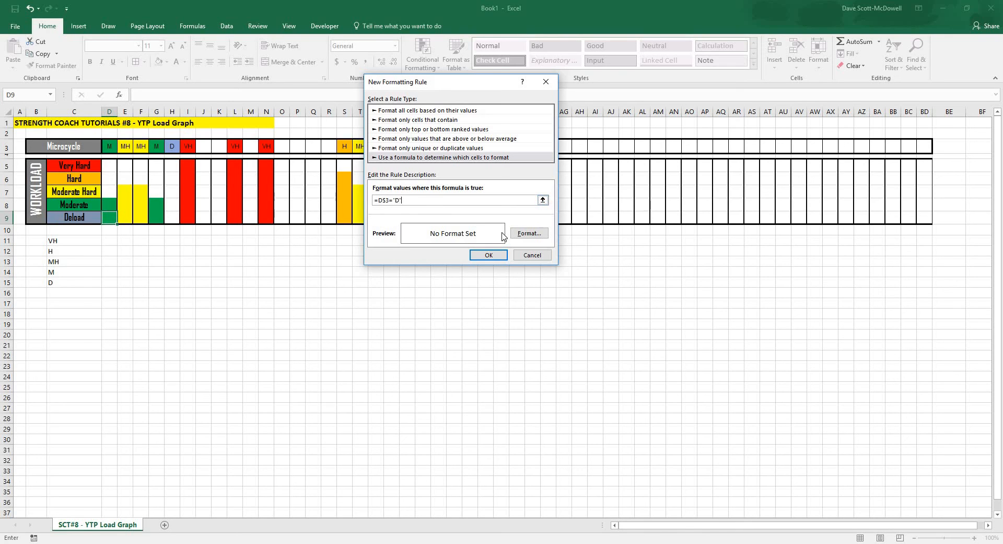
pyautogui.click(529, 232)
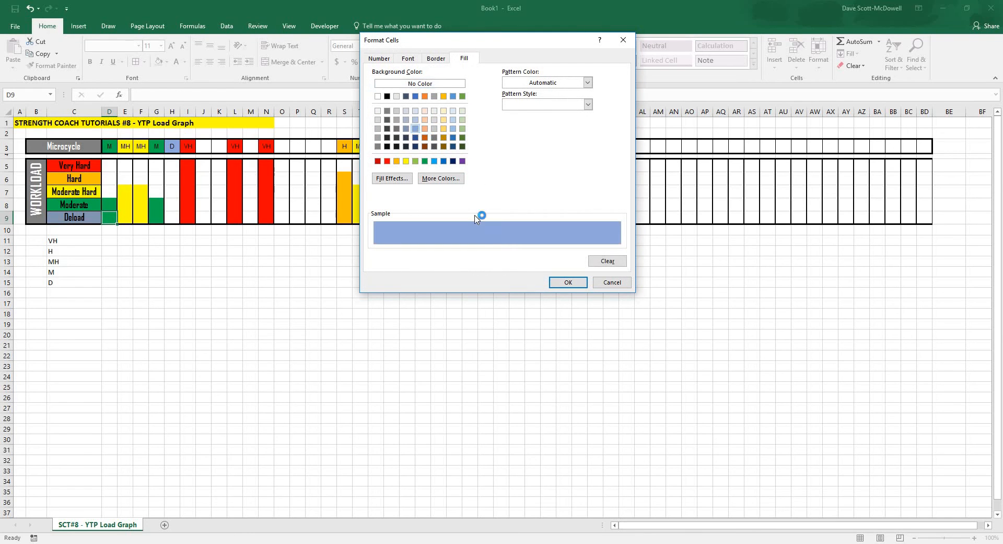
pyautogui.click(567, 282)
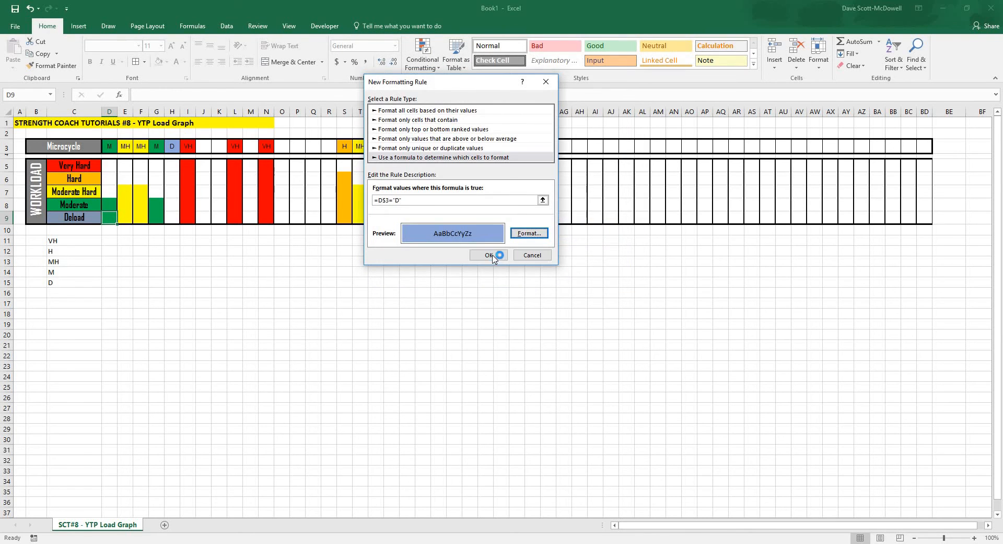
pyautogui.click(488, 255)
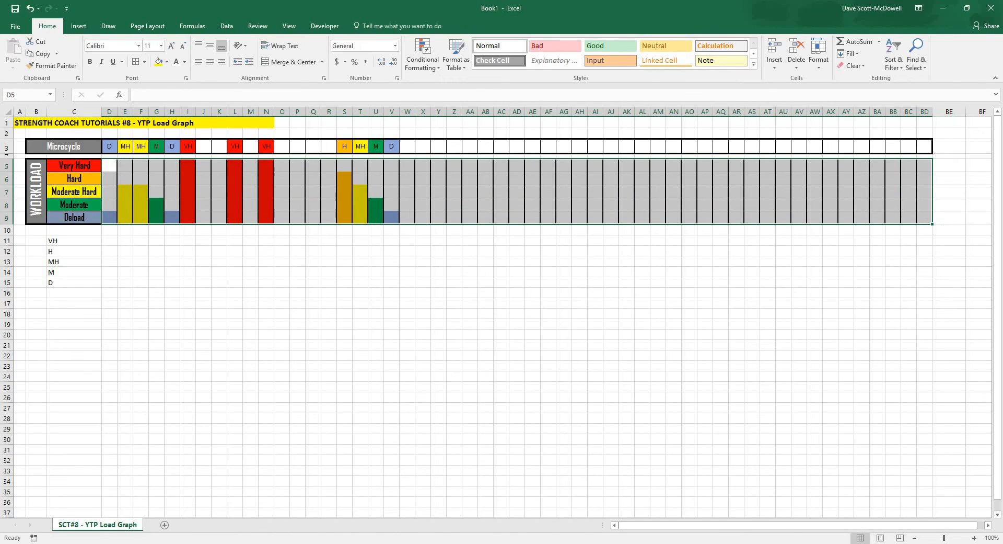
# Clear all borders from the D5:BD9 grid and outline it with one thick outside border
pyautogui.click(136, 61)
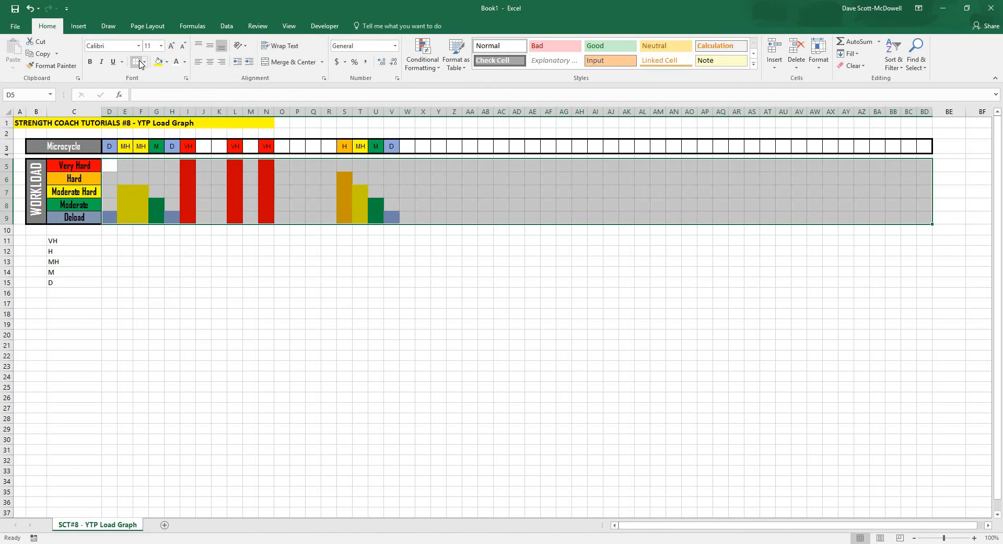
pyautogui.click(147, 62)
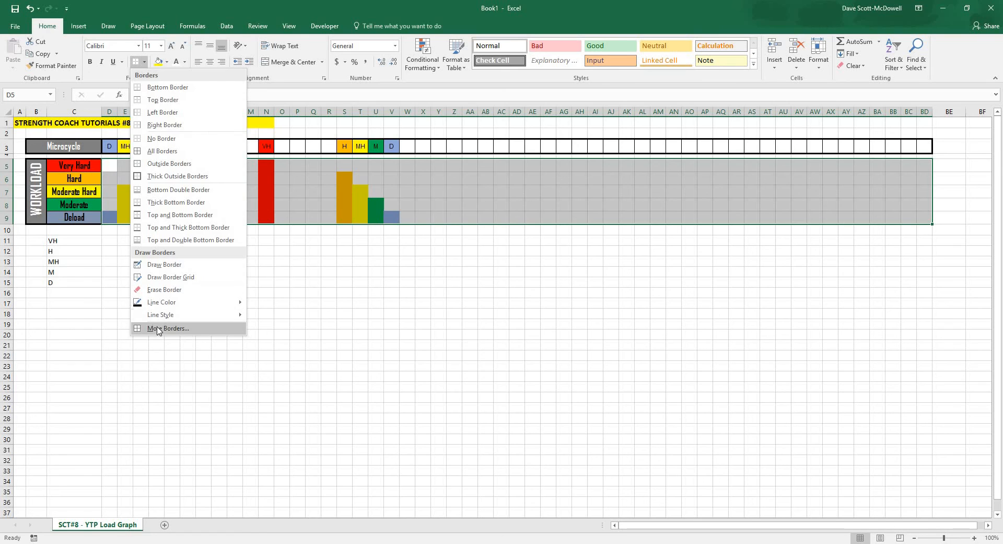
pyautogui.click(171, 328)
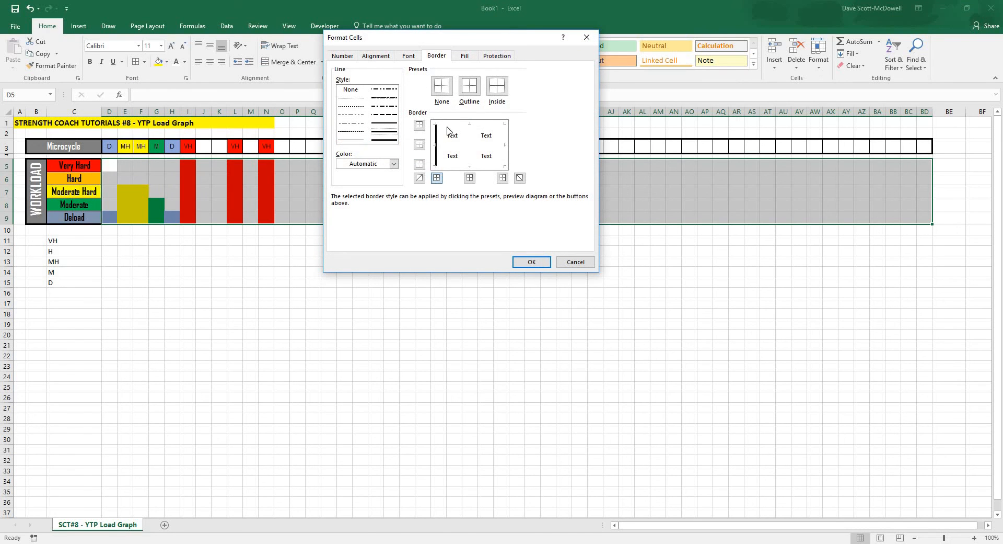
pyautogui.click(470, 86)
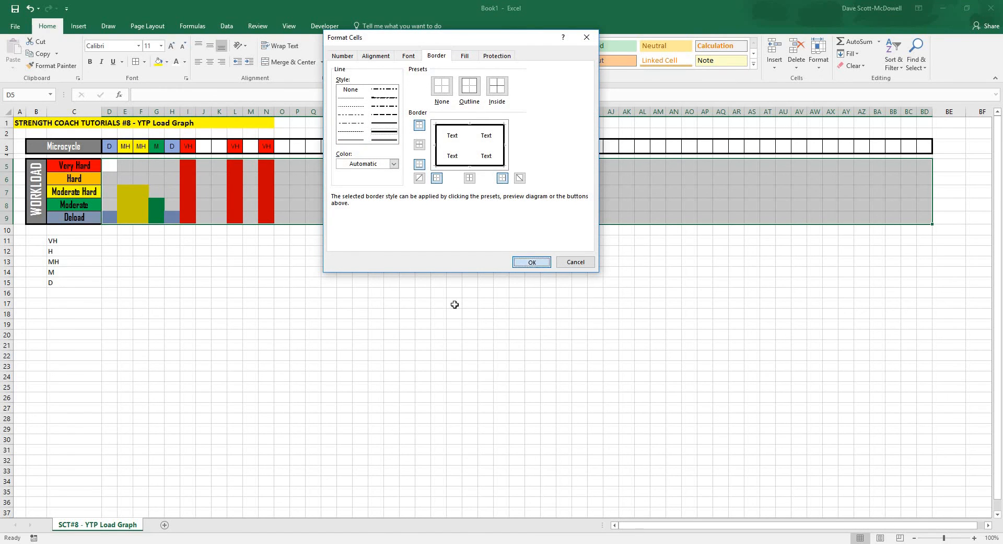
pyautogui.click(531, 261)
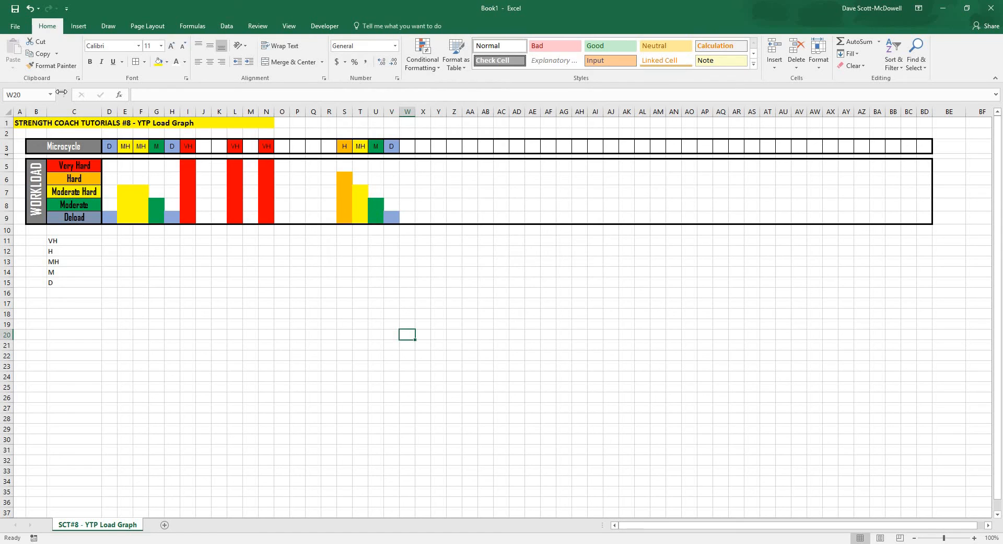
# Set further early weeks' microcycles in row 3 (H, MH, M) so their coloured bars appear
pyautogui.click(109, 146)
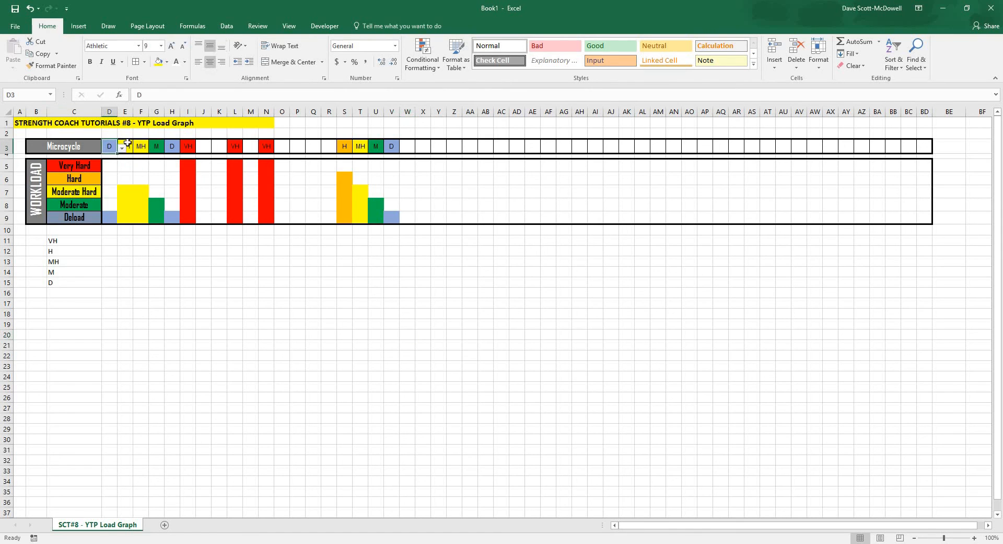
pyautogui.click(154, 147)
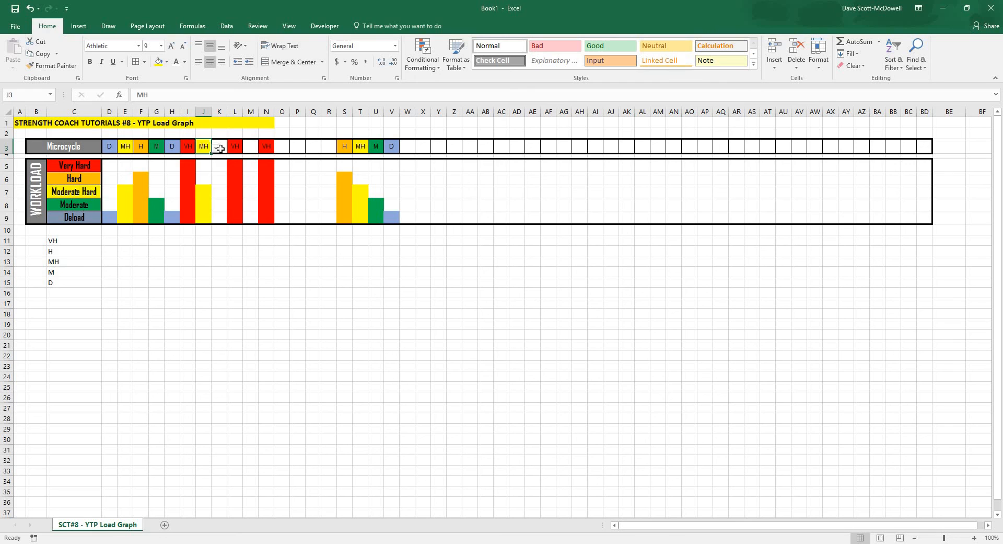
pyautogui.click(219, 146)
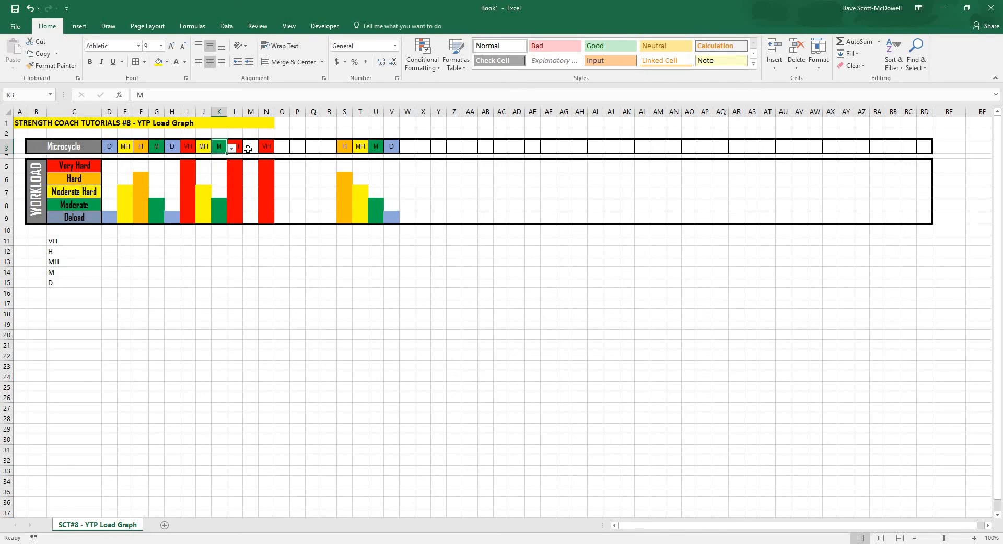
pyautogui.click(281, 355)
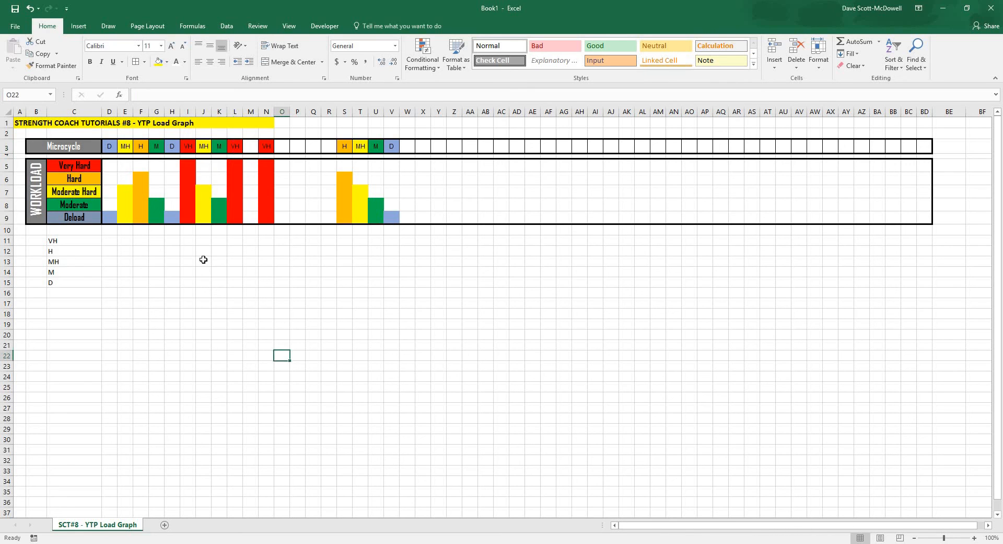
pyautogui.click(203, 261)
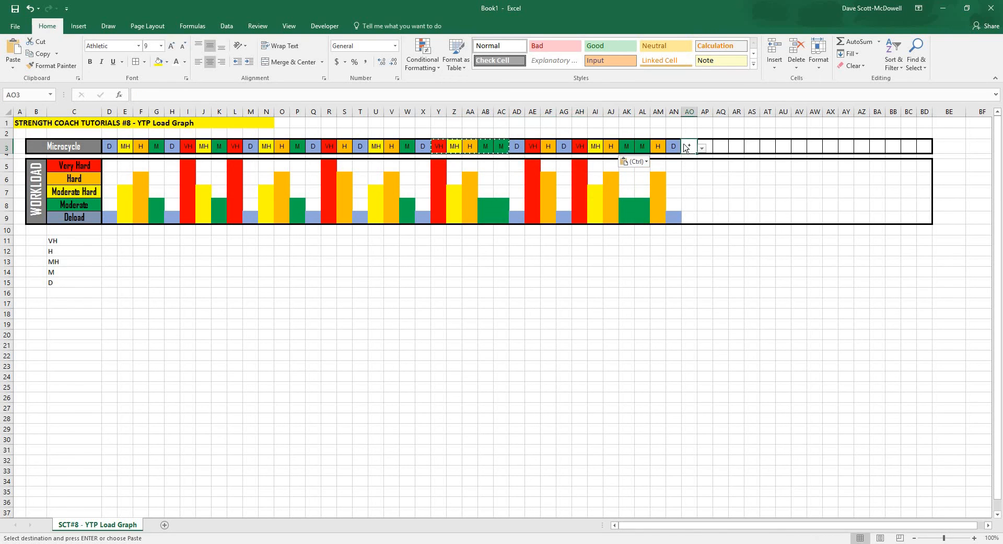
# Paste the microcycle pattern across to BD3 and set the last week to M
pyautogui.click(689, 147)
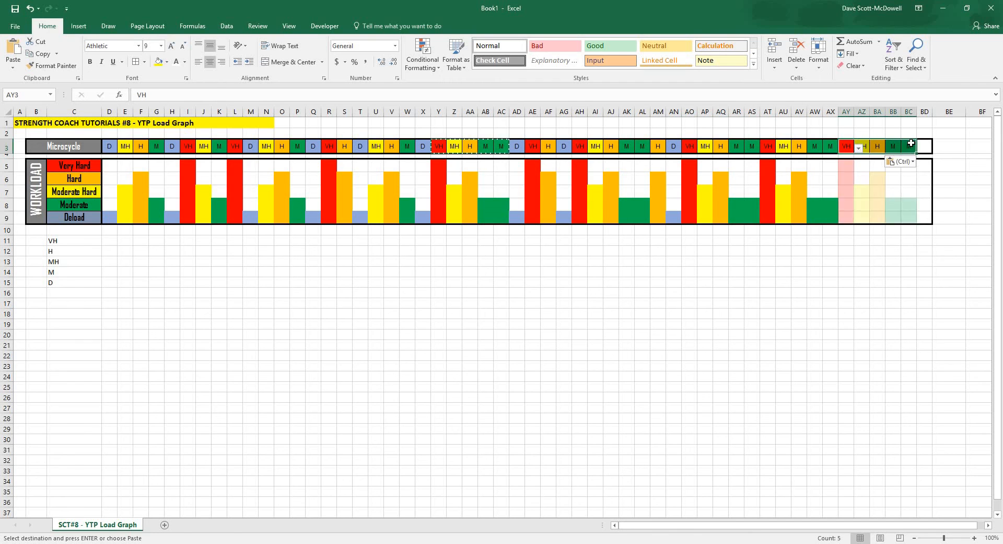
pyautogui.click(937, 147)
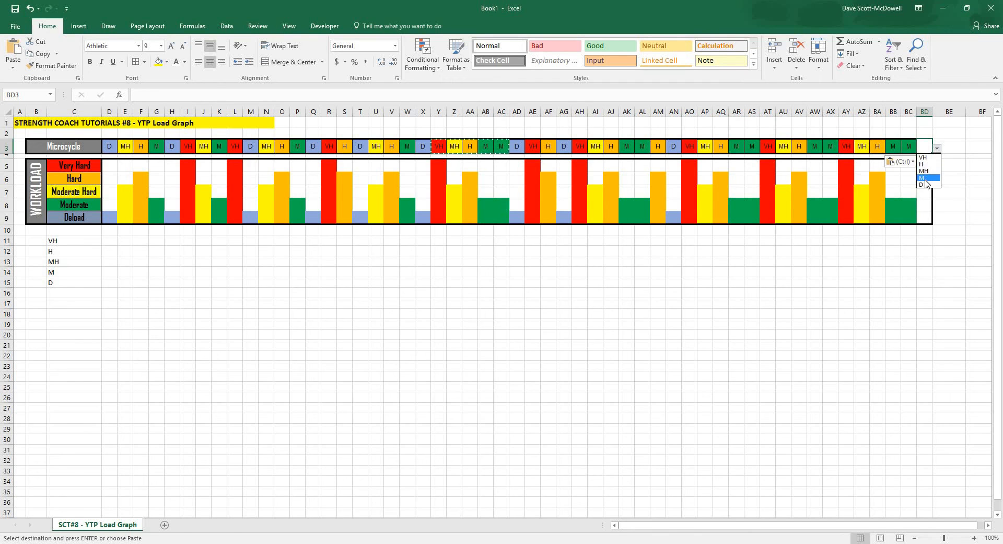
pyautogui.click(923, 177)
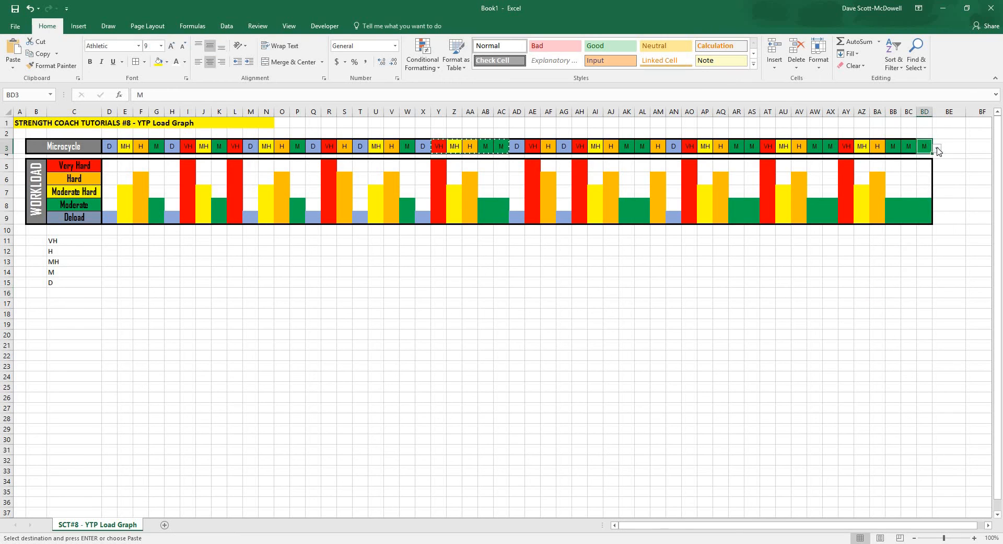
pyautogui.click(673, 323)
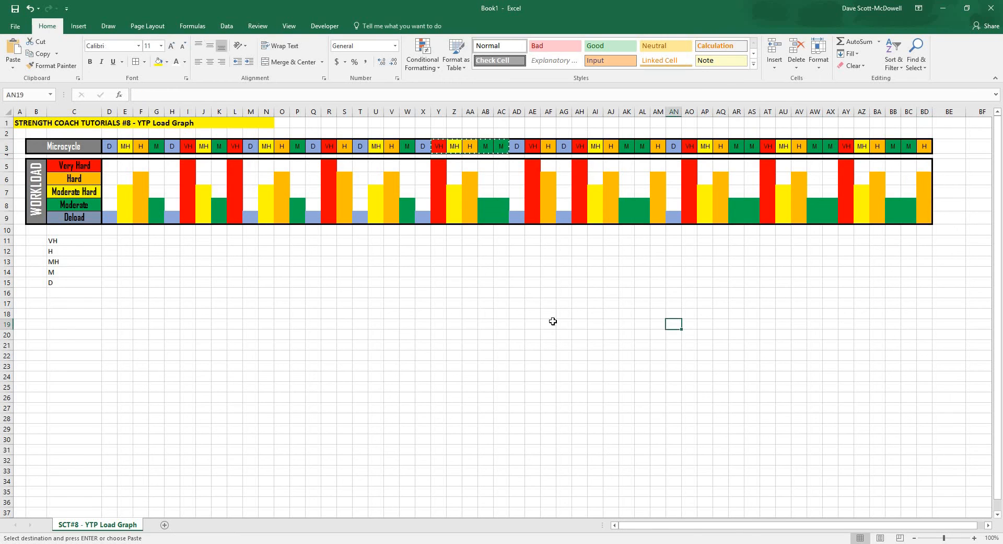
pyautogui.click(266, 356)
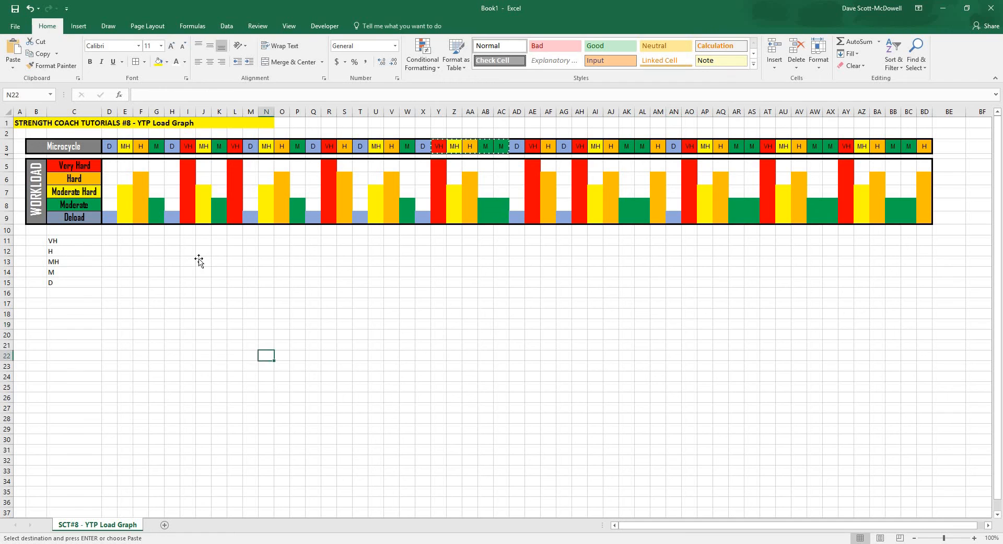
# Enter THANK YOU FOR WATCHING in cell I11 as a closing note
pyautogui.click(187, 240)
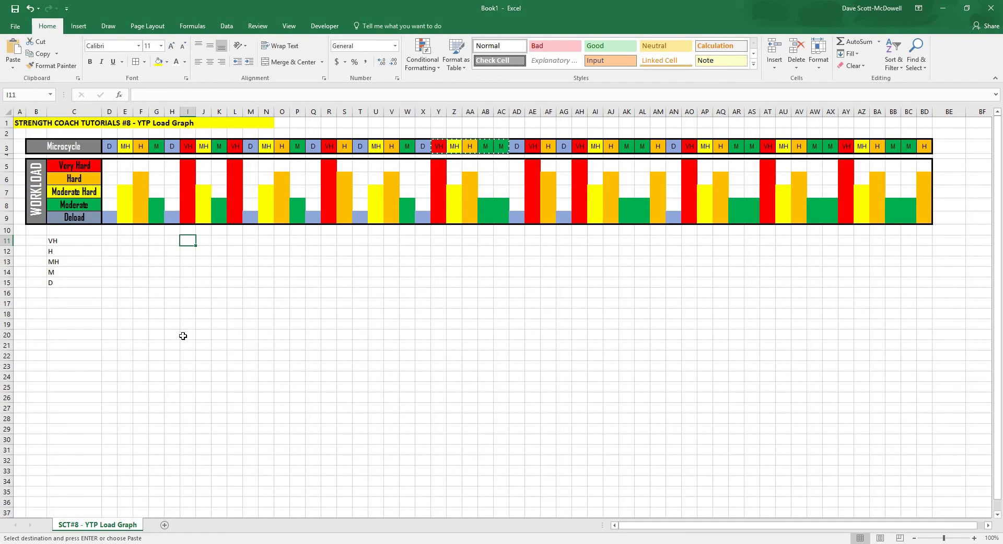
pyautogui.write('THAN')
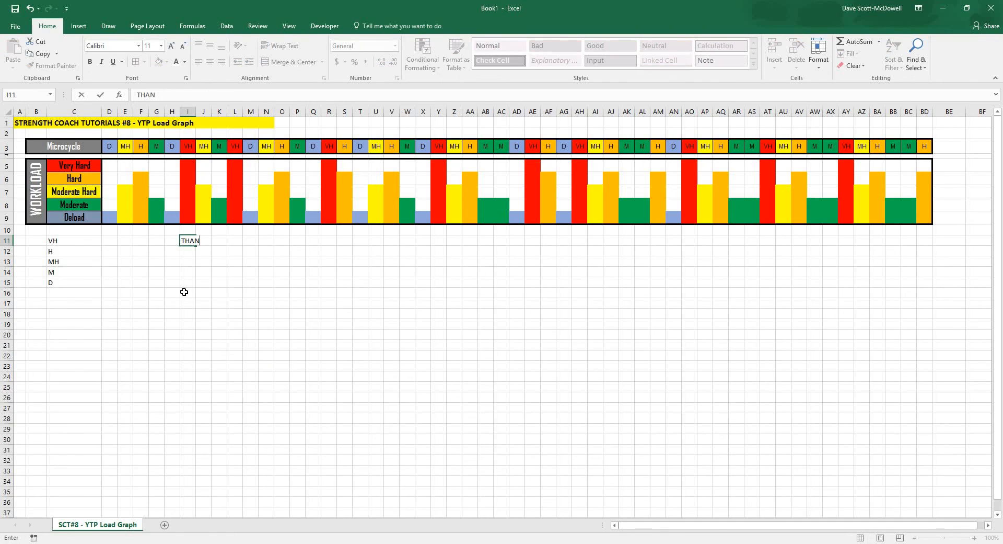
pyautogui.write('K YOU FOR WATCHING')
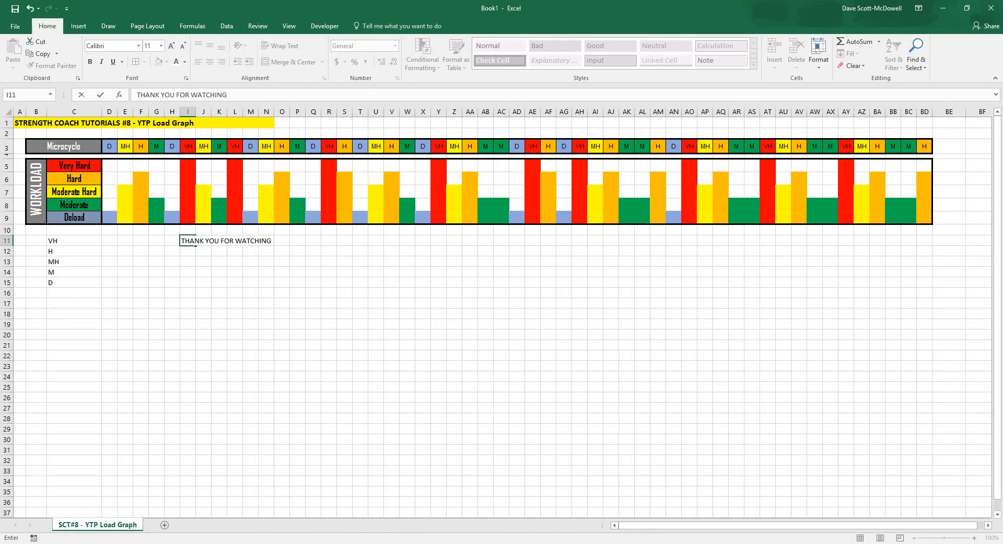
pyautogui.click(202, 293)
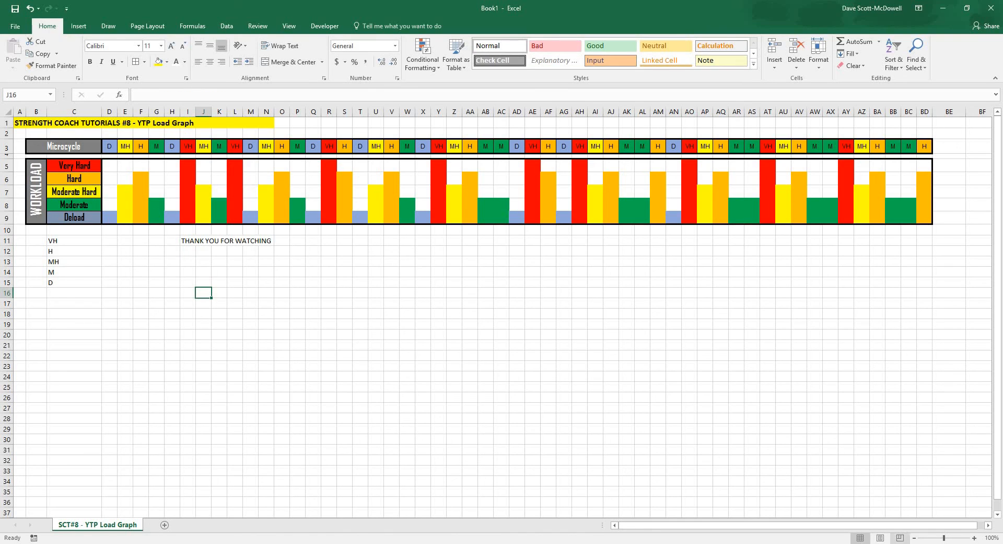